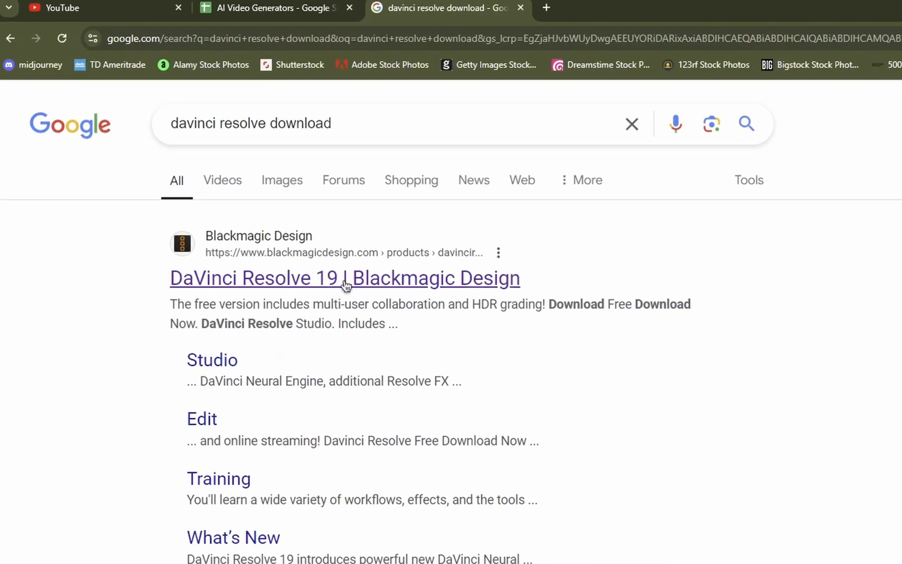
Follow the 'DaVinci Resolve 19 | Blackmagic Design' search result
{"action": "left_click", "coordinate": [344, 277]}
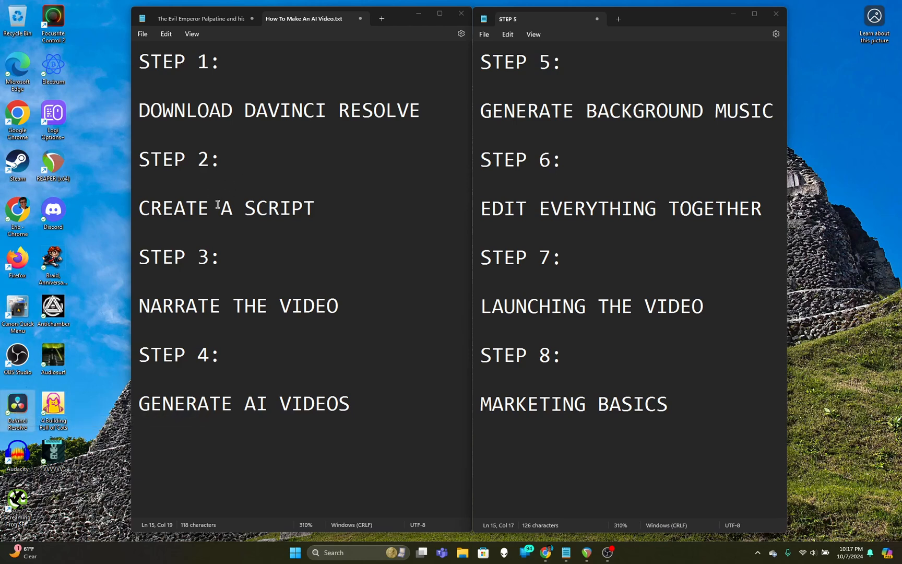
Highlight the script-writing step of the plan and return to Chrome
{"action": "triple_click", "coordinate": [226, 208]}
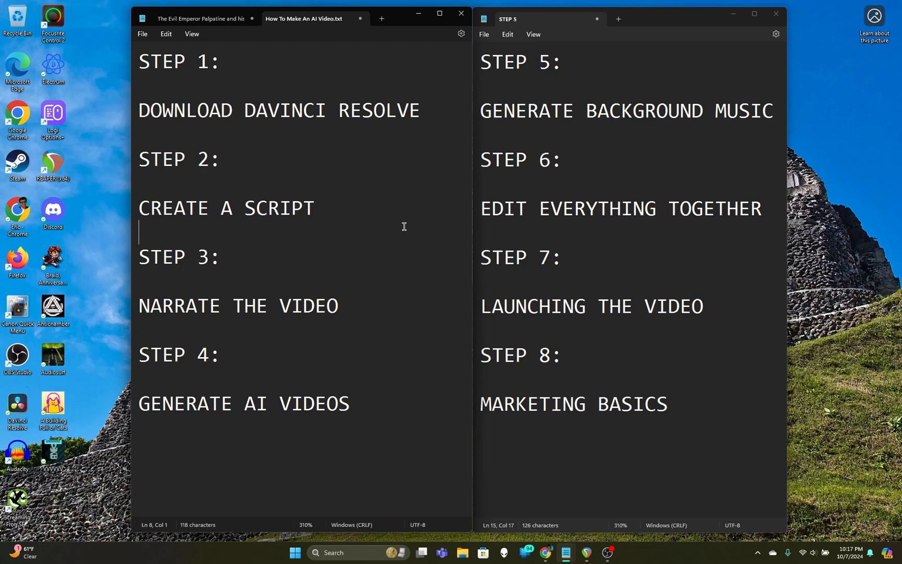
{"action": "mouse_move", "coordinate": [436, 271]}
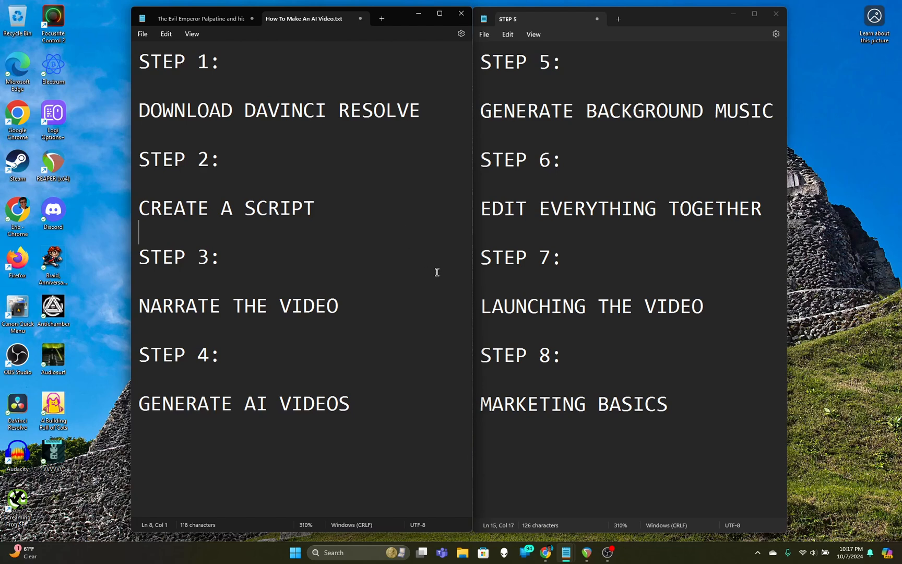
{"action": "mouse_move", "coordinate": [548, 553]}
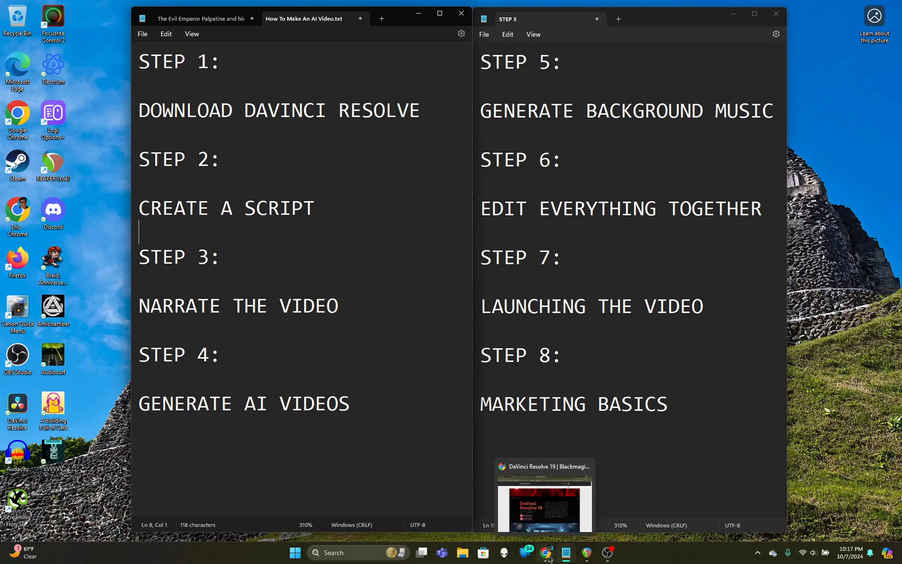
{"action": "left_click", "coordinate": [545, 552]}
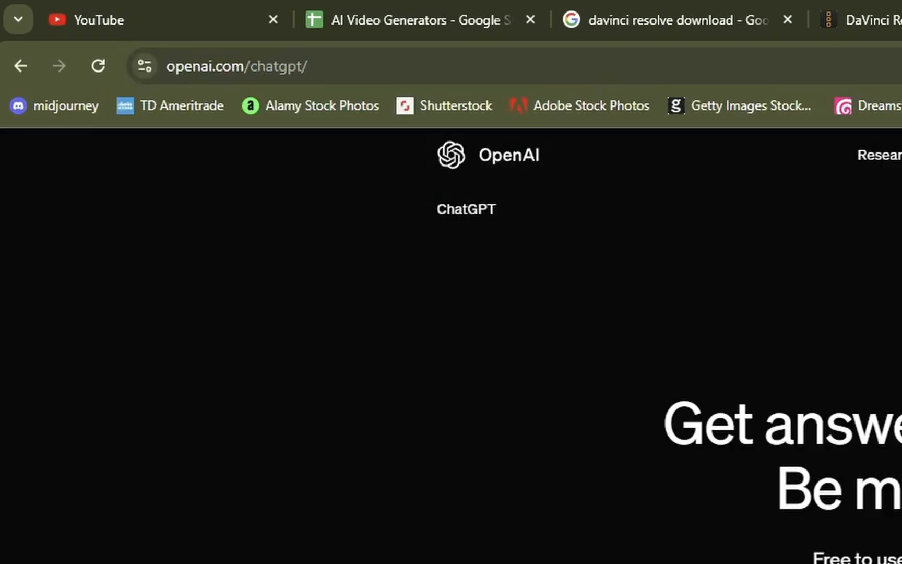
{"action": "mouse_move", "coordinate": [247, 73]}
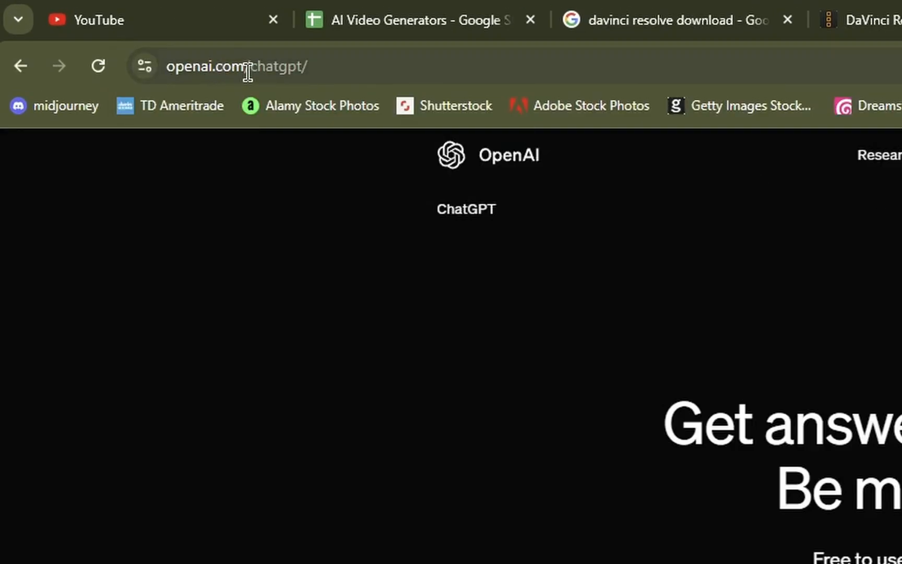
Start a ChatGPT conversation asking for a 10-second coffee shop video script
{"action": "scroll", "scroll_direction": "down", "scroll_amount": 3}
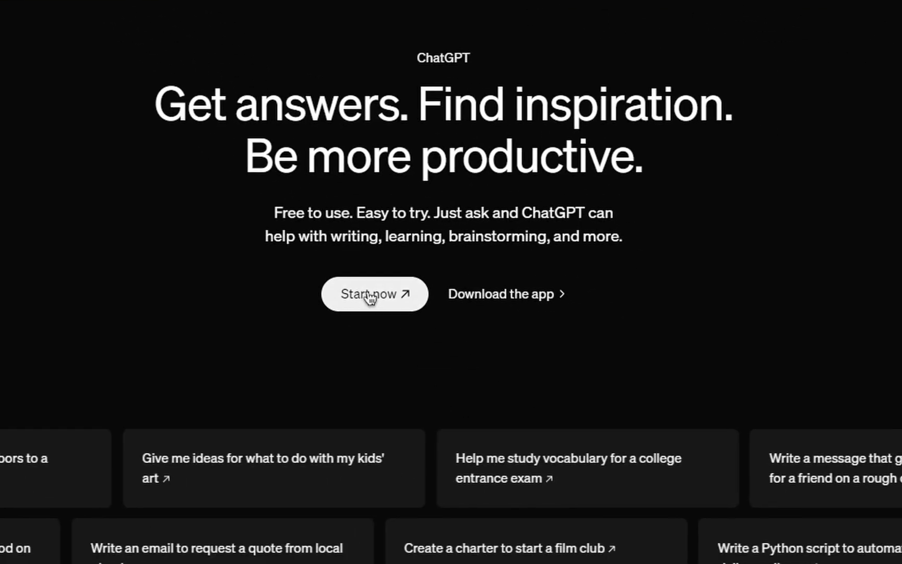
{"action": "left_click", "coordinate": [374, 294]}
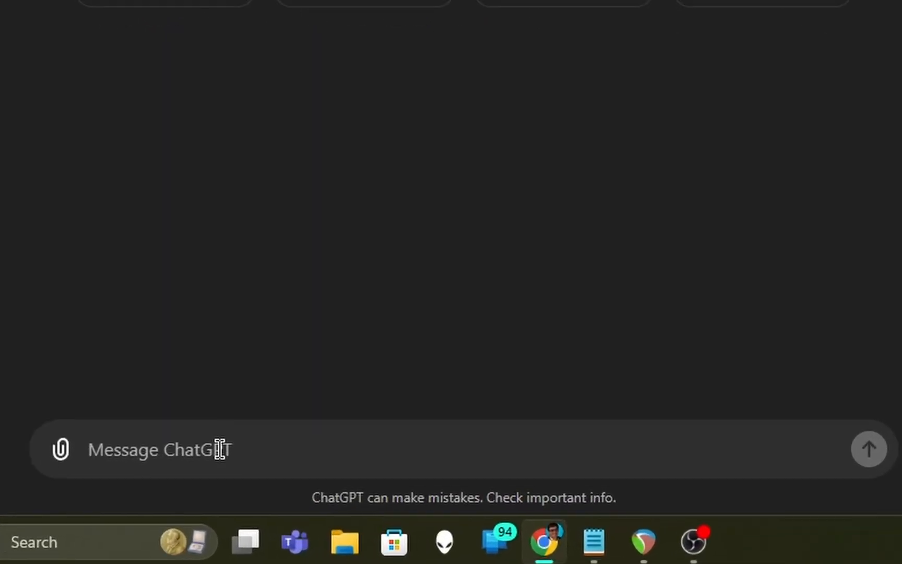
{"action": "type", "text": "write me a script fo"}
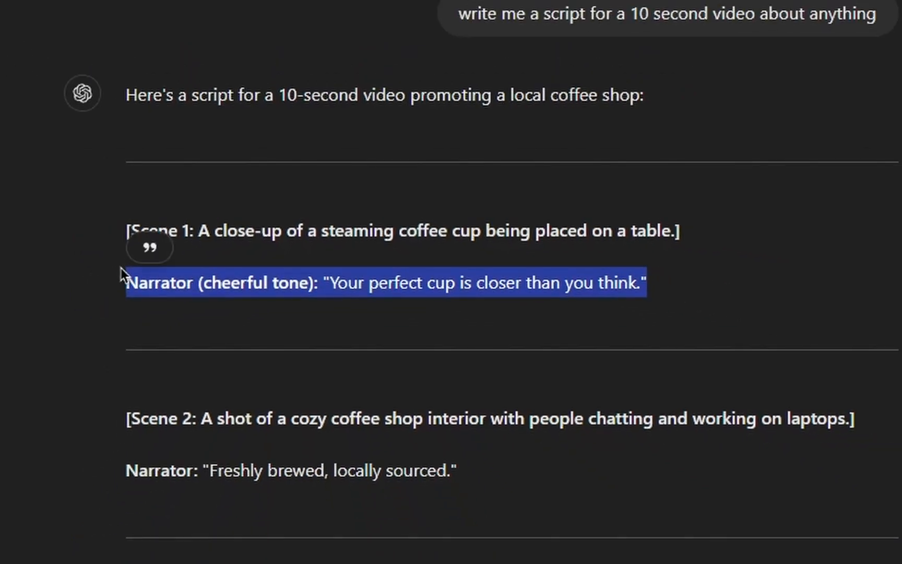
{"action": "scroll", "scroll_direction": "down", "scroll_amount": 3}
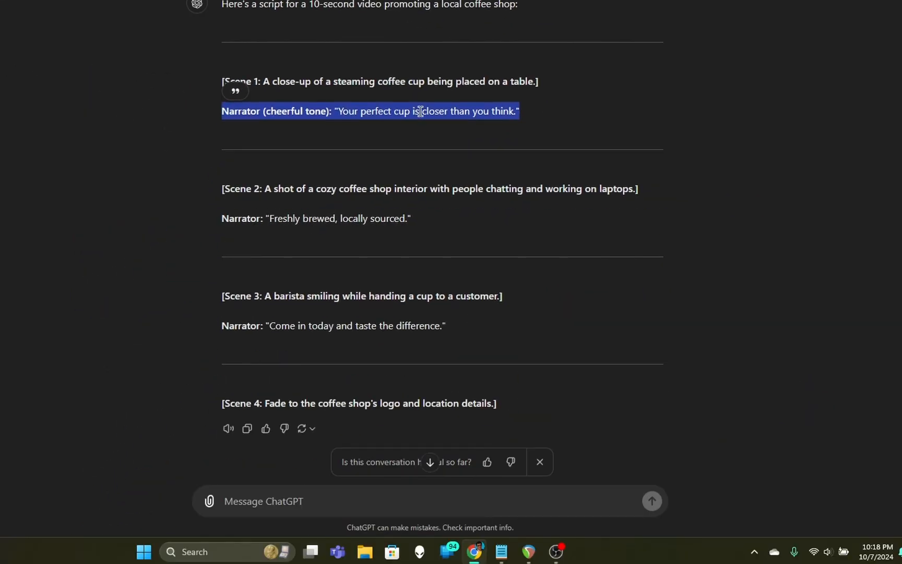
{"action": "mouse_move", "coordinate": [577, 351]}
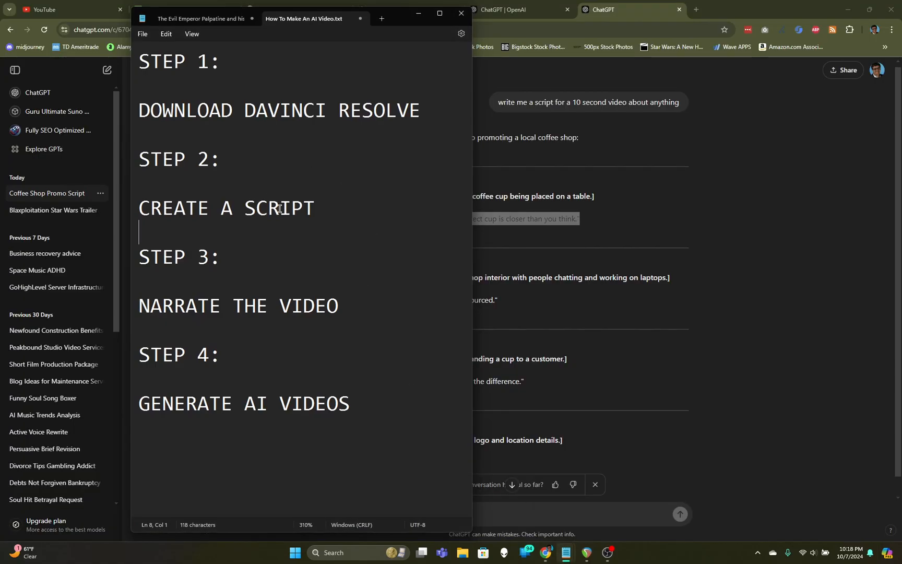
Enter the narrator line "Your perfect cup is closer than you think." under Create a Script
{"action": "type", "text": "Narrator (cheerful tone): \"Your perfect cup is closer than you think.\""}
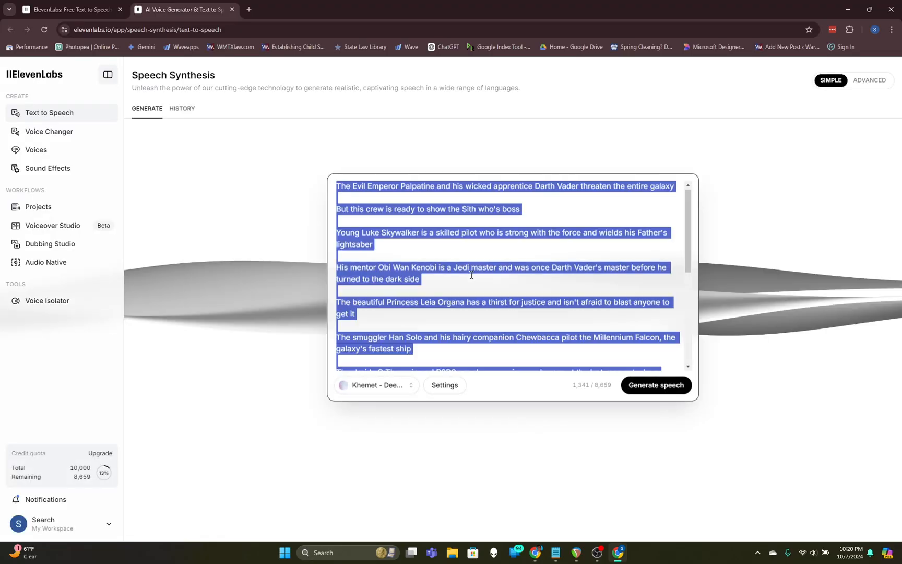
Enter the perfect-cup line and choose Roger as the narration voice
{"action": "type", "text": "Your perfect cup is closer than you think."}
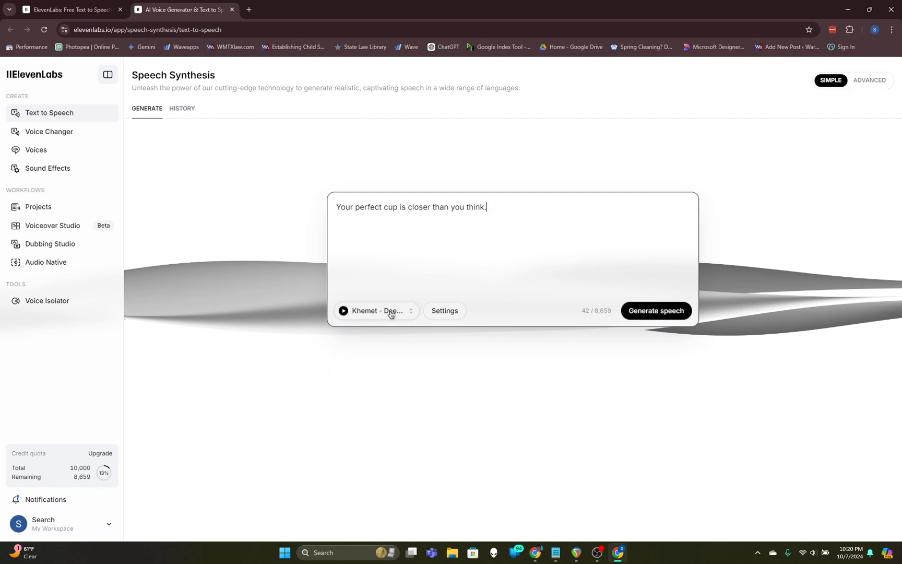
{"action": "left_click", "coordinate": [374, 311]}
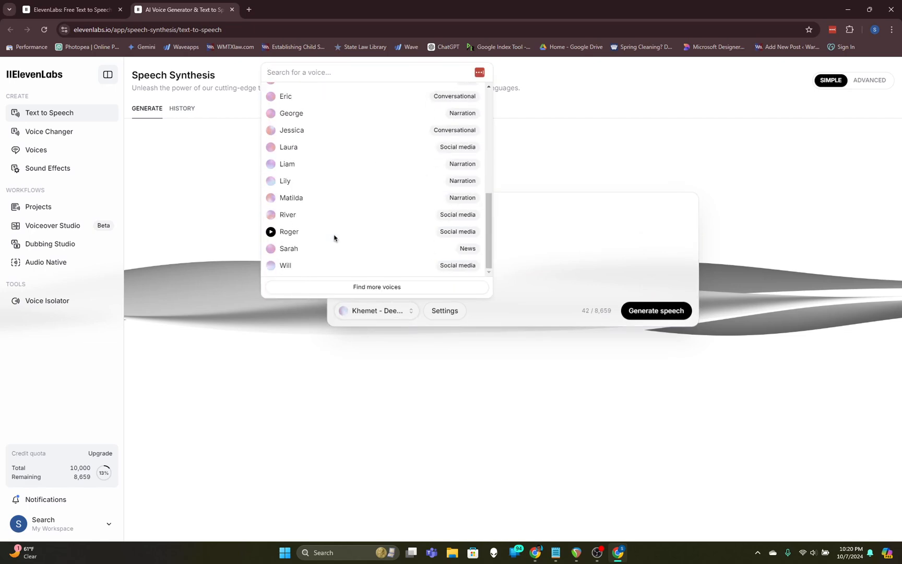
{"action": "left_click", "coordinate": [270, 232]}
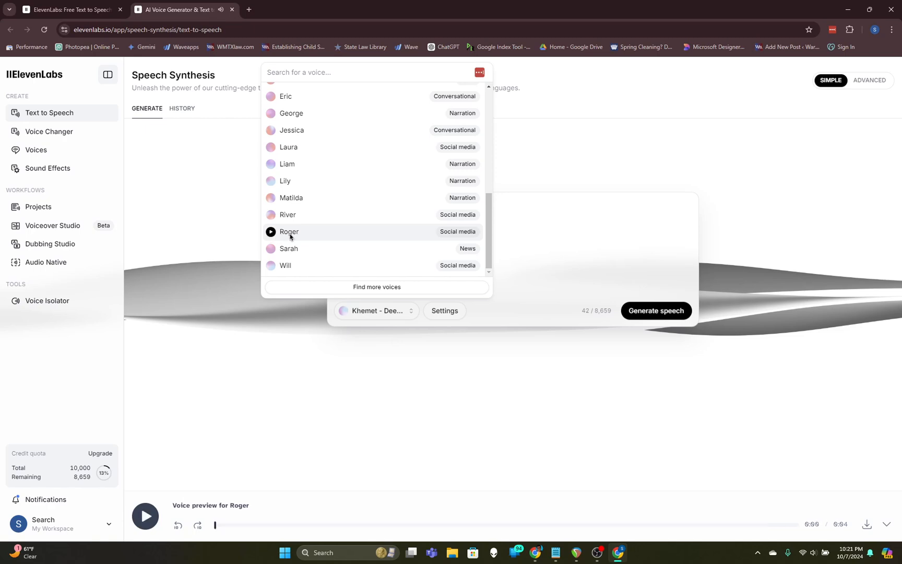
{"action": "left_click", "coordinate": [289, 232]}
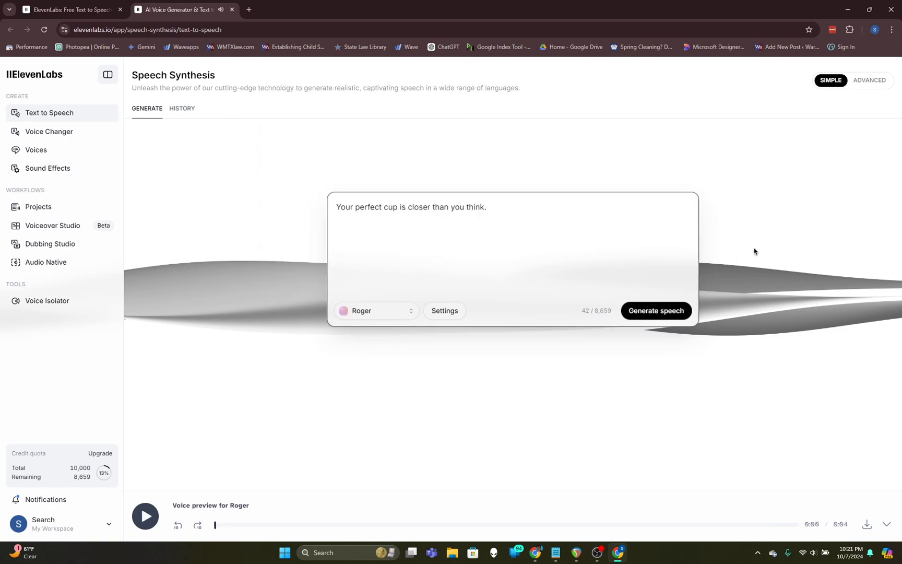
Generate the speech and download the narration MP3
{"action": "left_click", "coordinate": [656, 311]}
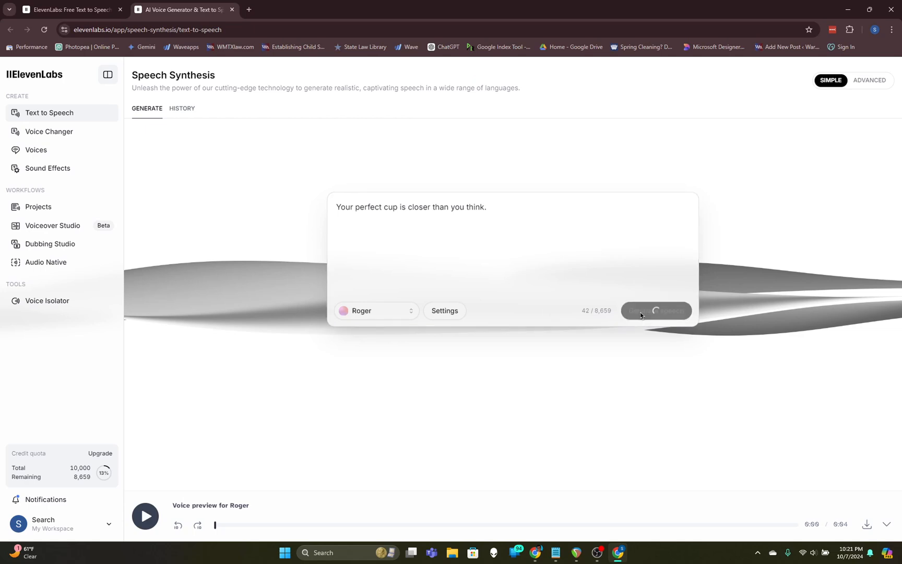
{"action": "left_click", "coordinate": [656, 311]}
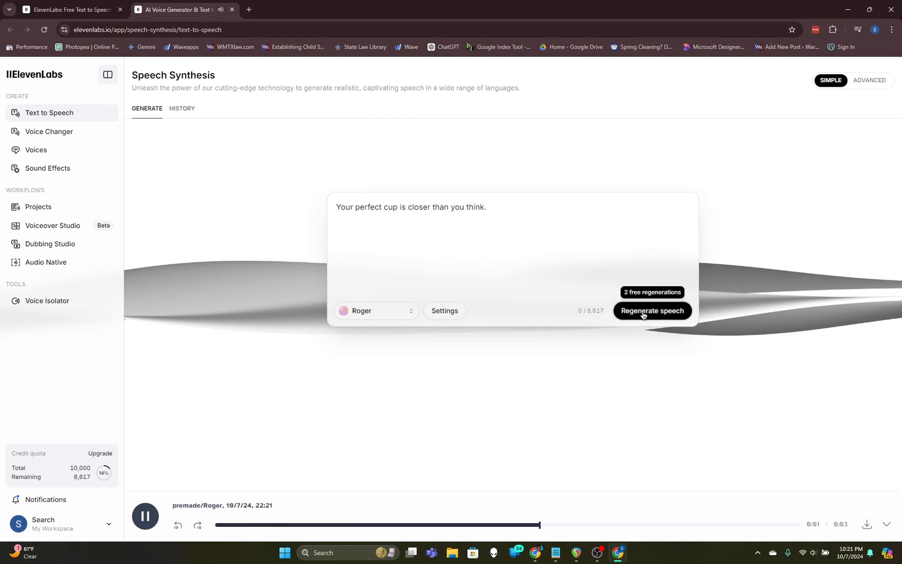
{"action": "left_click", "coordinate": [866, 524]}
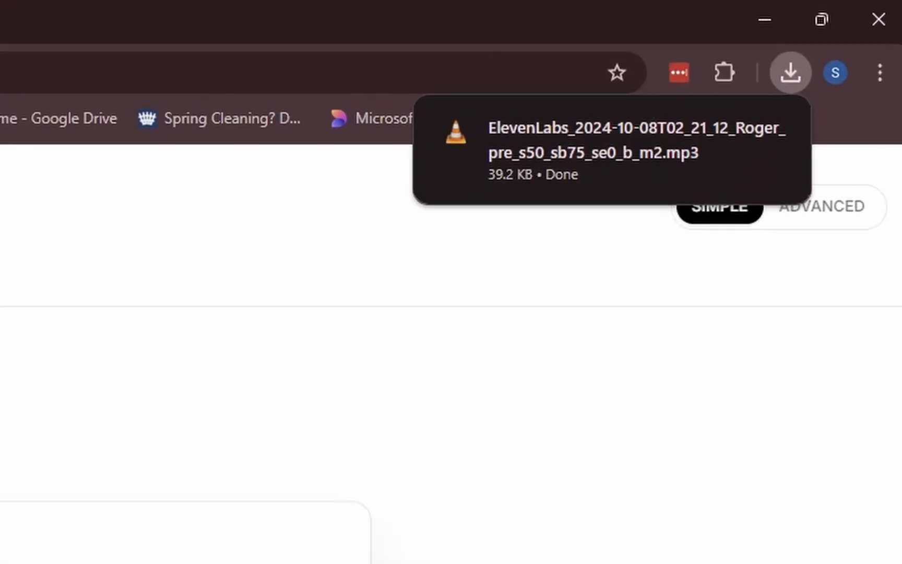
{"action": "mouse_move", "coordinate": [670, 176]}
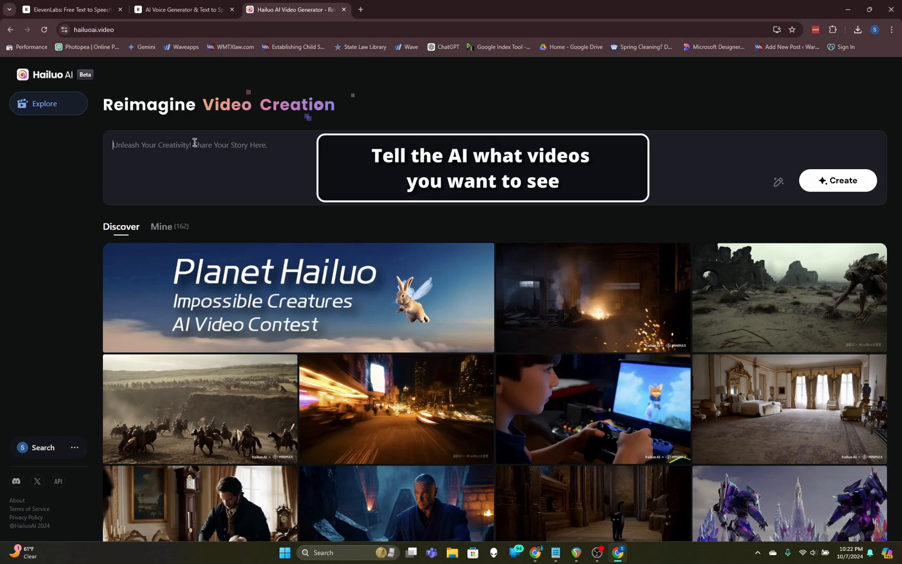
Create a Hailuo clip from the perfect-cup coffee prompt and view it in Mine
{"action": "type", "text": "Your perfect cup is closer than you think."}
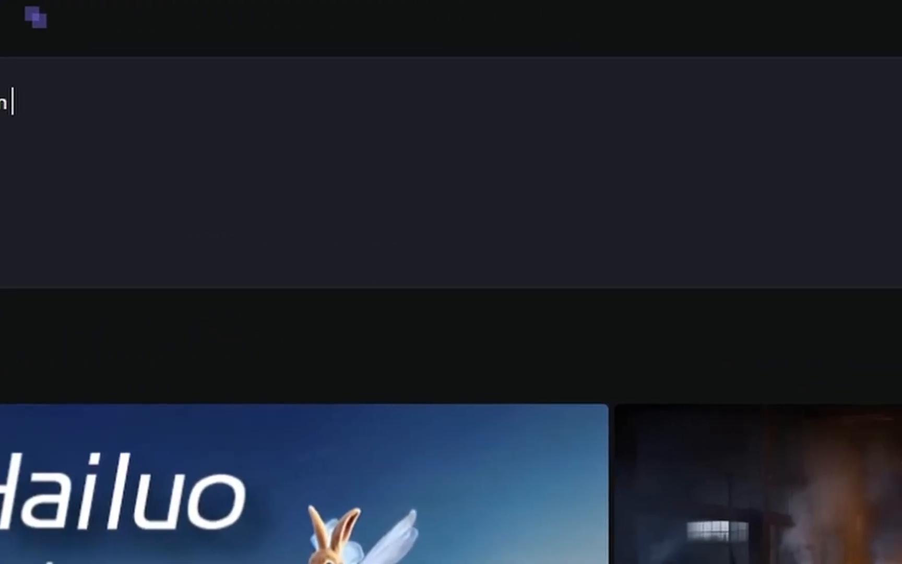
{"action": "type", "text": "is a coffe"}
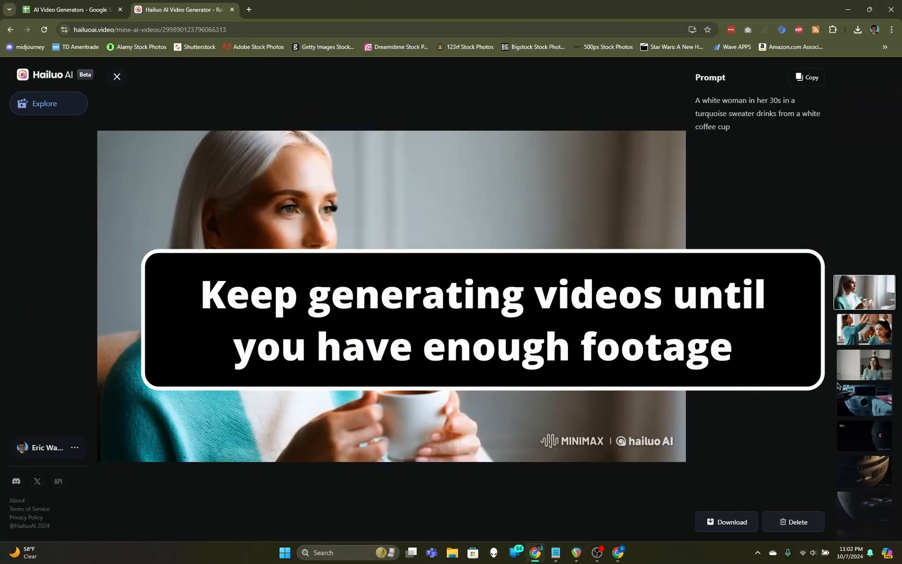
{"action": "left_click", "coordinate": [116, 76]}
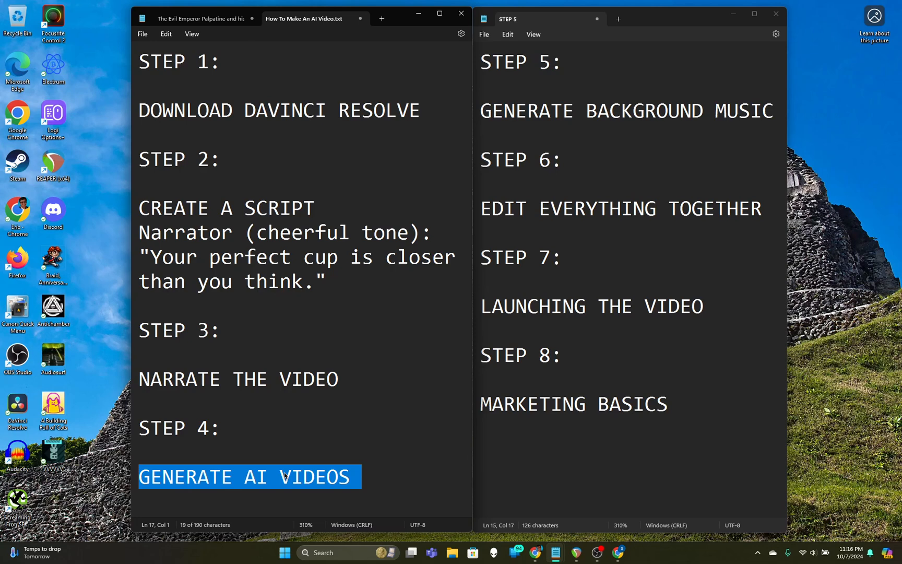
Highlight the Generate Background Music step and return to Chrome
{"action": "double_click", "coordinate": [255, 476]}
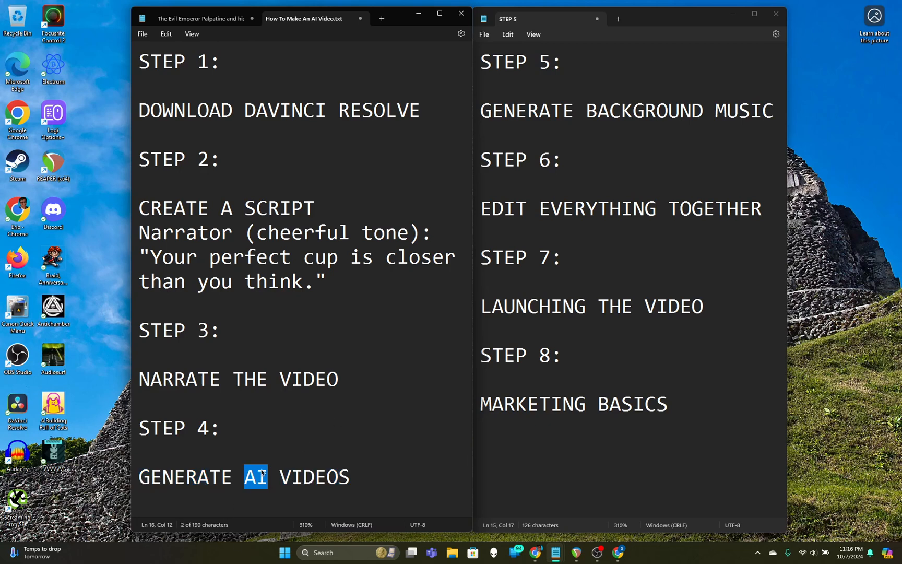
{"action": "triple_click", "coordinate": [628, 111]}
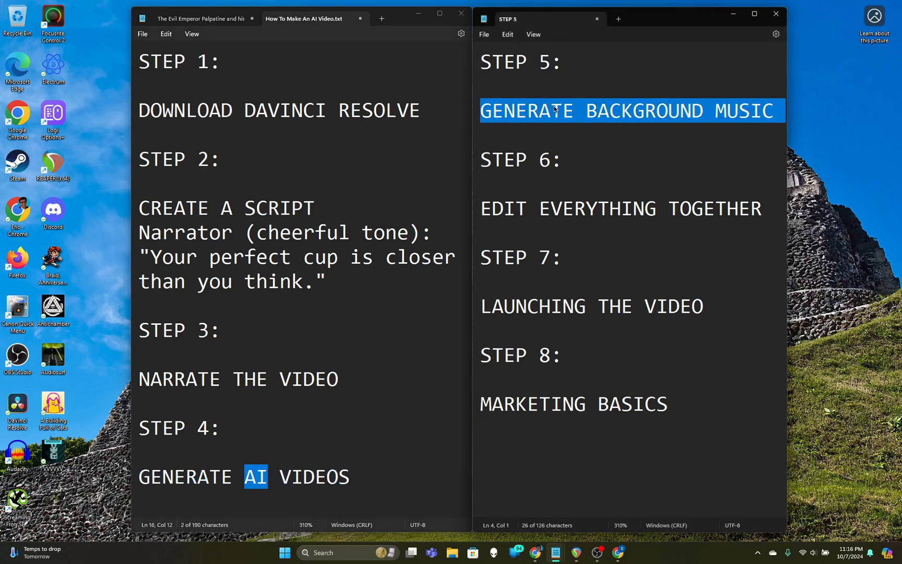
{"action": "left_click", "coordinate": [582, 110]}
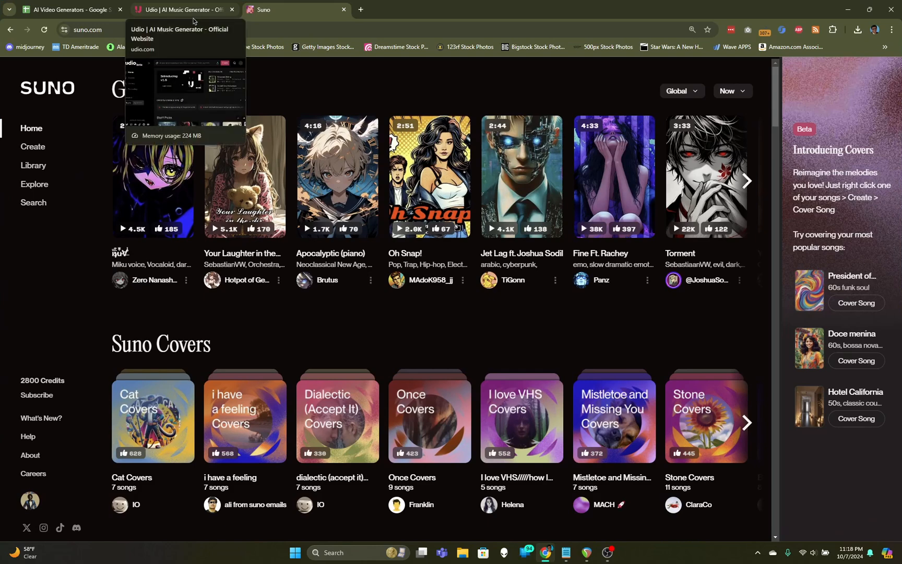
{"action": "mouse_move", "coordinate": [241, 98]}
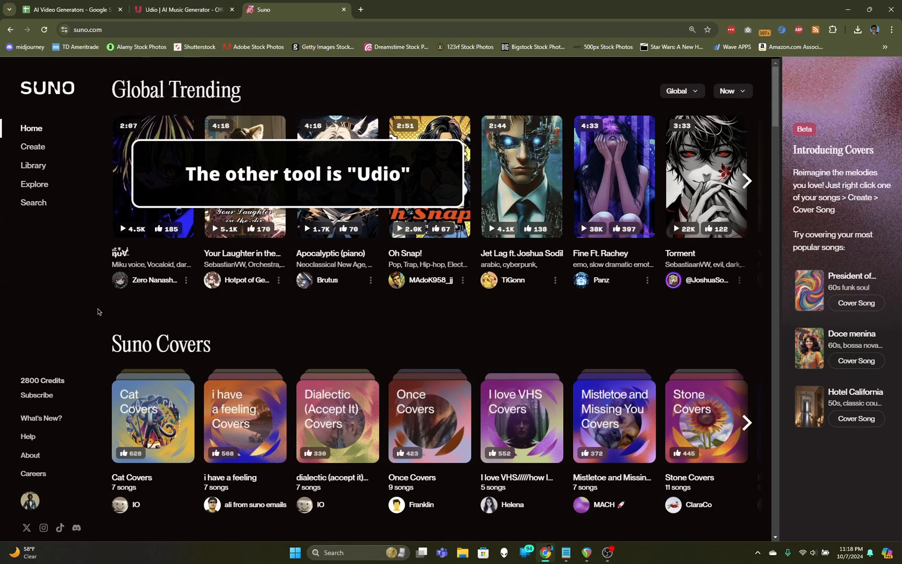
{"action": "mouse_move", "coordinate": [32, 148]}
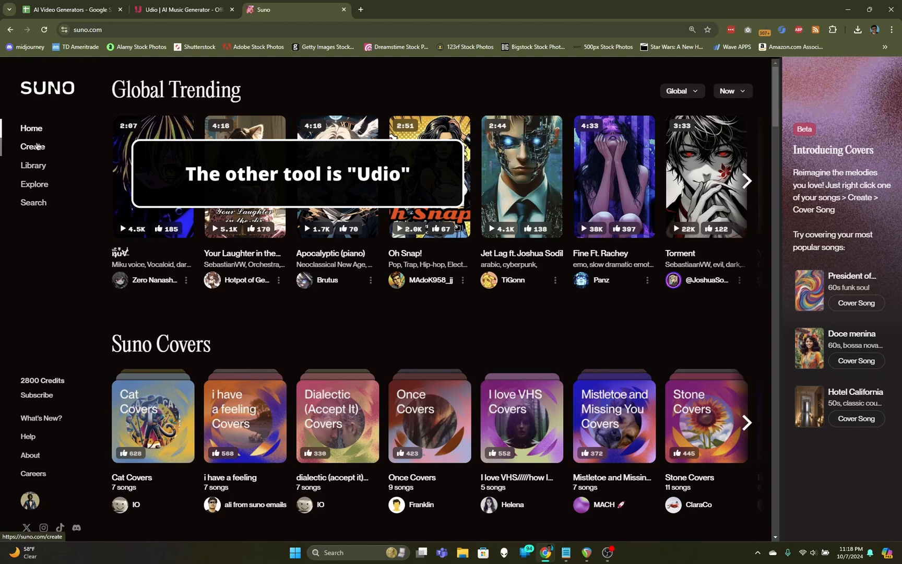
Go to Suno's Create page in Custom mode
{"action": "left_click", "coordinate": [32, 147]}
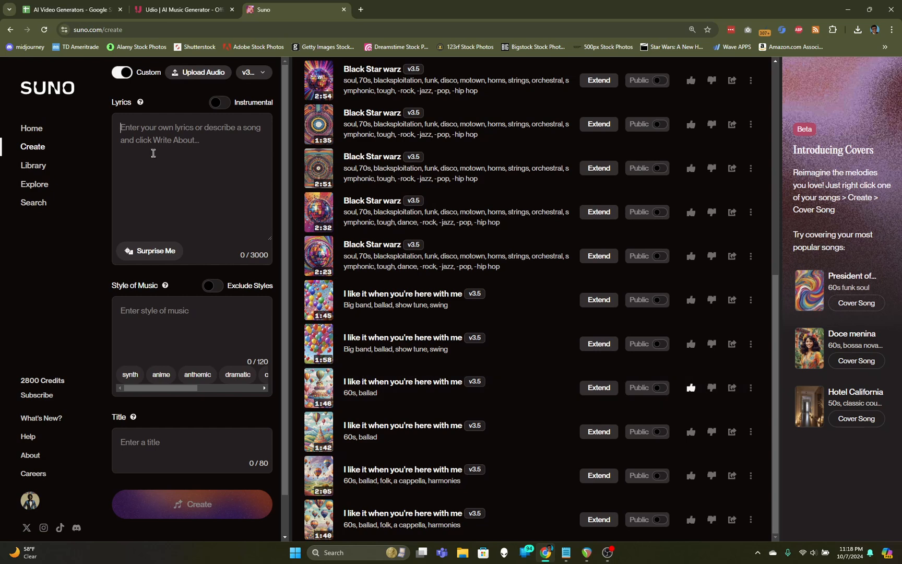
{"action": "mouse_move", "coordinate": [241, 184]}
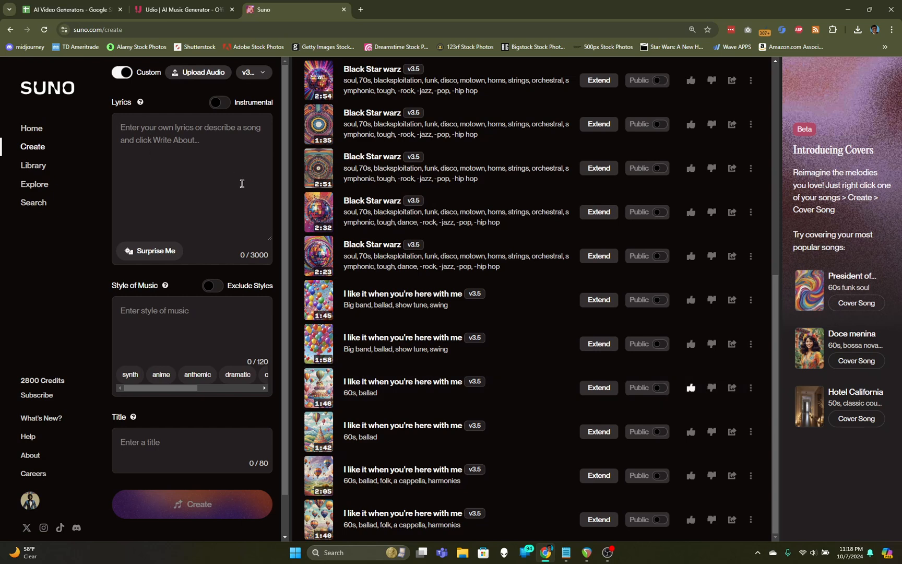
{"action": "mouse_move", "coordinate": [511, 364]}
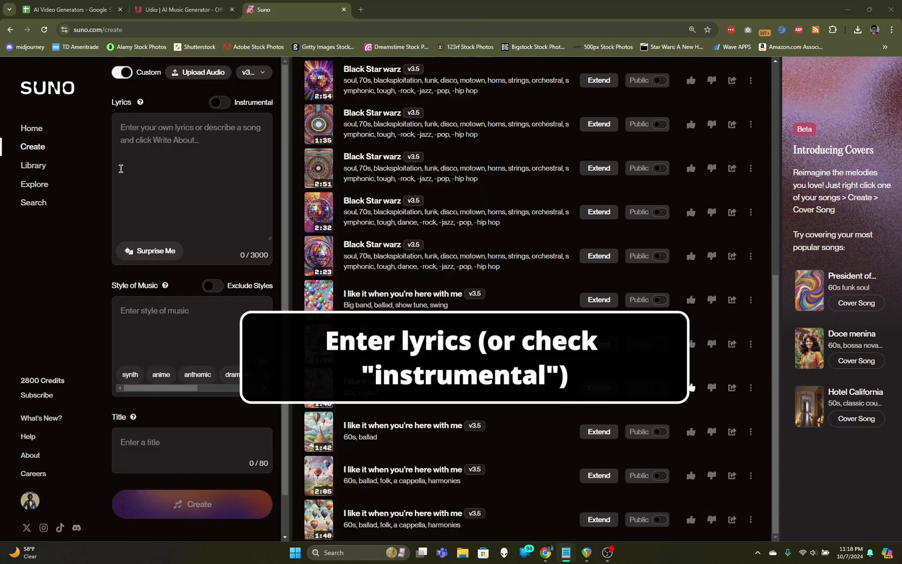
Enter the perfect-cup lyric and style tags folk, gentle, 10 seconds, short, acoustic guitar, brief, soft
{"action": "type", "text": "Your perfect cup is closer than you think."}
{"action": "type", "text": "jingle,"}
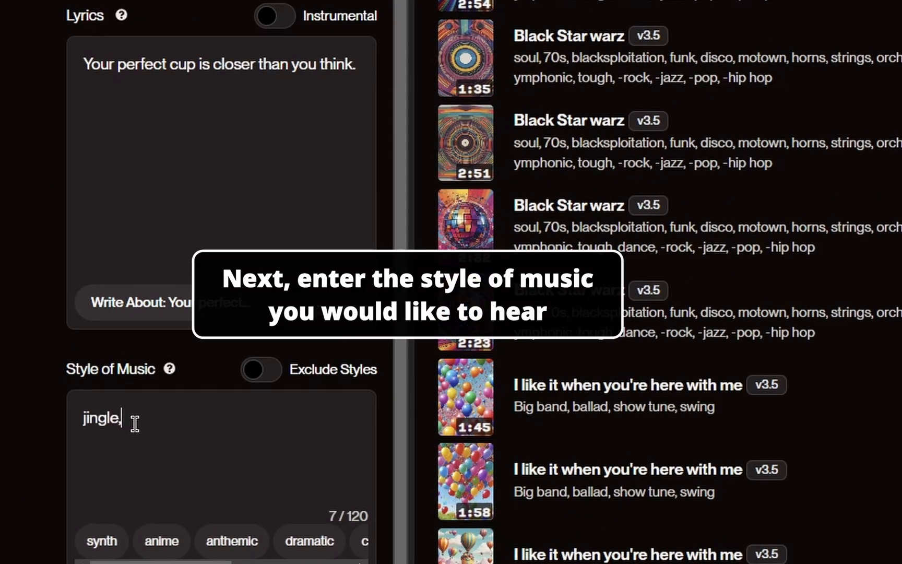
{"action": "type", "text": "folk, woman singer,"}
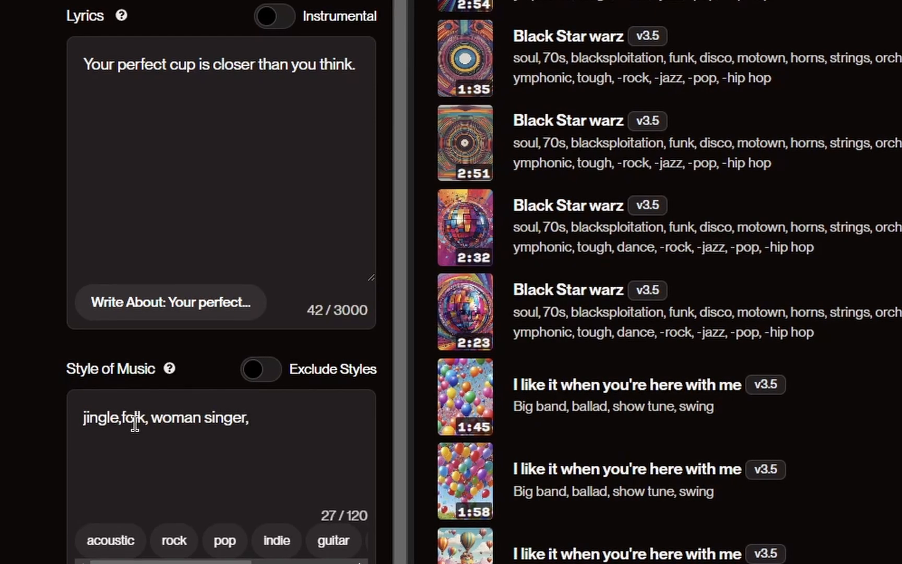
{"action": "type", "text": "gentle, 10 s"}
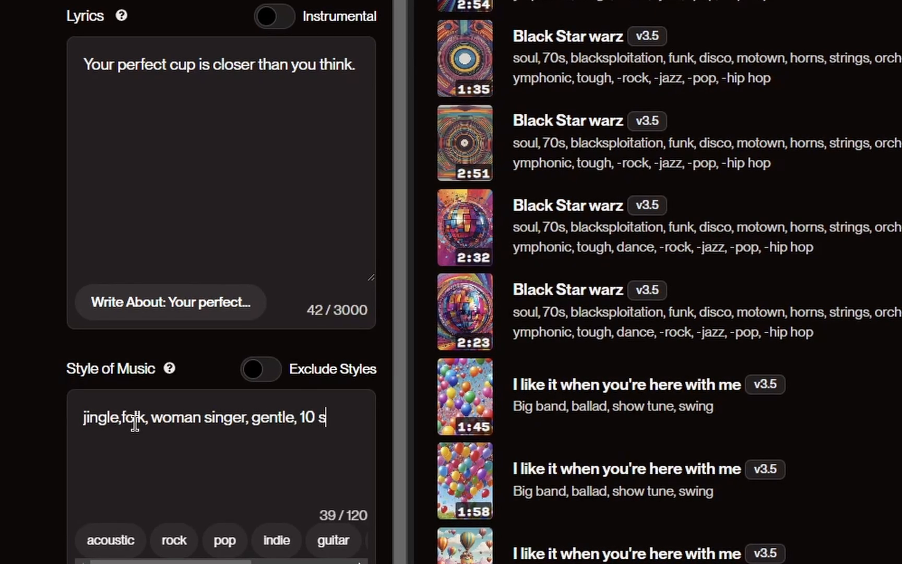
{"action": "type", "text": "seconds, short,"}
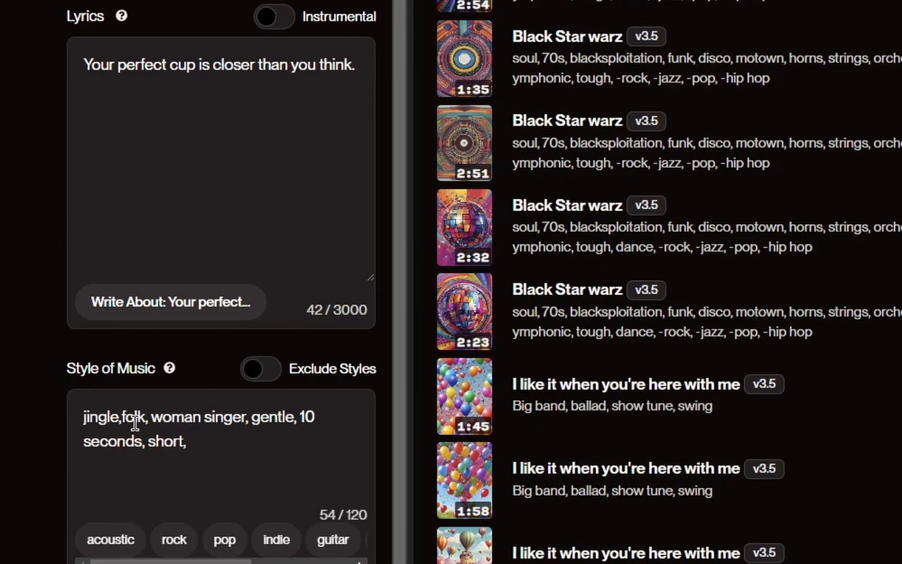
{"action": "type", "text": "acoustic guitar,"}
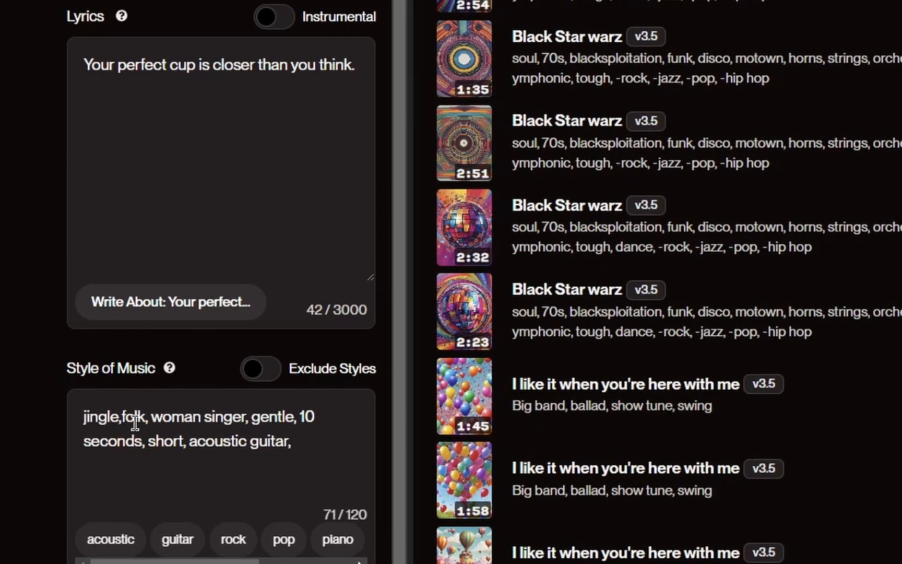
{"action": "type", "text": "brief,"}
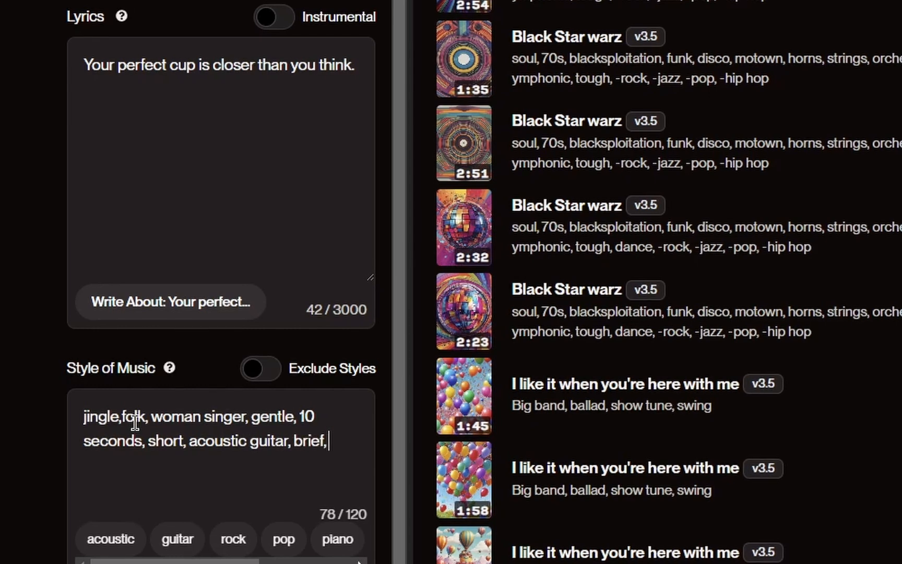
{"action": "type", "text": "soft, relaxing"}
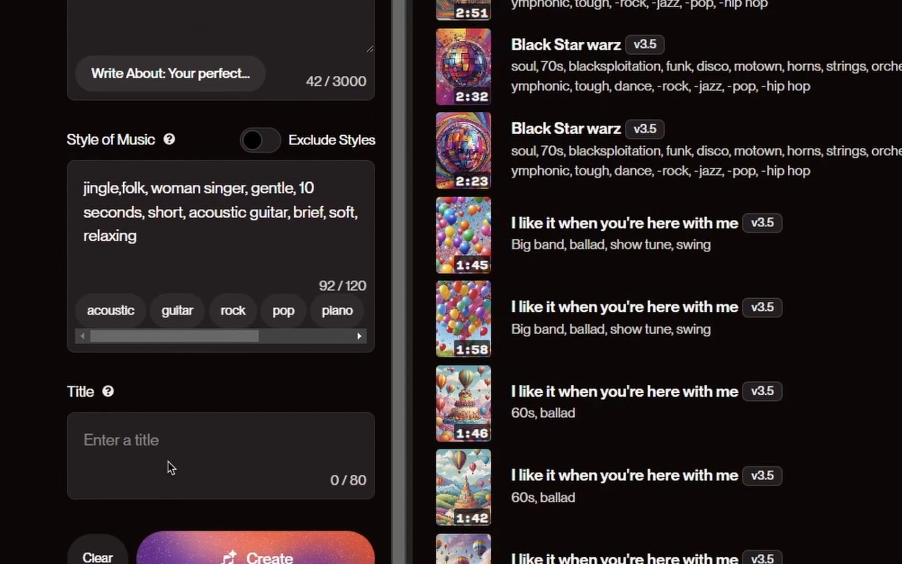
Title the song Coffee Jingle and create it
{"action": "type", "text": "Coffee"}
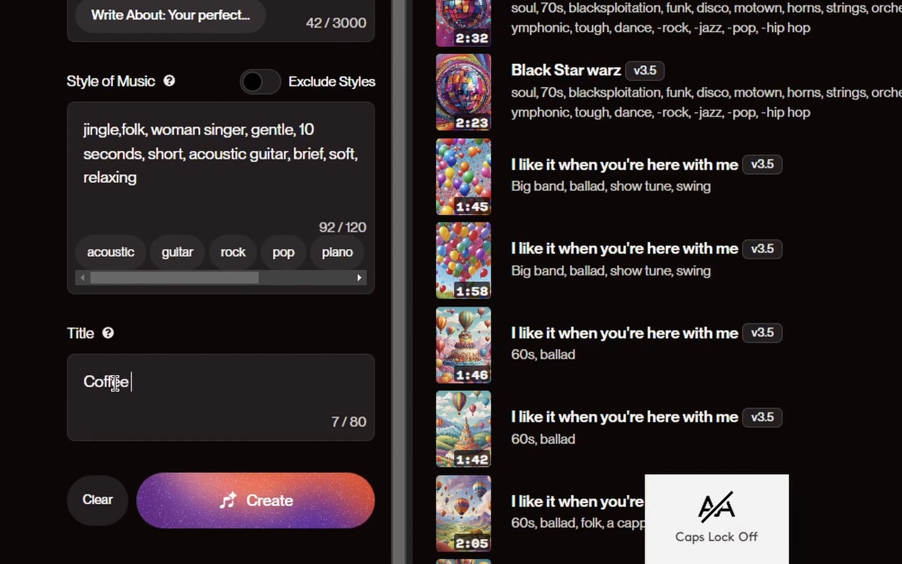
{"action": "type", "text": "Jingle"}
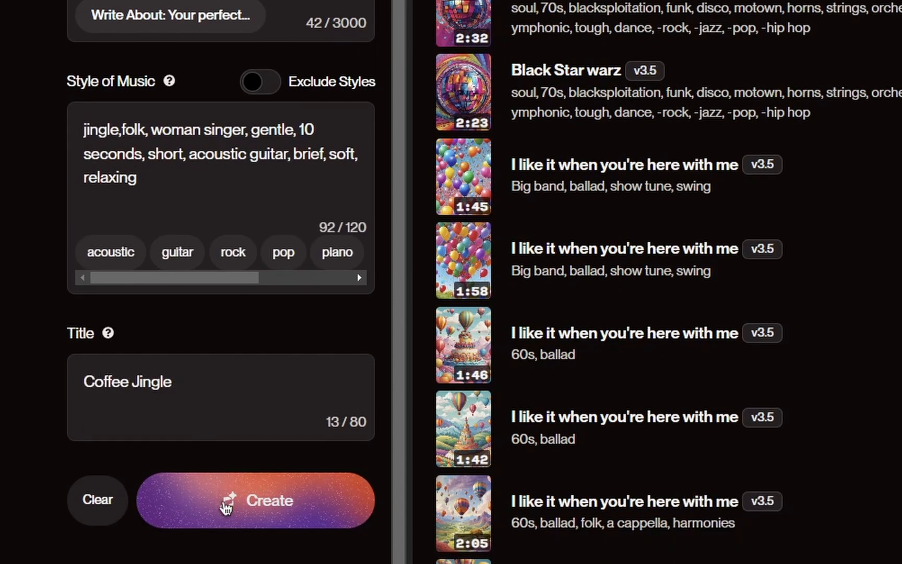
{"action": "scroll", "scroll_direction": "down", "scroll_amount": 3}
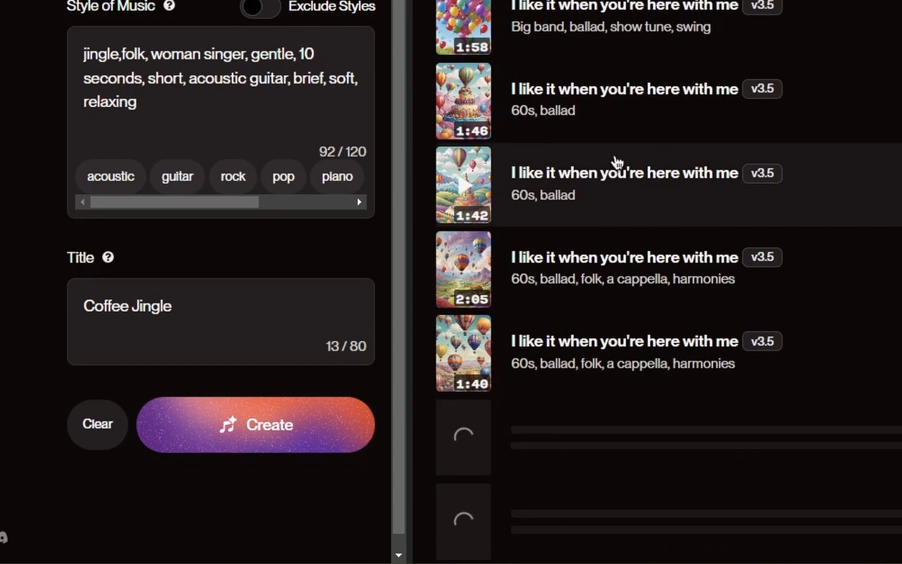
{"action": "scroll", "scroll_direction": "down", "scroll_amount": 3}
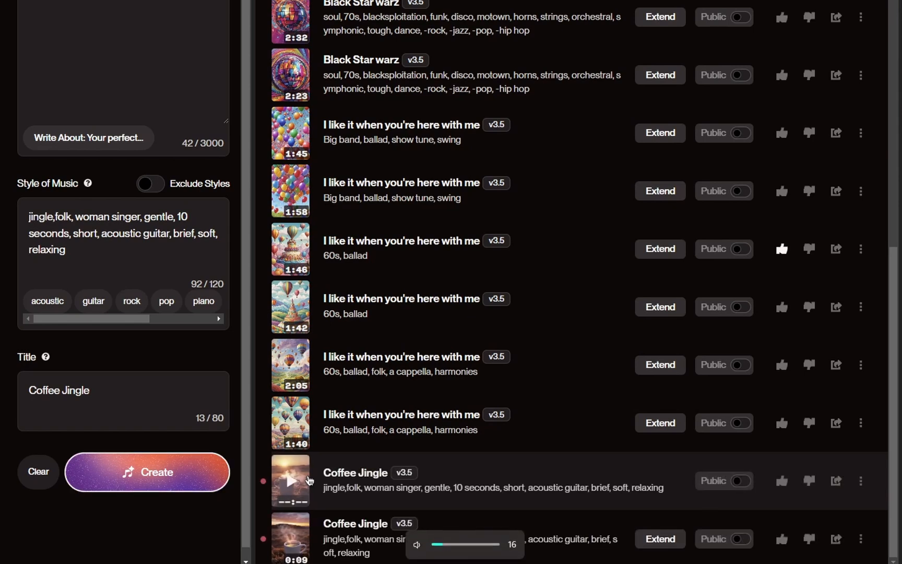
Play the 34-second Coffee Jingle and bring up its MP3 download choices
{"action": "left_click_drag", "start_coordinate": [443, 544], "coordinate": [480, 544]}
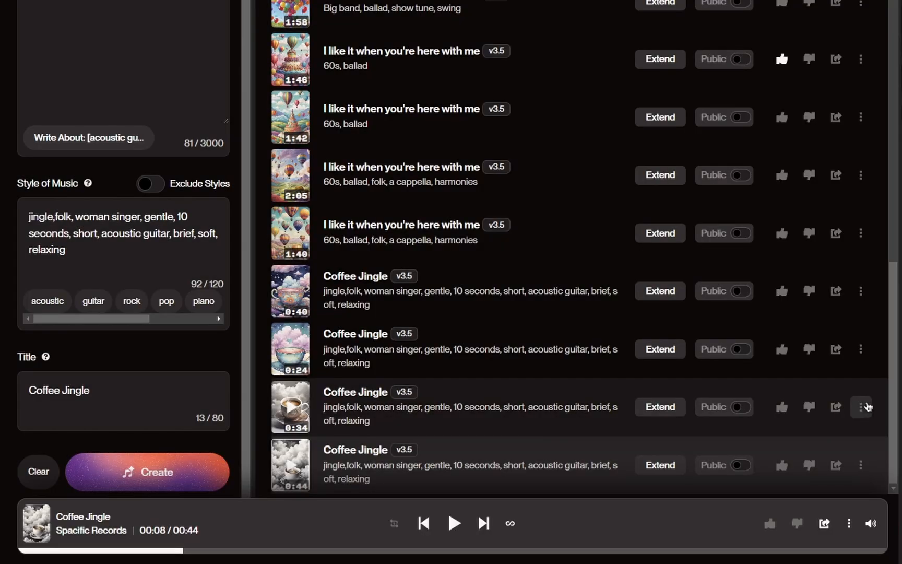
{"action": "mouse_move", "coordinate": [868, 405]}
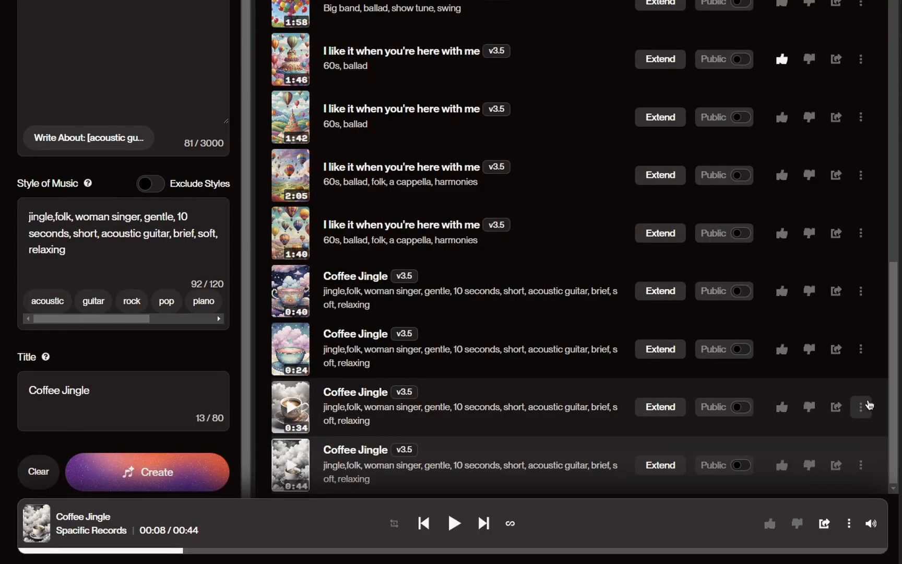
{"action": "left_click", "coordinate": [861, 408]}
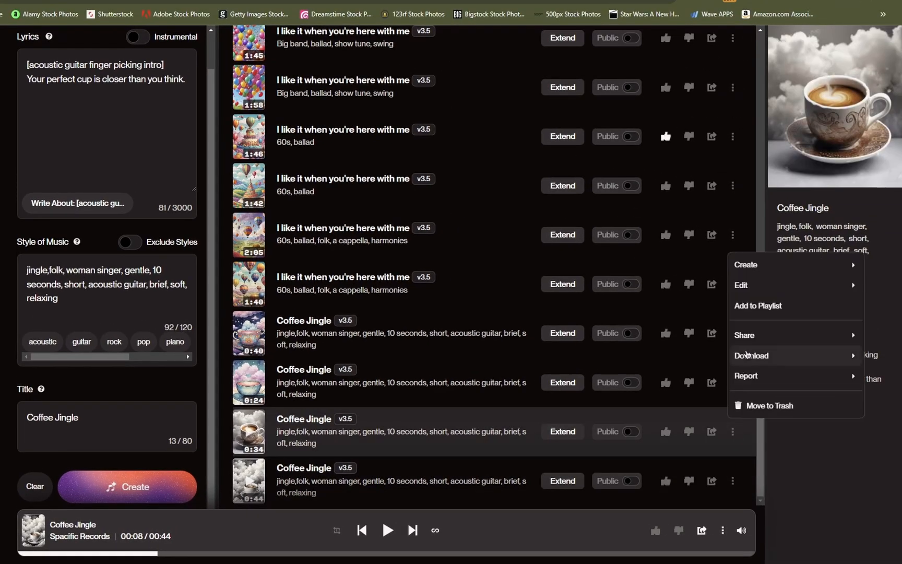
{"action": "left_click", "coordinate": [751, 355]}
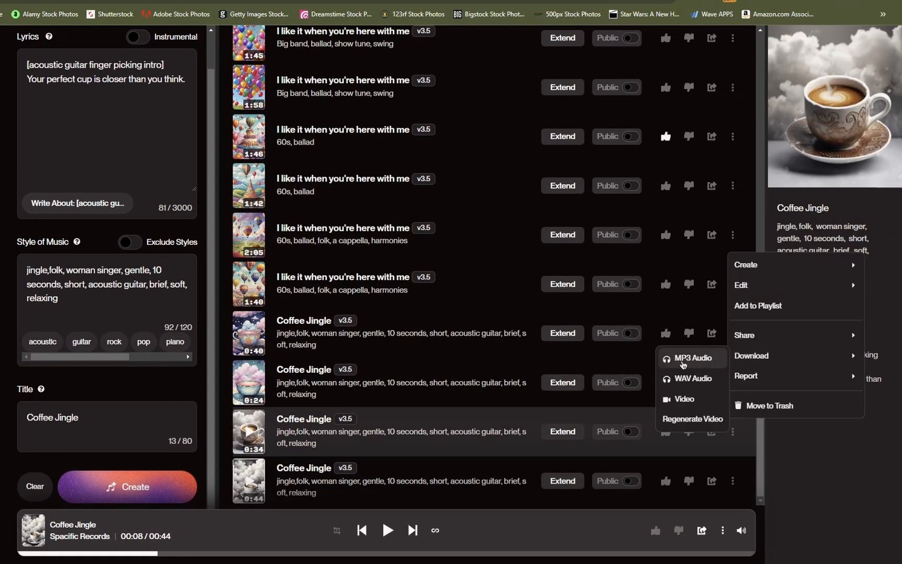
{"action": "mouse_move", "coordinate": [690, 378]}
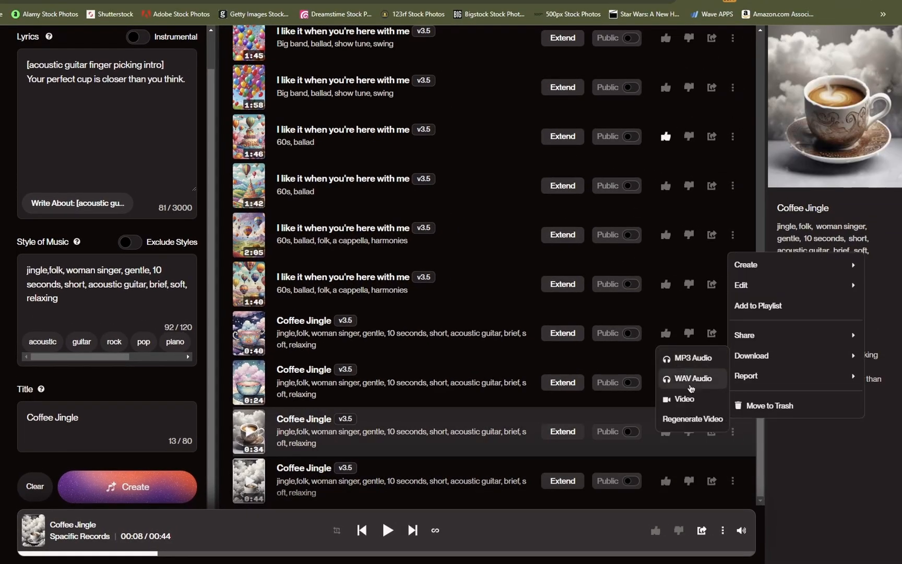
{"action": "mouse_move", "coordinate": [684, 398]}
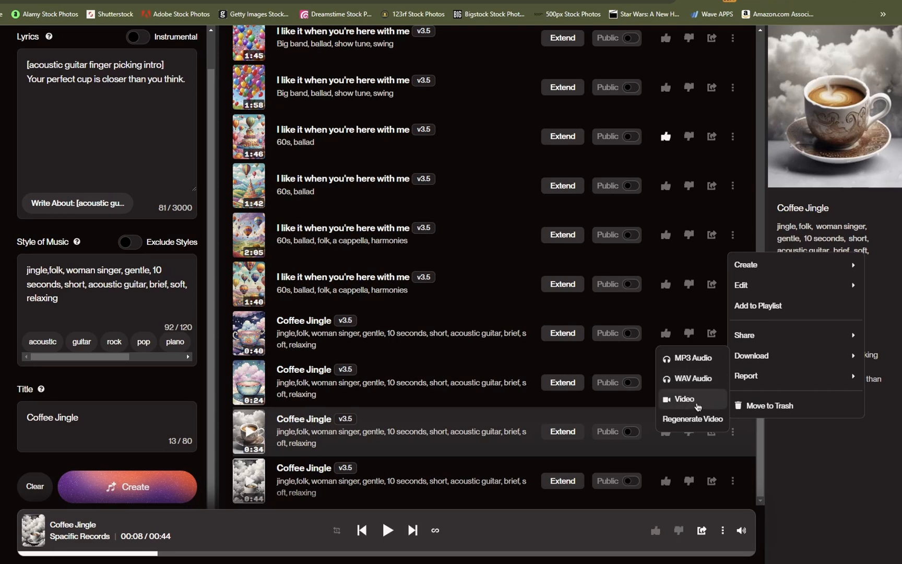
{"action": "mouse_move", "coordinate": [697, 404]}
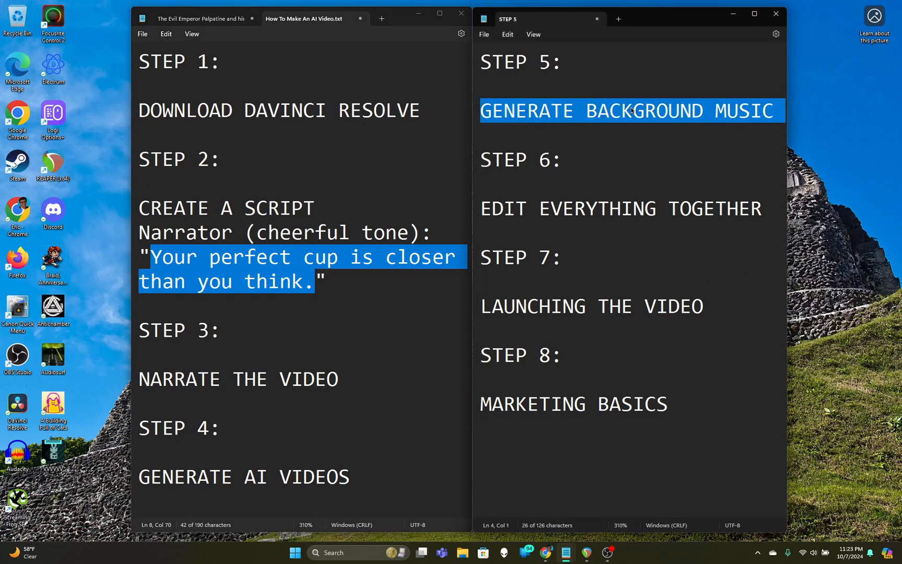
{"action": "double_click", "coordinate": [596, 207]}
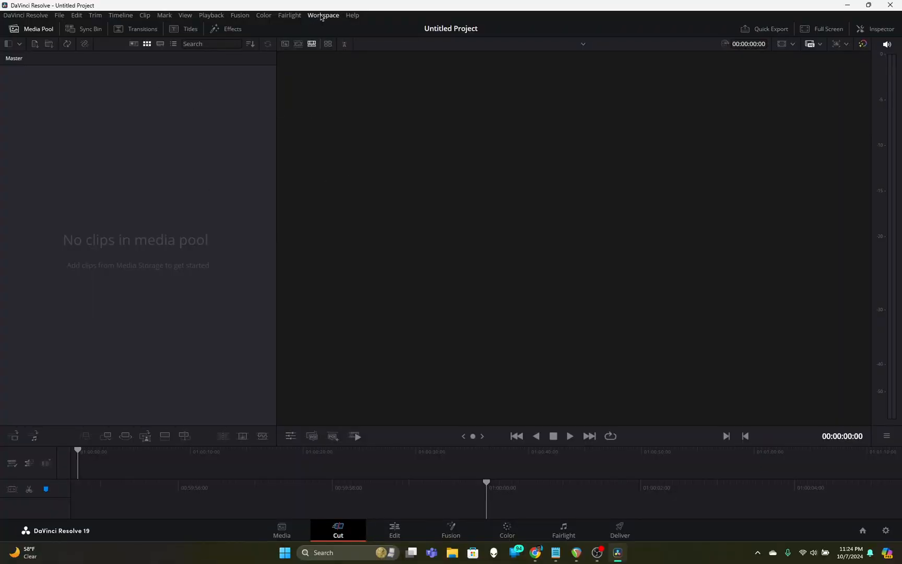
Bring up the Workspace menu to look for the page-switching options
{"action": "left_click", "coordinate": [323, 15]}
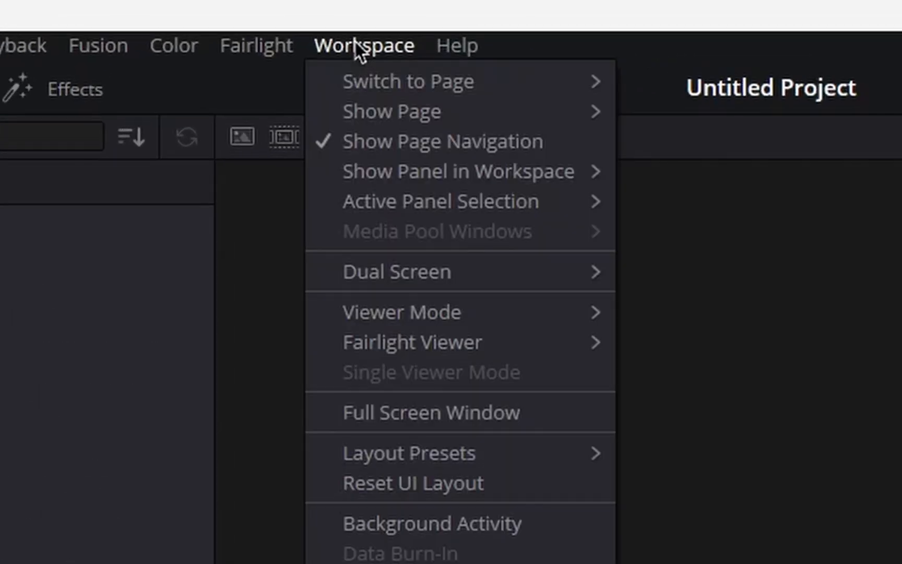
{"action": "mouse_move", "coordinate": [407, 81]}
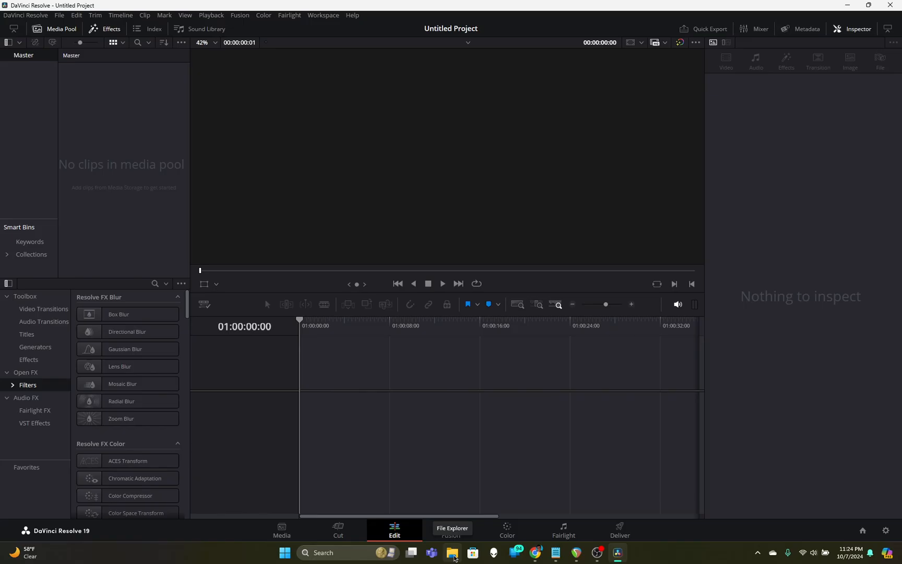
Import Coffee Jingle.mp3, the narration and the AI video clips from Downloads, changing the frame rate to match
{"action": "left_click", "coordinate": [452, 553]}
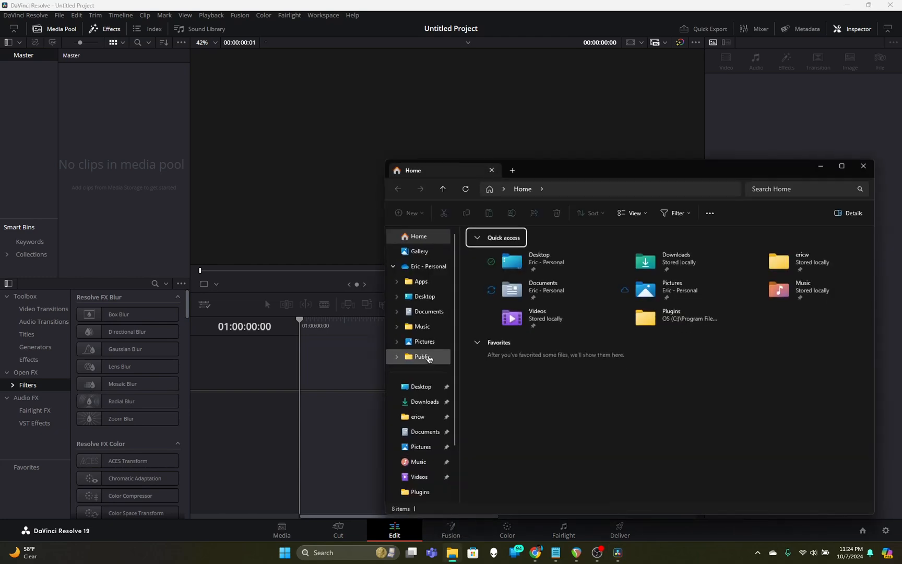
{"action": "left_click", "coordinate": [424, 400]}
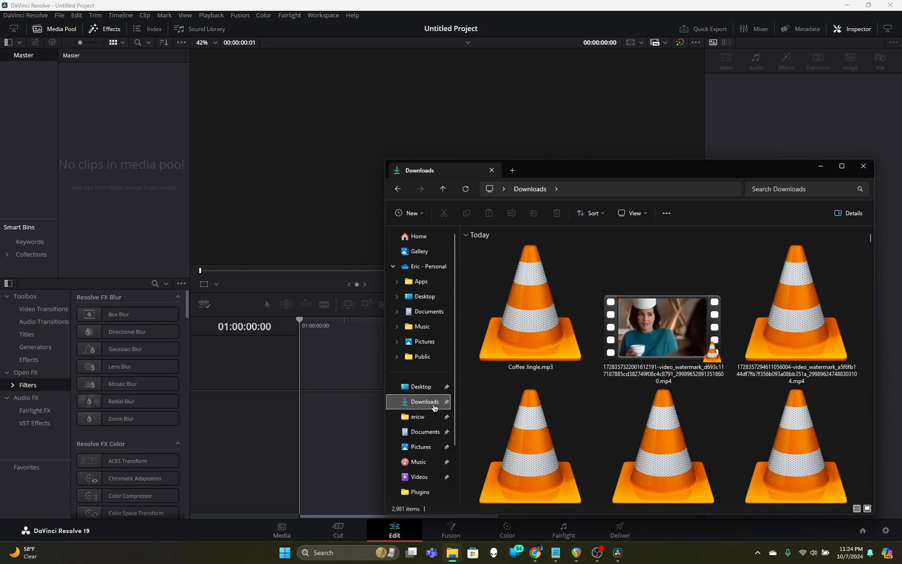
{"action": "left_click", "coordinate": [529, 302]}
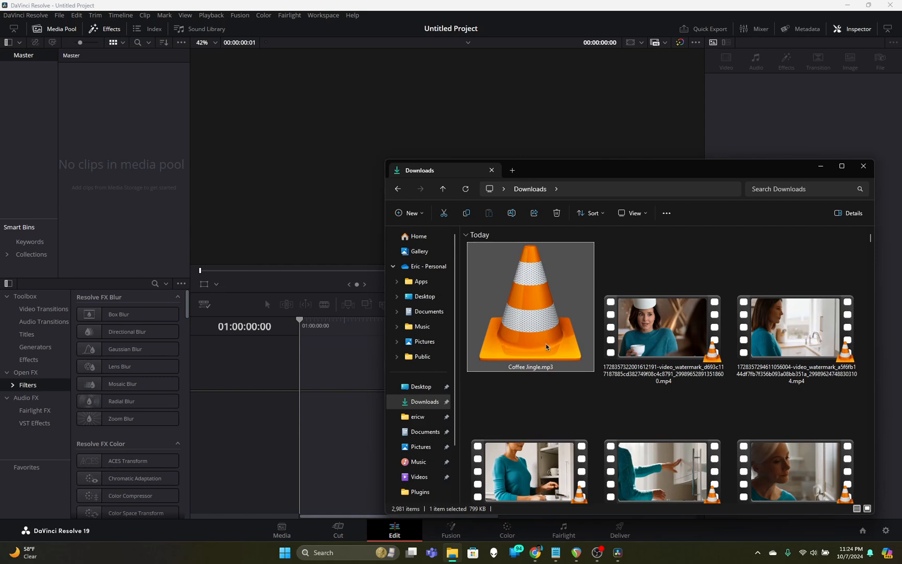
{"action": "scroll", "scroll_direction": "down", "scroll_amount": 3}
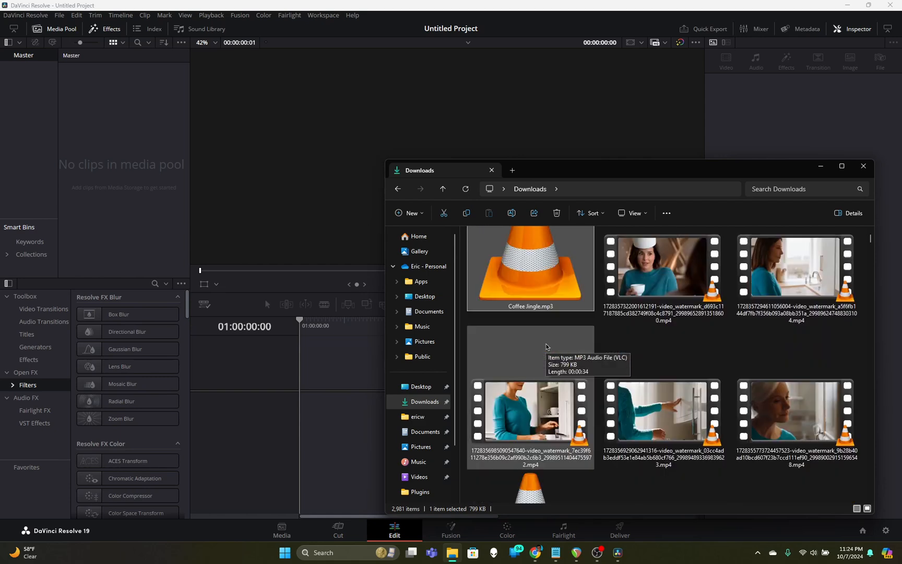
{"action": "scroll", "scroll_direction": "down", "scroll_amount": 3}
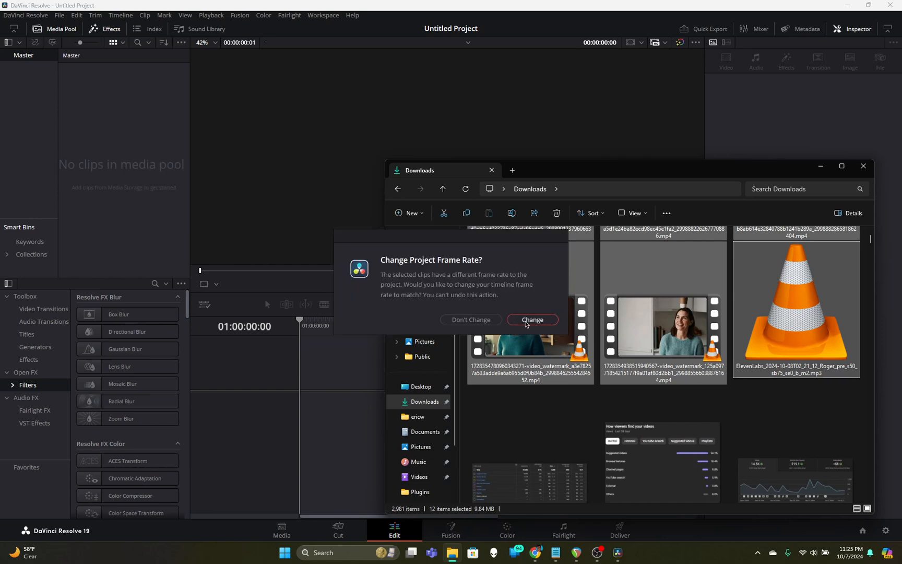
{"action": "left_click", "coordinate": [531, 320]}
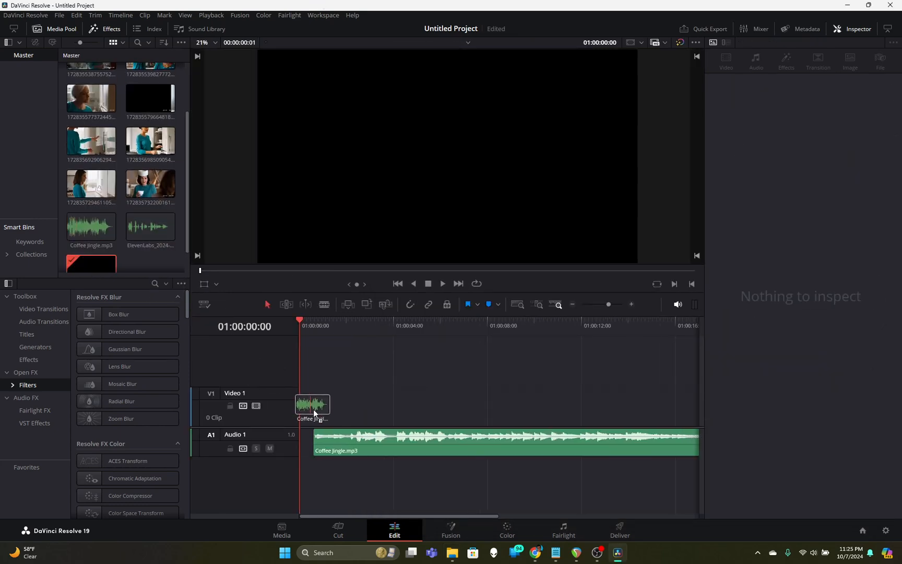
Place Coffee Jingle.mp3 at the start of Audio 1 and load the ElevenLabs clip for preview
{"action": "left_click", "coordinate": [500, 441]}
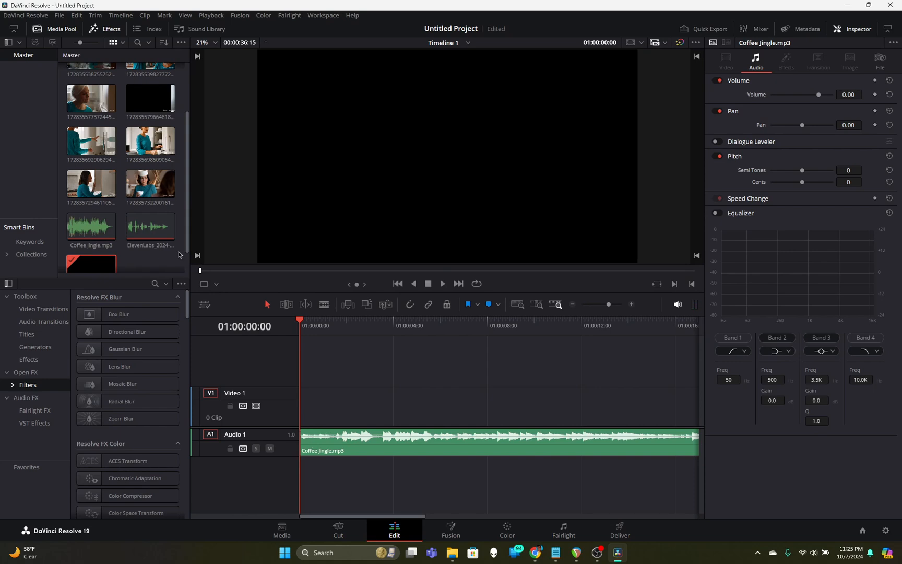
{"action": "left_click", "coordinate": [149, 227]}
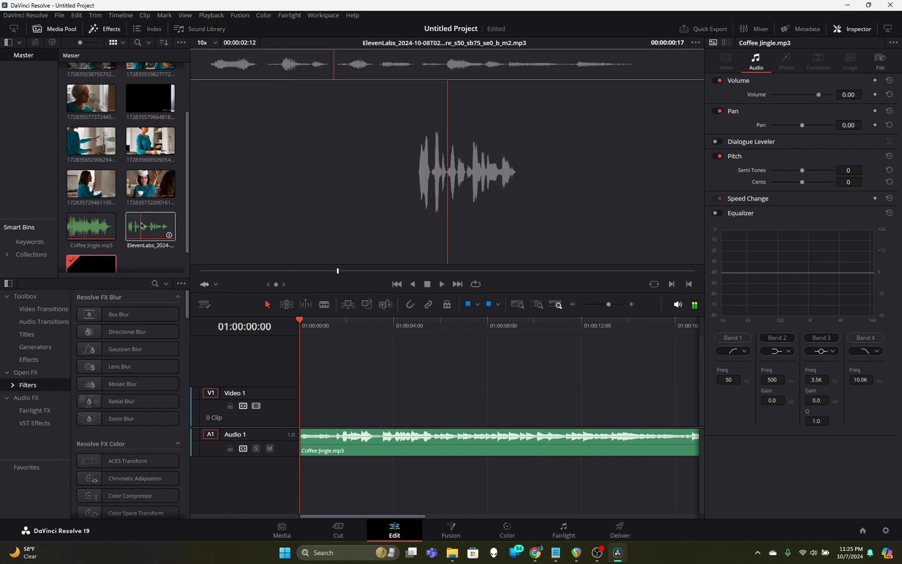
Lay the ElevenLabs voice clip on Audio 2 a few seconds in, solo it for a listen, then unsolo
{"action": "left_click_drag", "start_coordinate": [149, 227], "coordinate": [311, 470]}
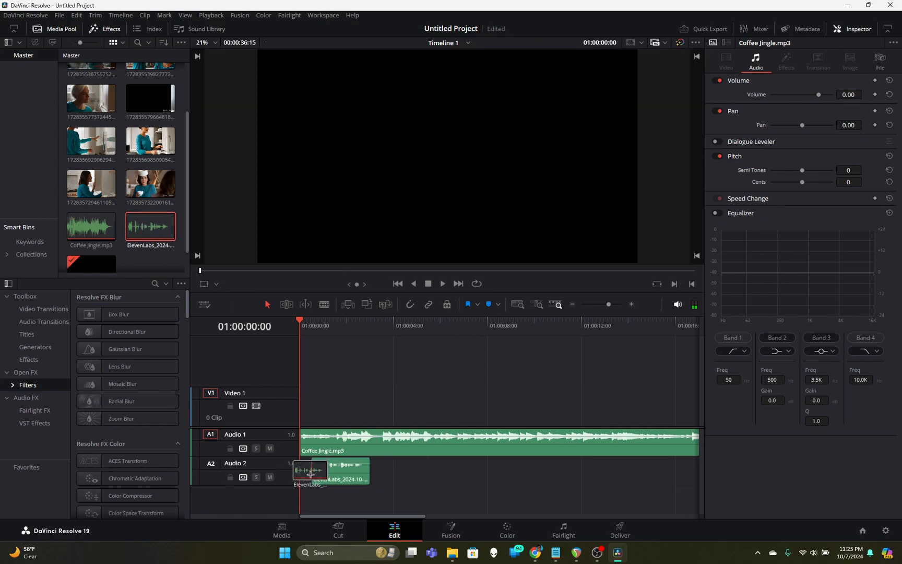
{"action": "left_click_drag", "start_coordinate": [309, 471], "coordinate": [407, 471]}
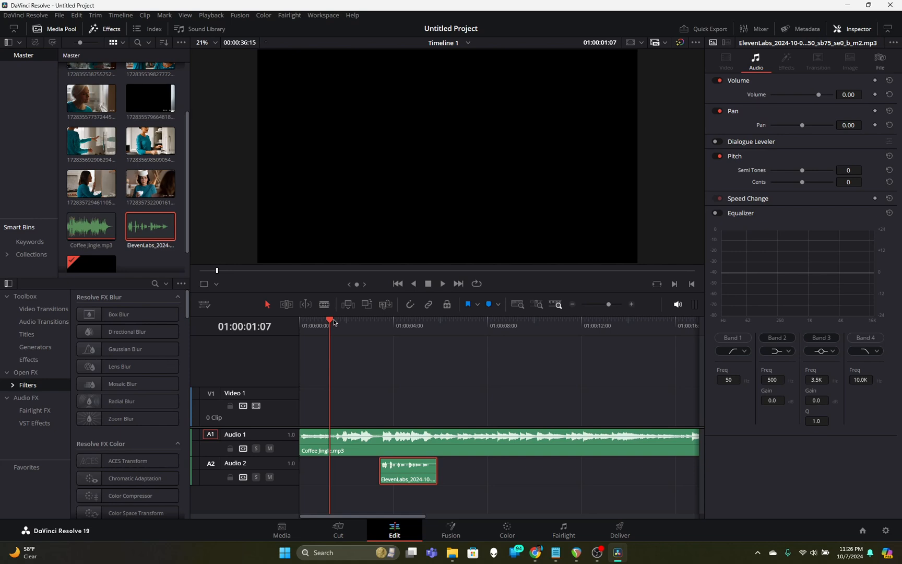
{"action": "mouse_move", "coordinate": [379, 341]}
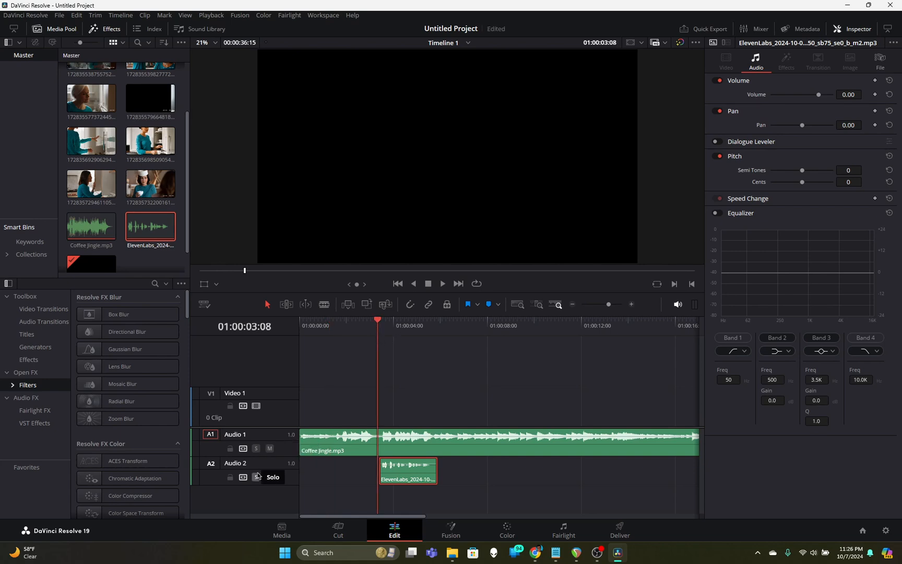
{"action": "left_click", "coordinate": [257, 476]}
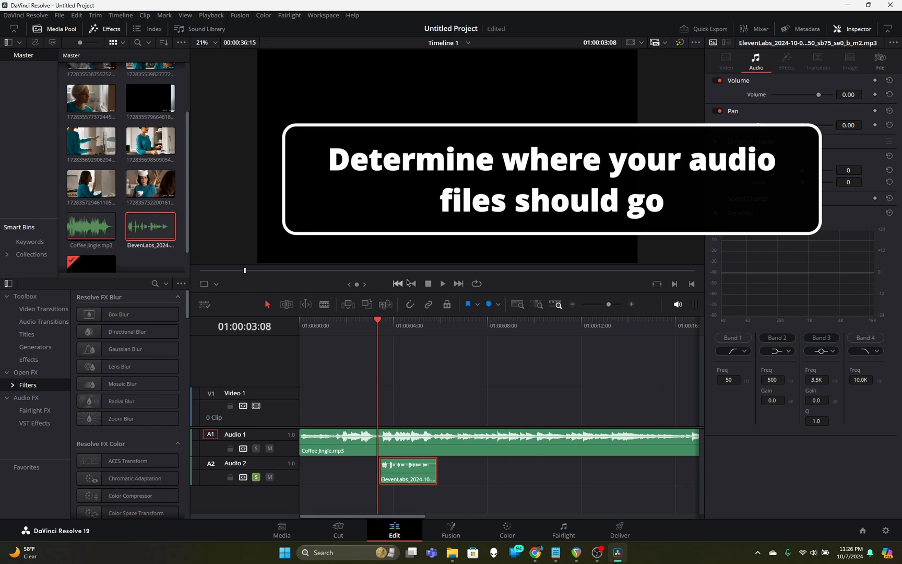
{"action": "mouse_move", "coordinate": [442, 283]}
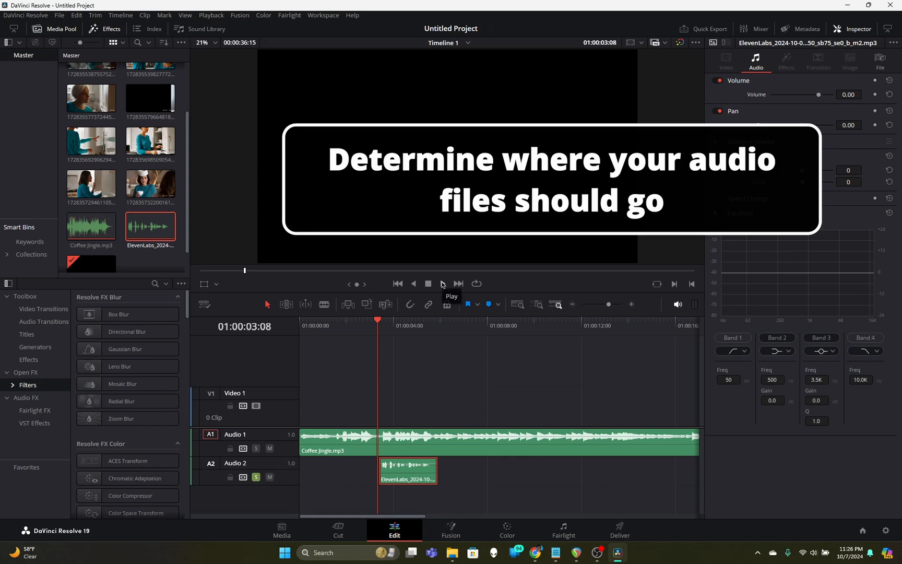
{"action": "left_click", "coordinate": [442, 283]}
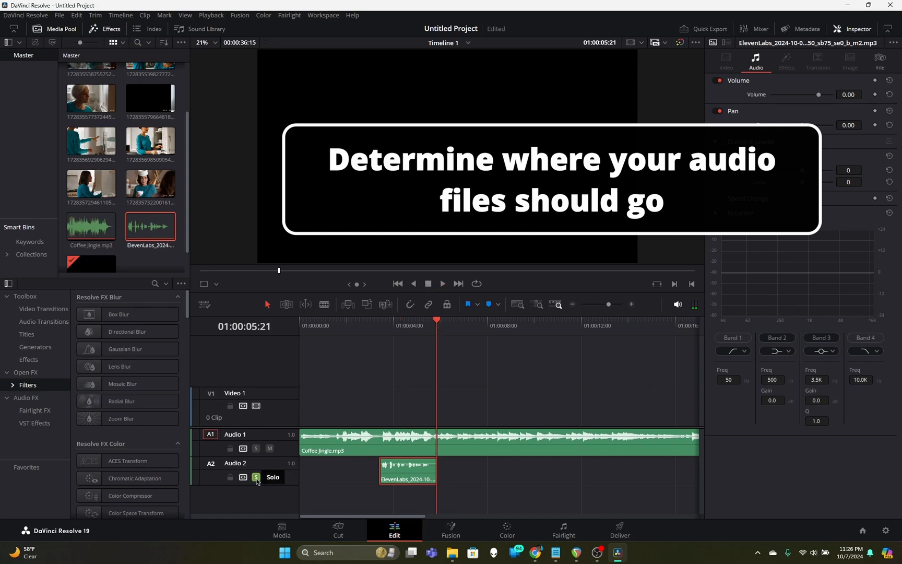
{"action": "left_click", "coordinate": [256, 476]}
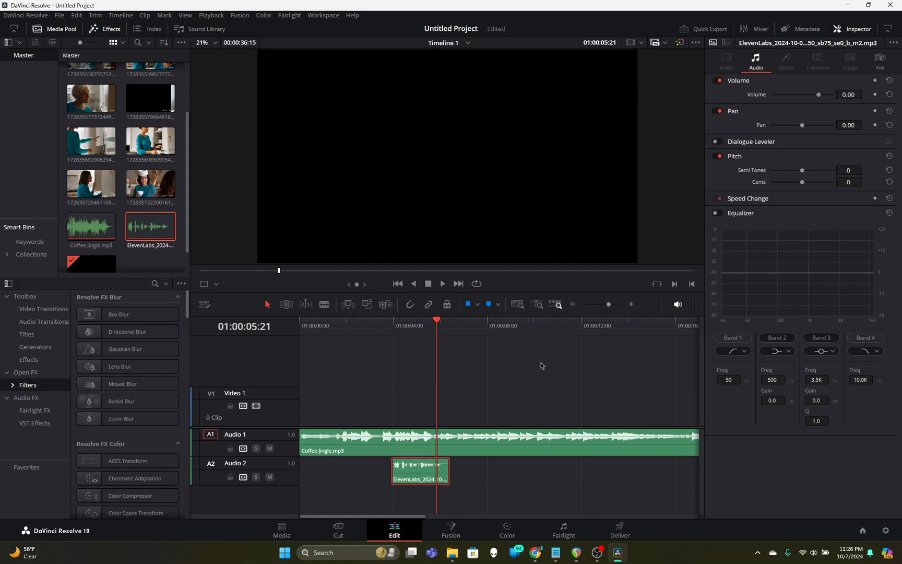
{"action": "left_click", "coordinate": [528, 319]}
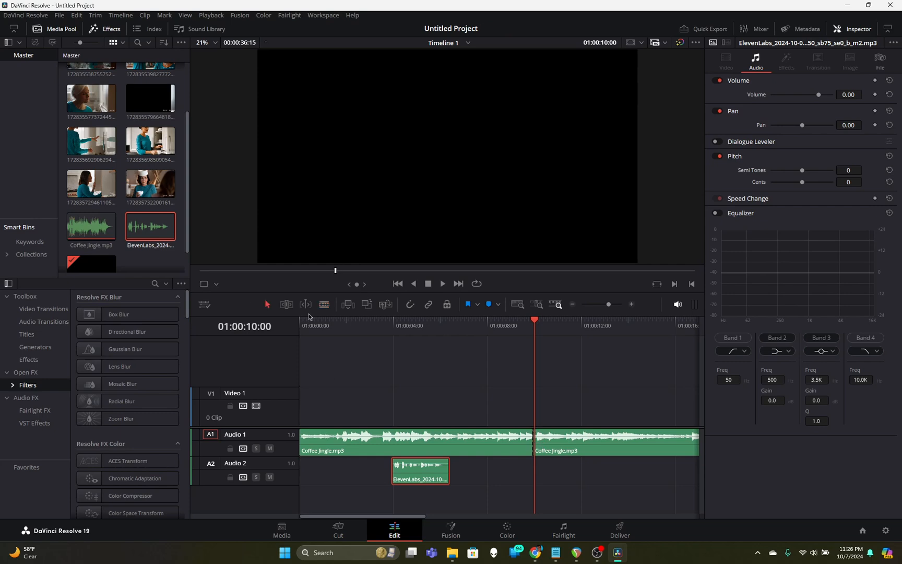
Remove the Coffee Jingle's tail after 01:00:10:00 and park the playhead near its end
{"action": "left_click", "coordinate": [615, 440]}
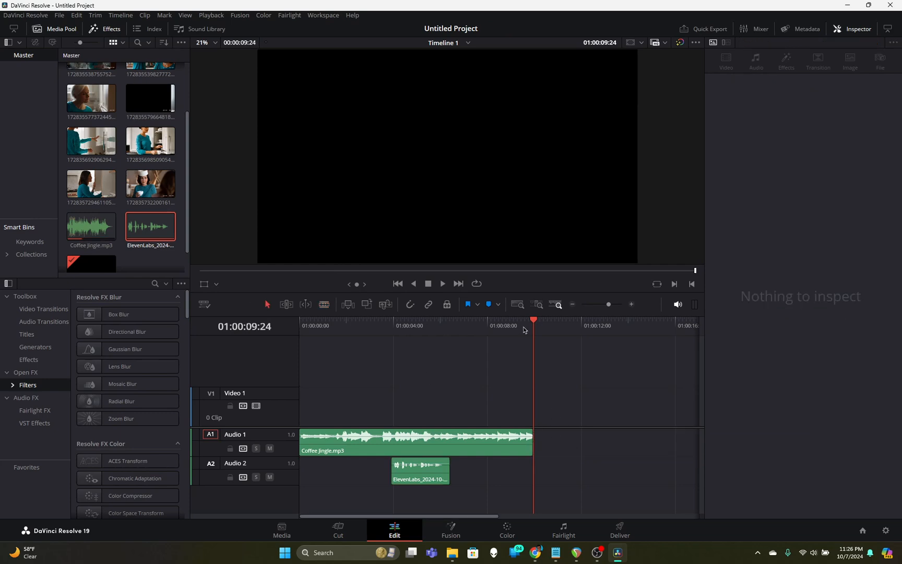
{"action": "left_click", "coordinate": [517, 325]}
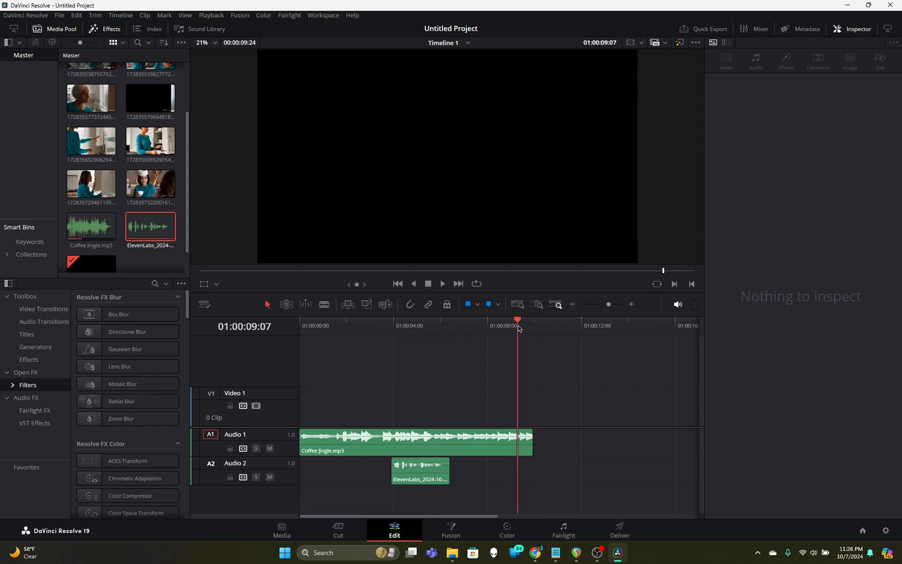
{"action": "left_click", "coordinate": [415, 437]}
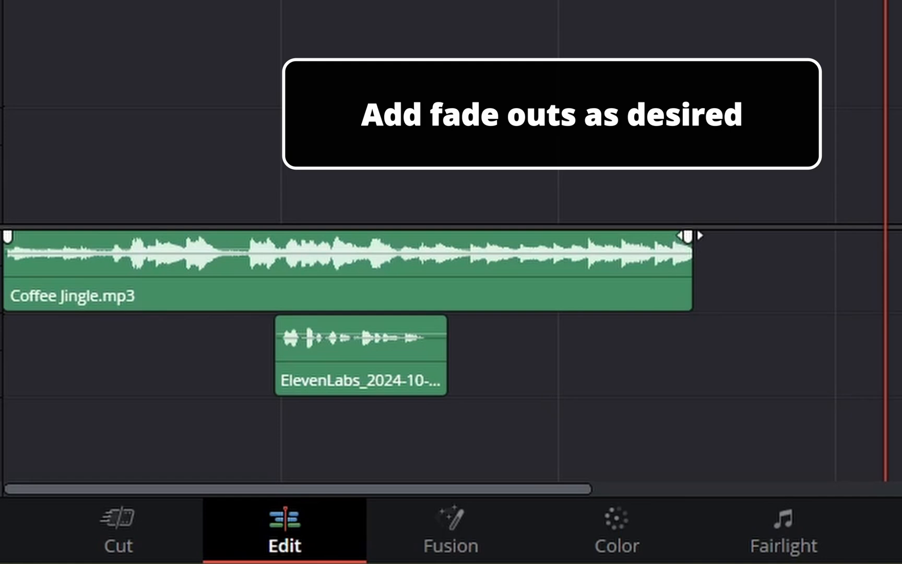
Add a fade-out to the end of the Coffee Jingle clip and lengthen it
{"action": "left_click_drag", "start_coordinate": [687, 236], "coordinate": [673, 254]}
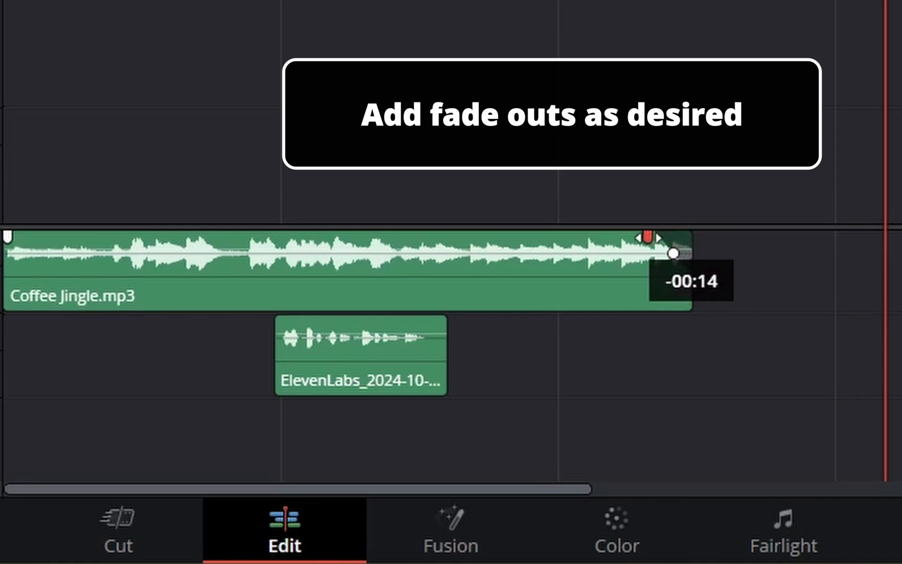
{"action": "left_click_drag", "start_coordinate": [675, 253], "coordinate": [610, 253]}
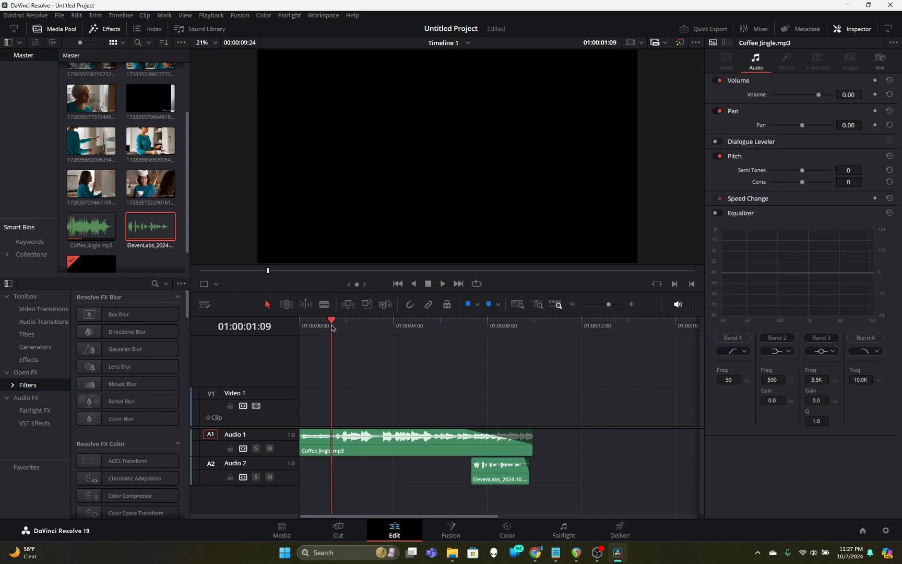
{"action": "left_click", "coordinate": [396, 282]}
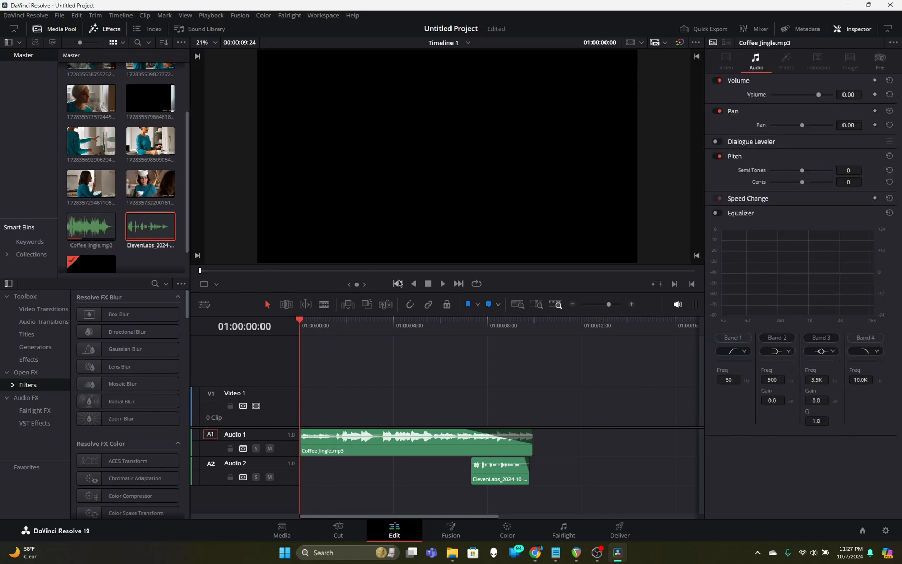
{"action": "left_click", "coordinate": [442, 283]}
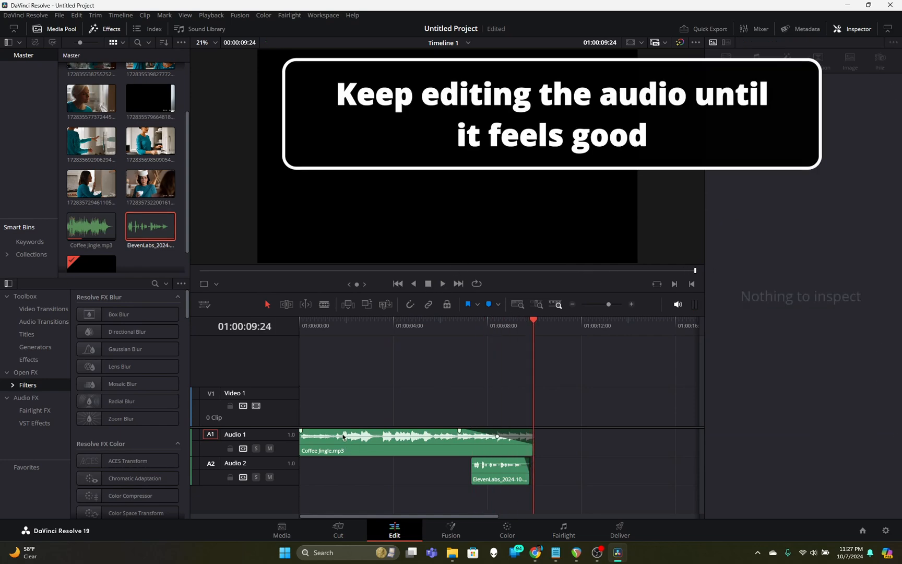
{"action": "left_click", "coordinate": [339, 440]}
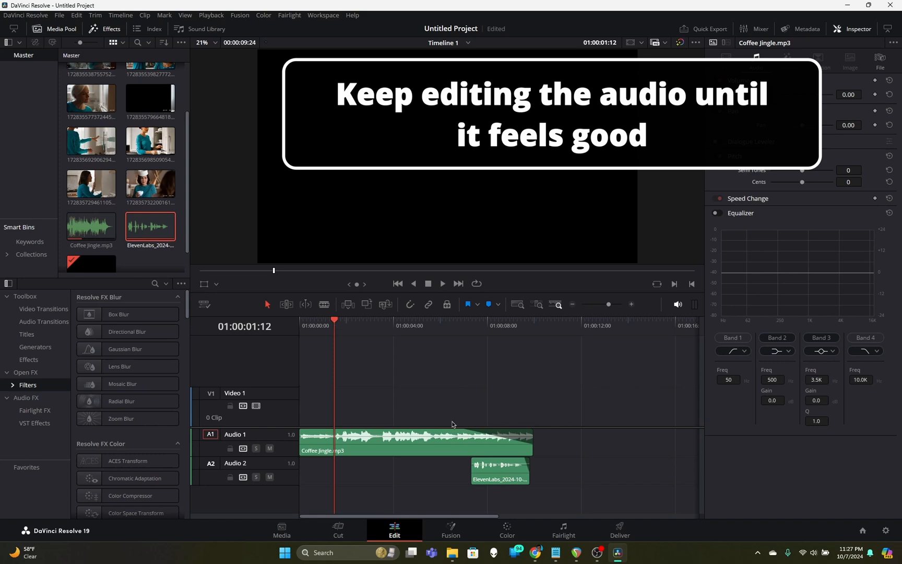
{"action": "mouse_move", "coordinate": [367, 396]}
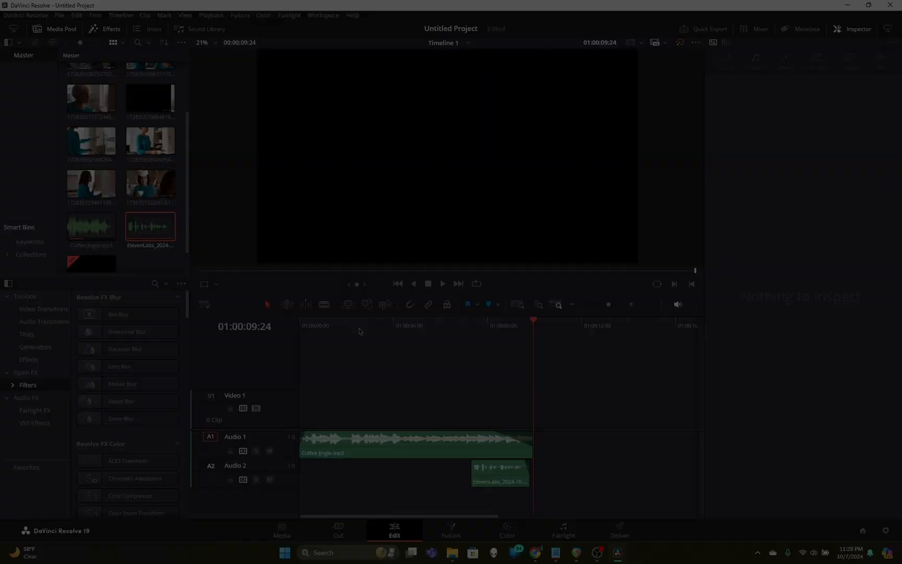
Save the project under the name coffee-jingle
{"action": "key", "text": "ctrl+s"}
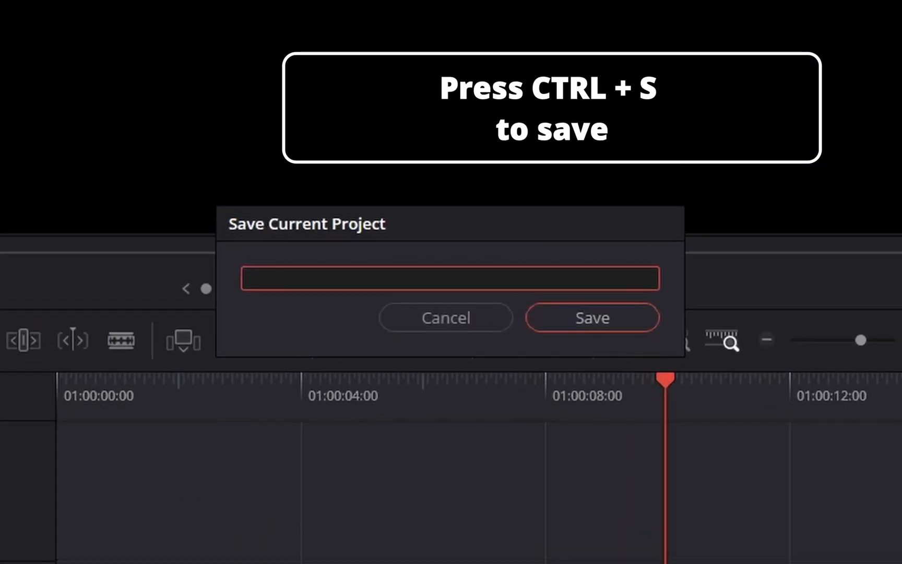
{"action": "type", "text": "coffee-"}
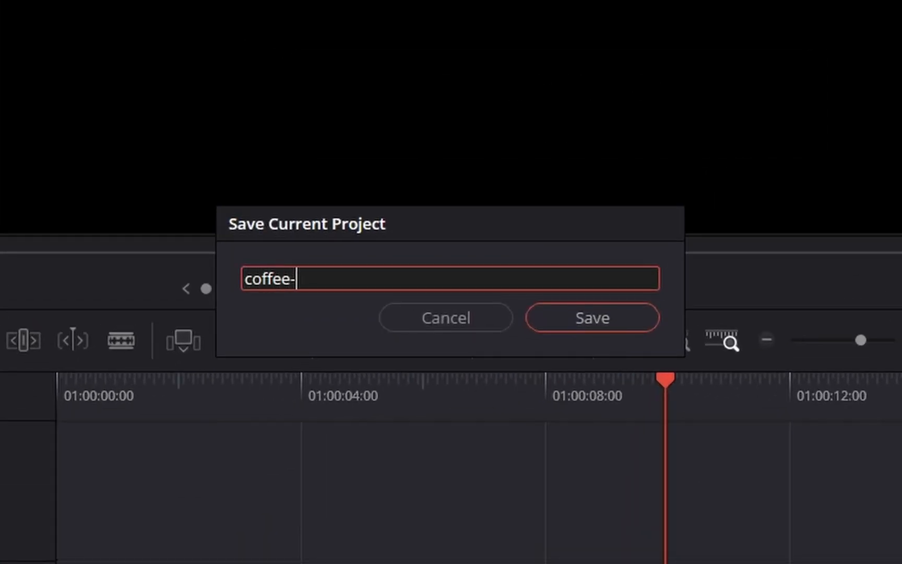
{"action": "type", "text": "jingle"}
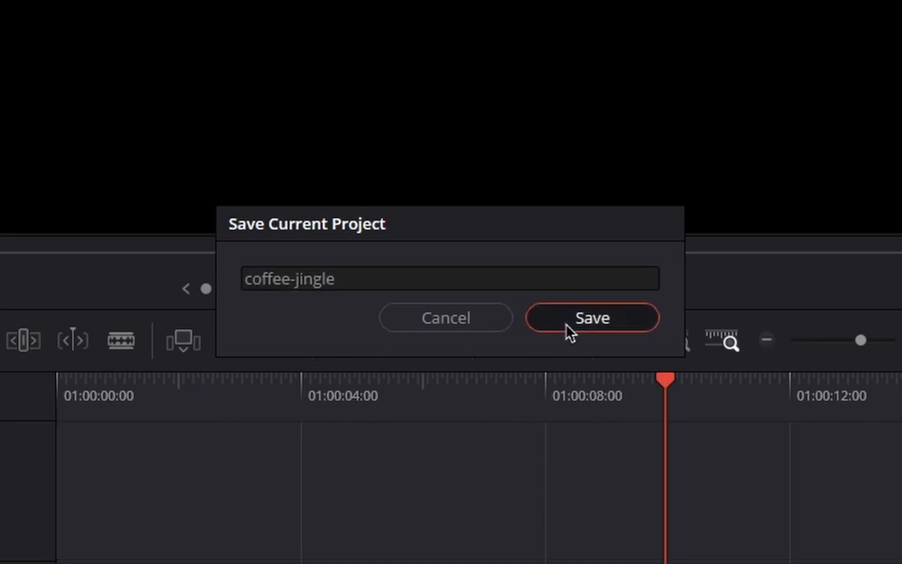
{"action": "left_click", "coordinate": [592, 318]}
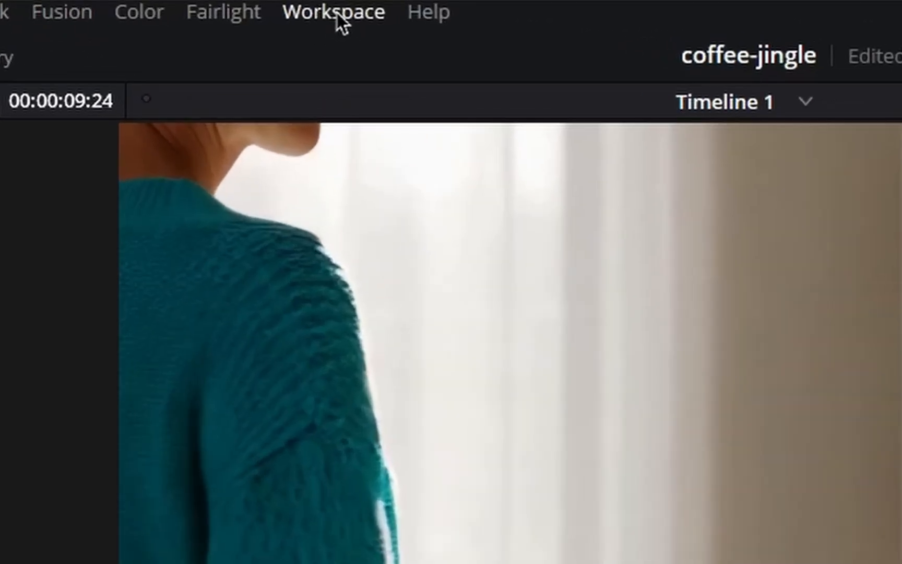
On the Deliver page, name the export COFFEE-JINGLE and set Downloads as its destination
{"action": "left_click", "coordinate": [331, 11]}
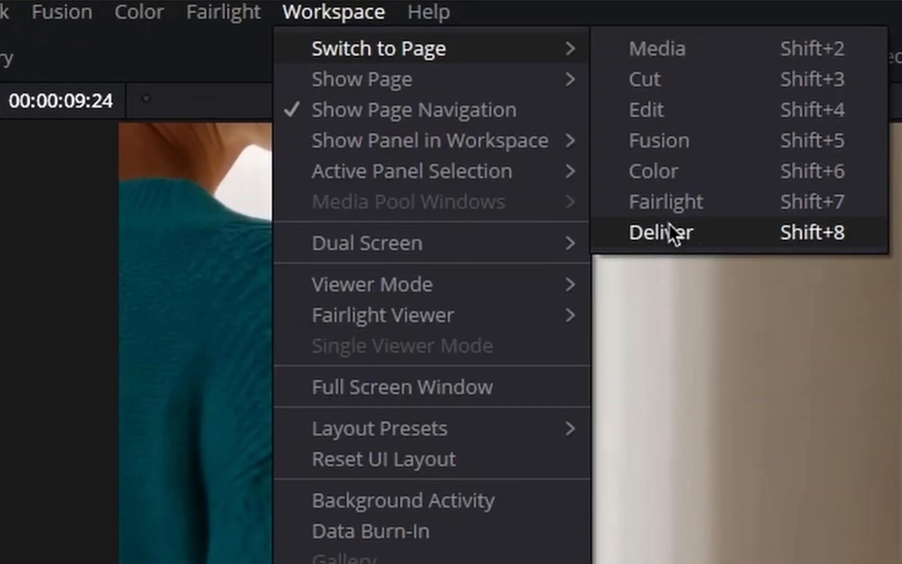
{"action": "left_click", "coordinate": [662, 232]}
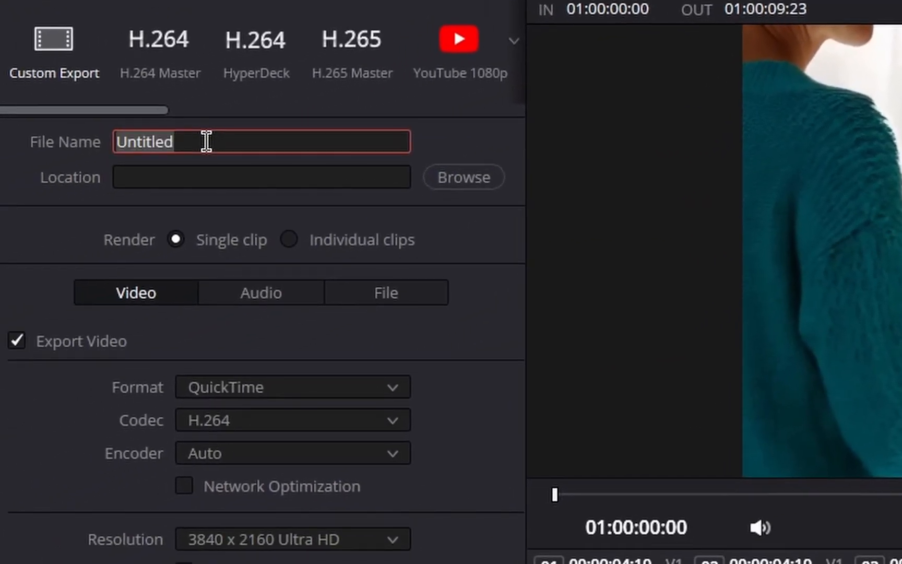
{"action": "type", "text": "COFFEE-JINGLE"}
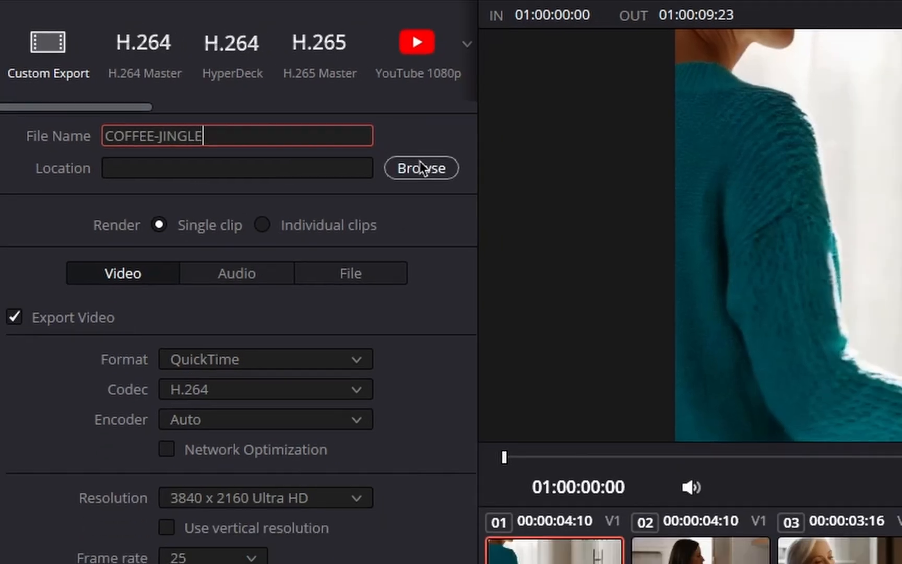
{"action": "left_click", "coordinate": [420, 168]}
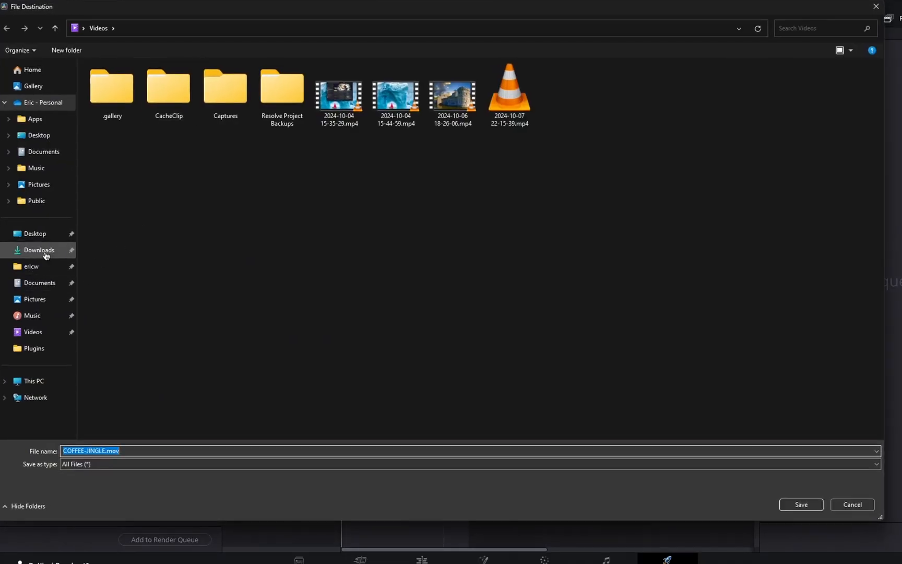
{"action": "left_click", "coordinate": [39, 250]}
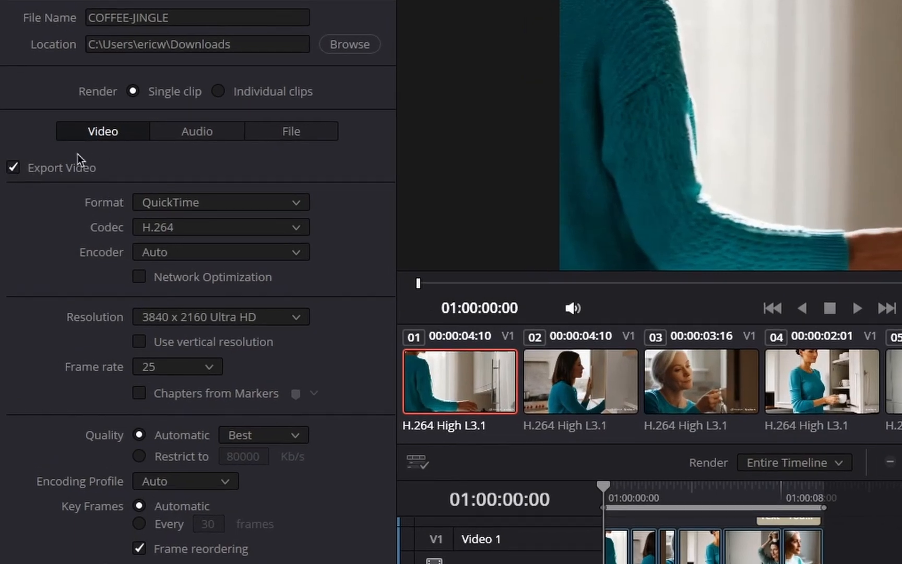
Set the render format to MP4 at 1920 x 1080 HD, then move to the audio settings
{"action": "left_click", "coordinate": [221, 201]}
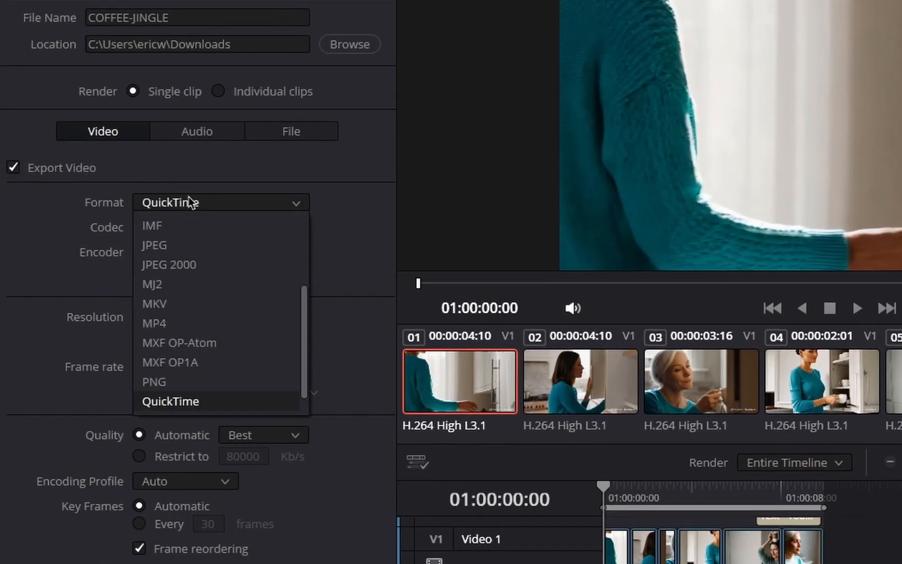
{"action": "mouse_move", "coordinate": [223, 323]}
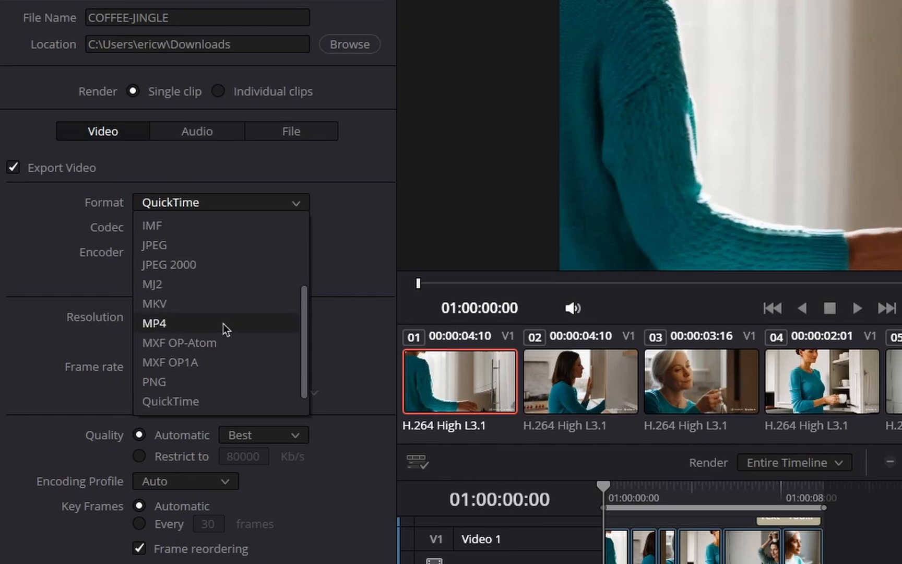
{"action": "left_click", "coordinate": [155, 322]}
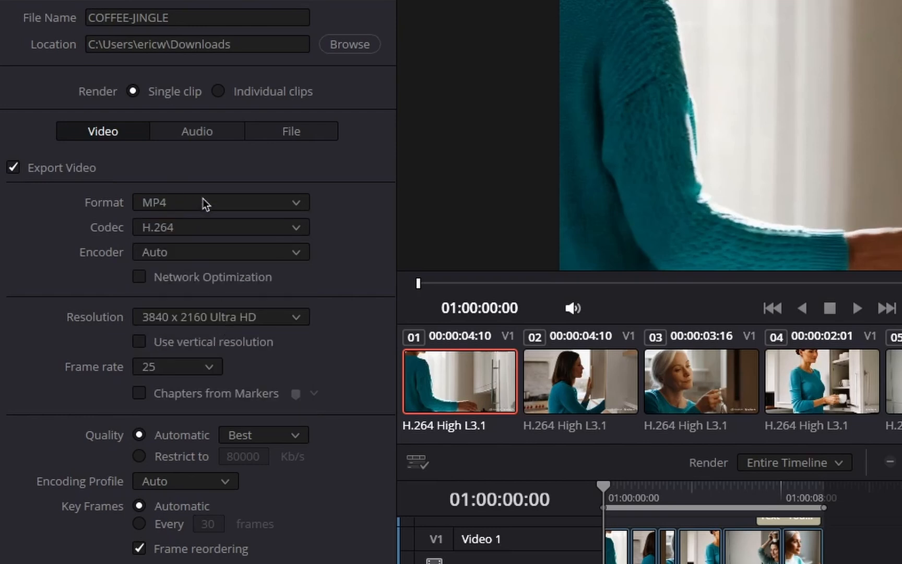
{"action": "mouse_move", "coordinate": [154, 236]}
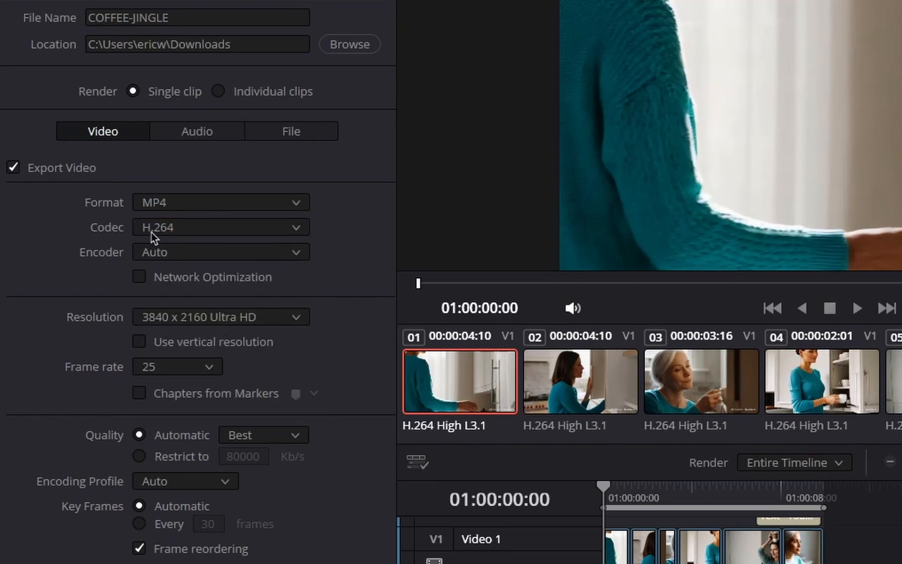
{"action": "mouse_move", "coordinate": [114, 326]}
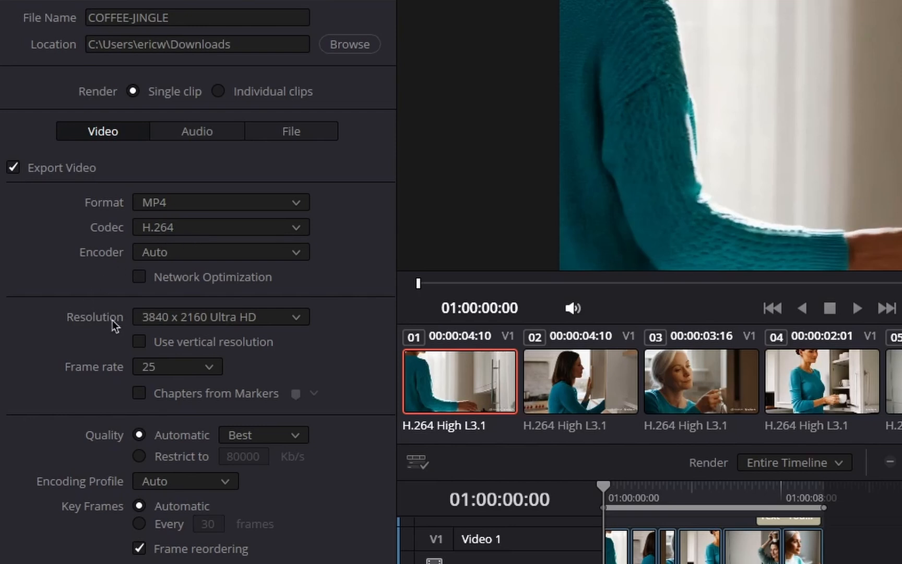
{"action": "mouse_move", "coordinate": [181, 323]}
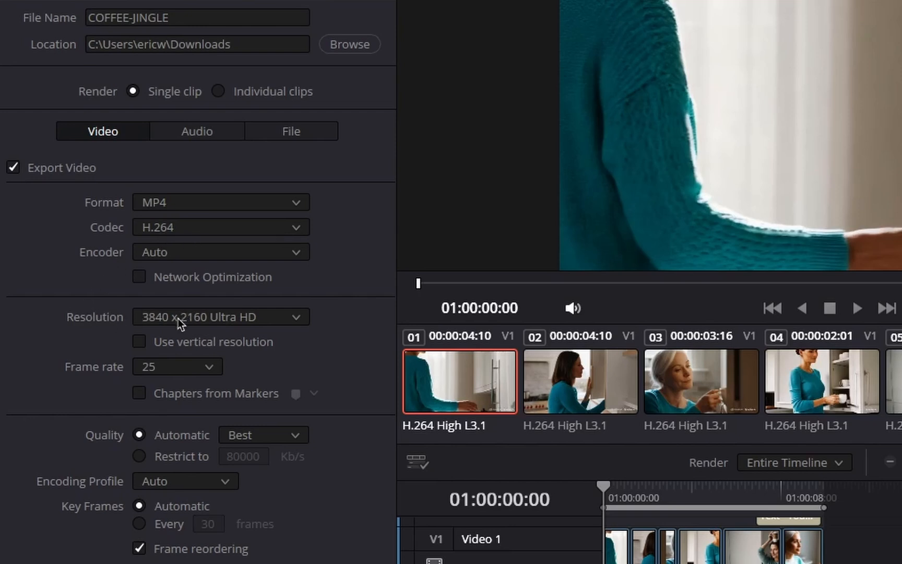
{"action": "left_click", "coordinate": [219, 317]}
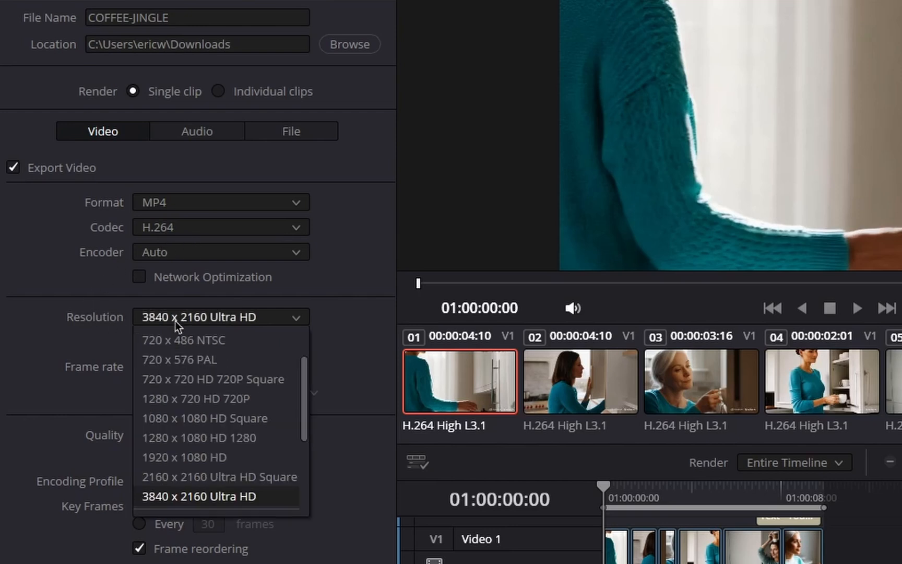
{"action": "mouse_move", "coordinate": [184, 457]}
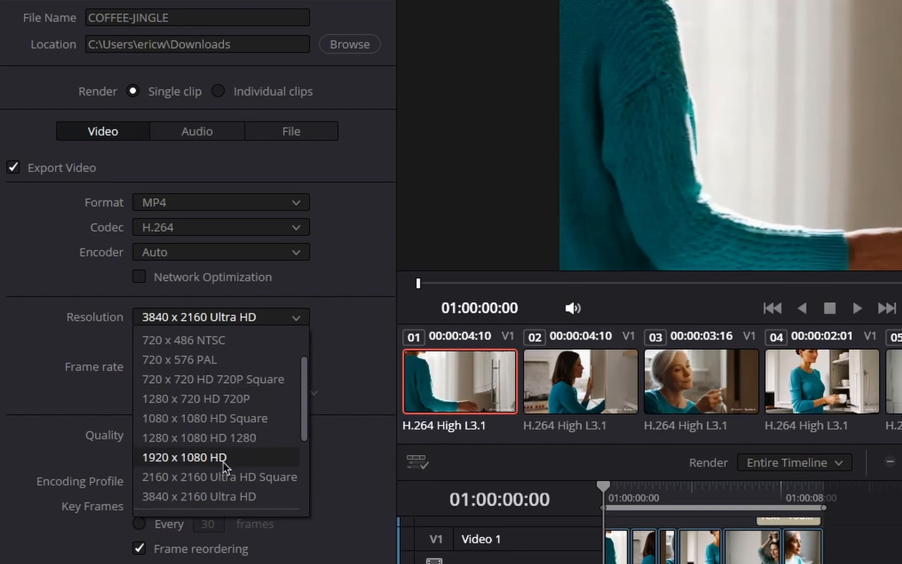
{"action": "left_click", "coordinate": [183, 458]}
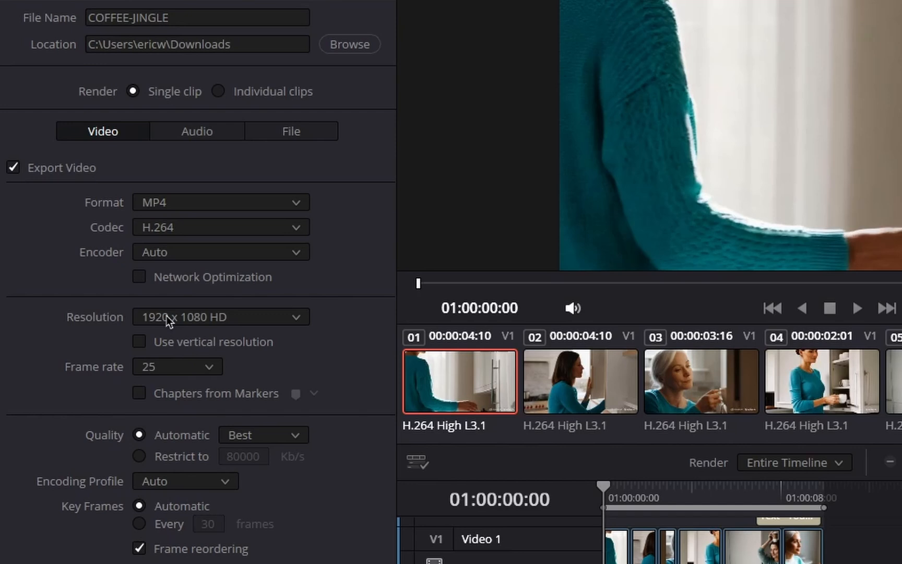
{"action": "left_click", "coordinate": [219, 316]}
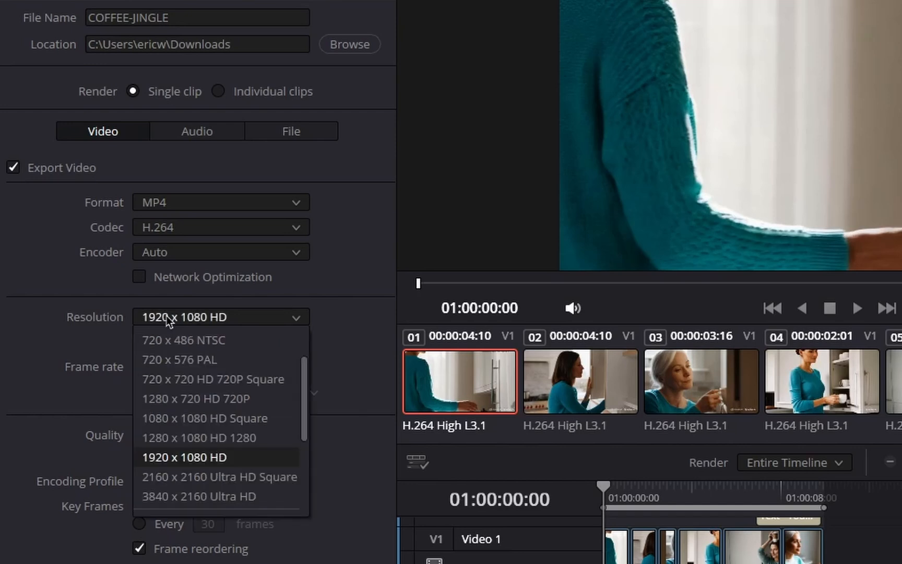
{"action": "left_click", "coordinate": [183, 457]}
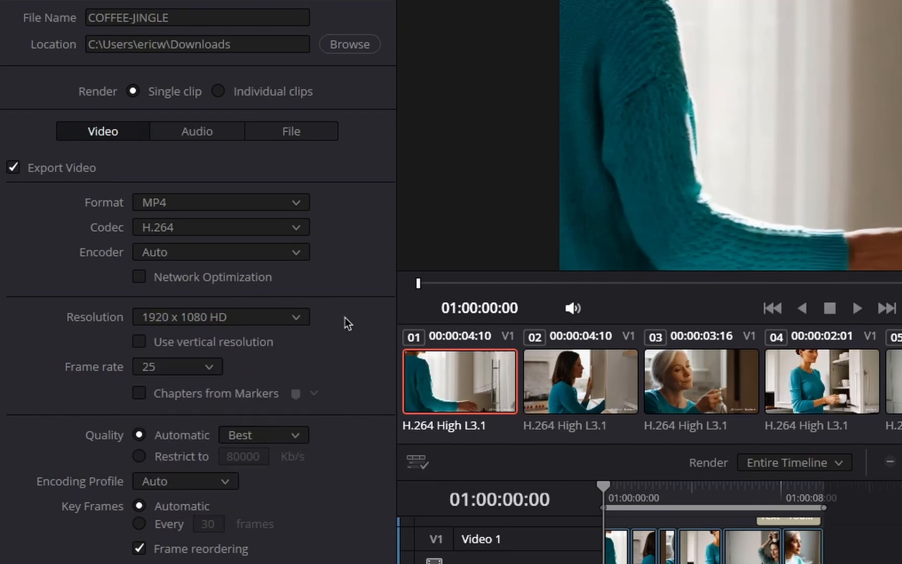
{"action": "left_click", "coordinate": [177, 367]}
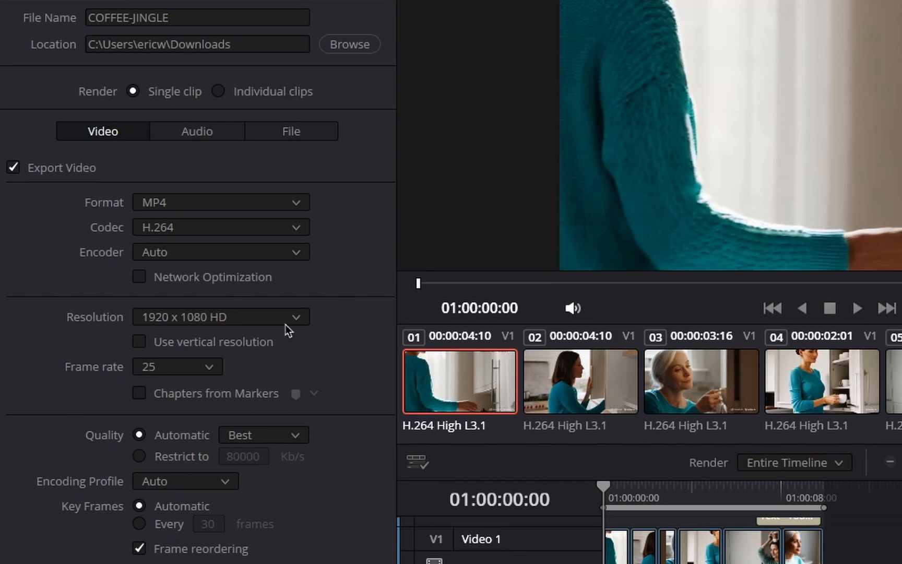
{"action": "mouse_move", "coordinate": [311, 387]}
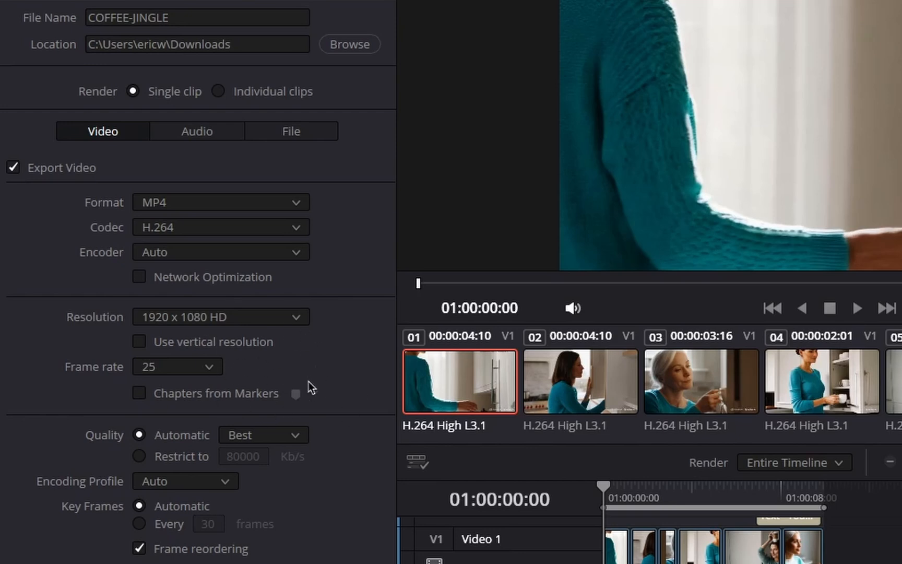
{"action": "left_click", "coordinate": [196, 130]}
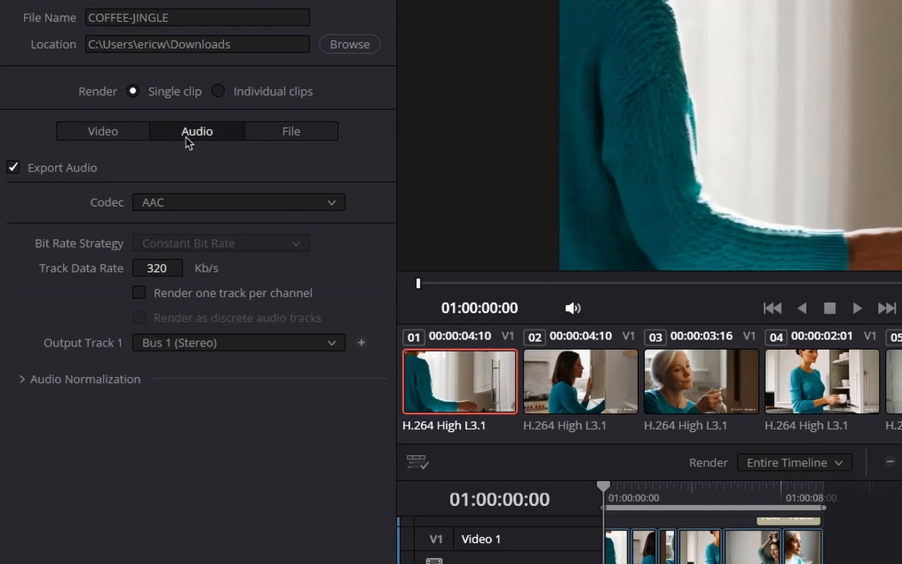
{"action": "mouse_move", "coordinate": [133, 191]}
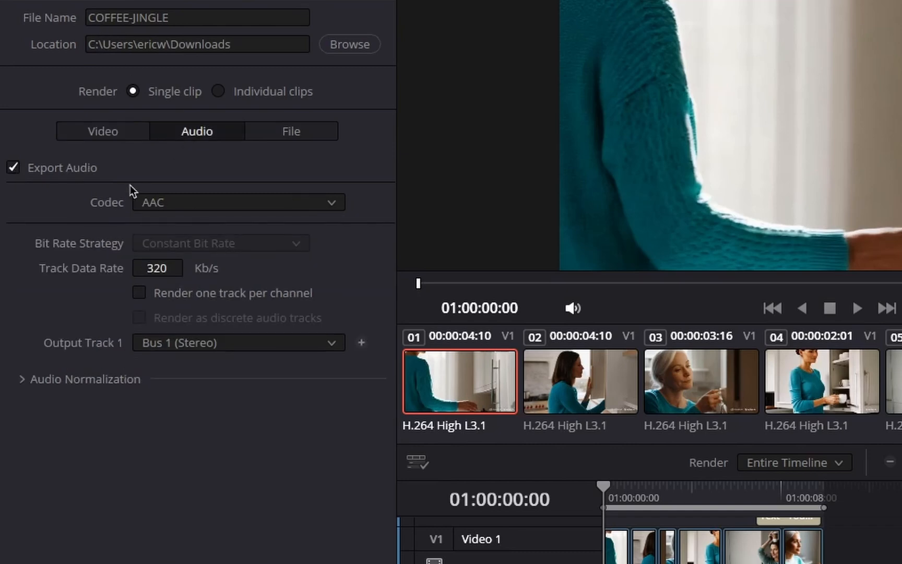
Add the COFFEE-JINGLE job with AAC audio to the render queue and render all
{"action": "scroll", "scroll_direction": "down", "scroll_amount": 3}
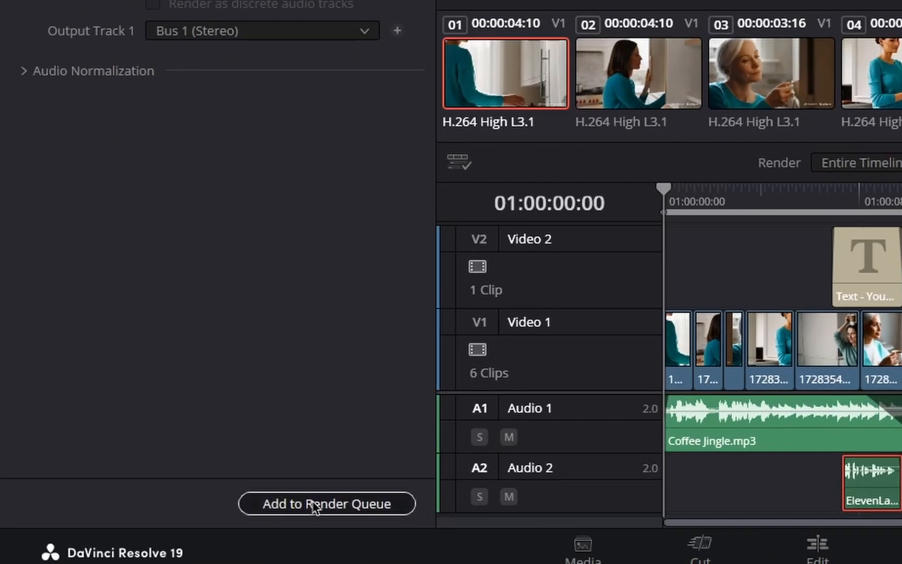
{"action": "left_click", "coordinate": [326, 503]}
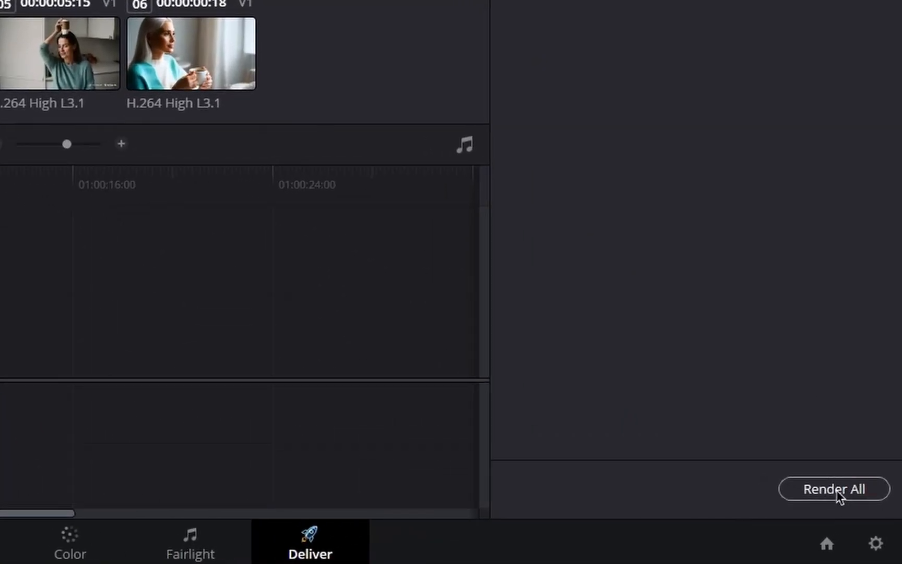
{"action": "left_click", "coordinate": [833, 489]}
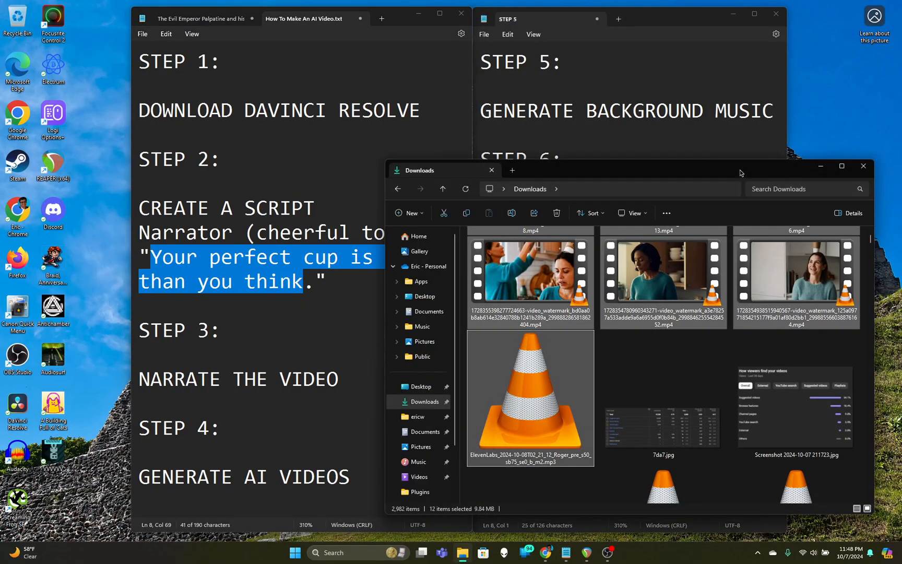
Scroll through the Downloads folder of generated video clips and voice-over audio
{"action": "scroll", "scroll_direction": "down", "scroll_amount": 3}
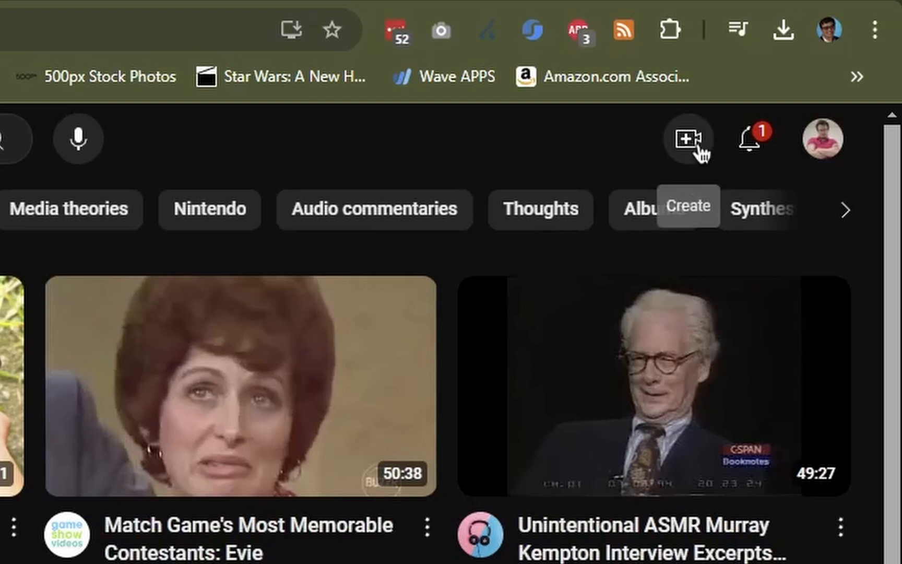
Start a new upload and pick the rendered COFFEE-JINGLE.mp4 file
{"action": "left_click", "coordinate": [686, 137]}
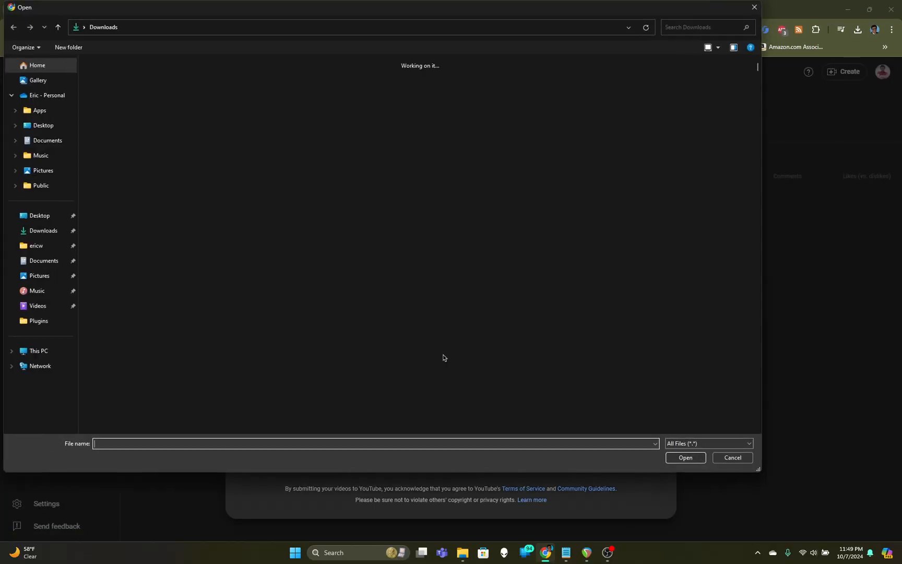
{"action": "left_click", "coordinate": [732, 457]}
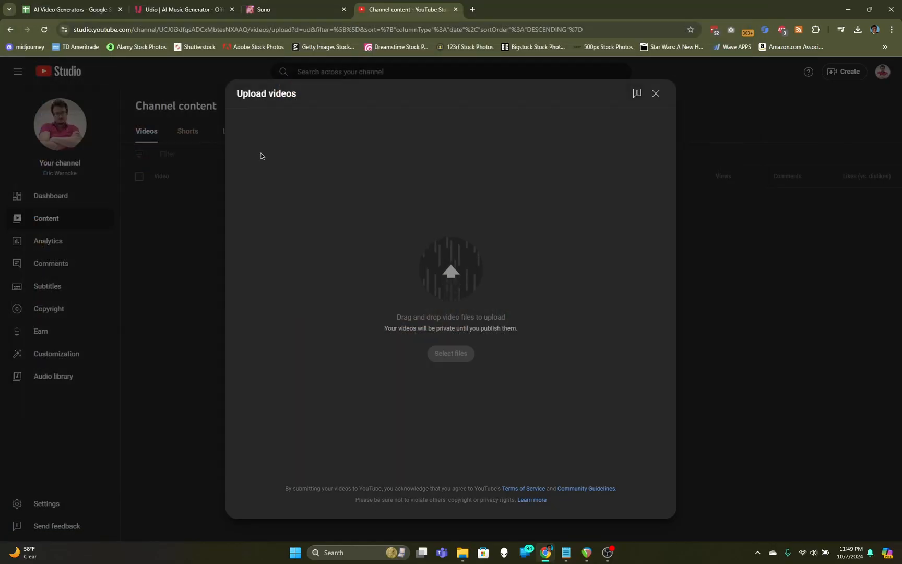
Title the upload 'Coffee (AI) Jingle' and give it a description
{"action": "left_click", "coordinate": [450, 352]}
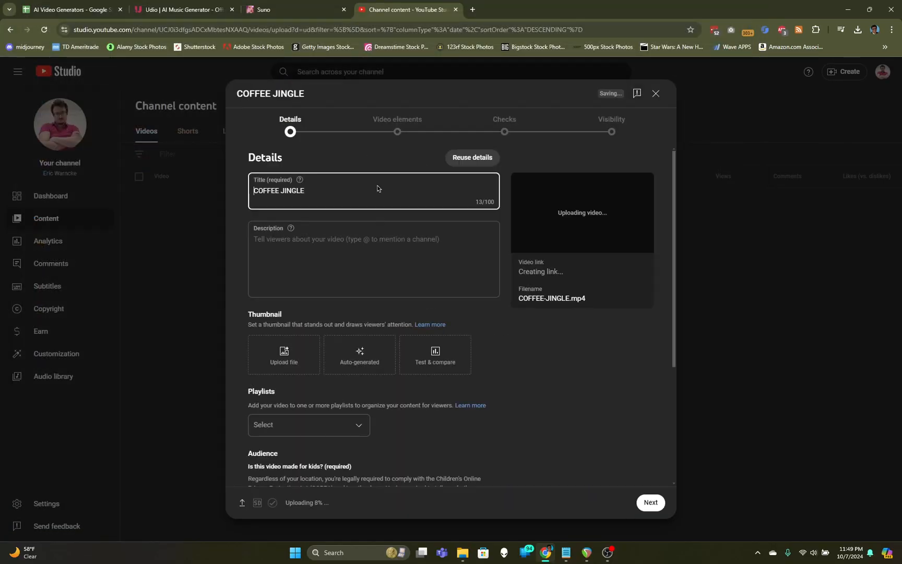
{"action": "type", "text": "Coffee Jun"}
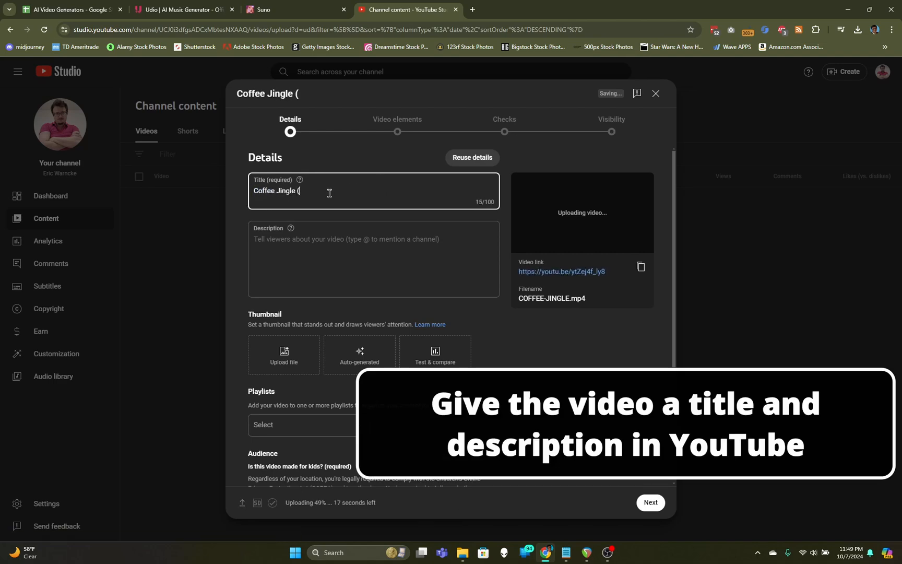
{"action": "type", "text": "AI) Jingle (AI jingle)"}
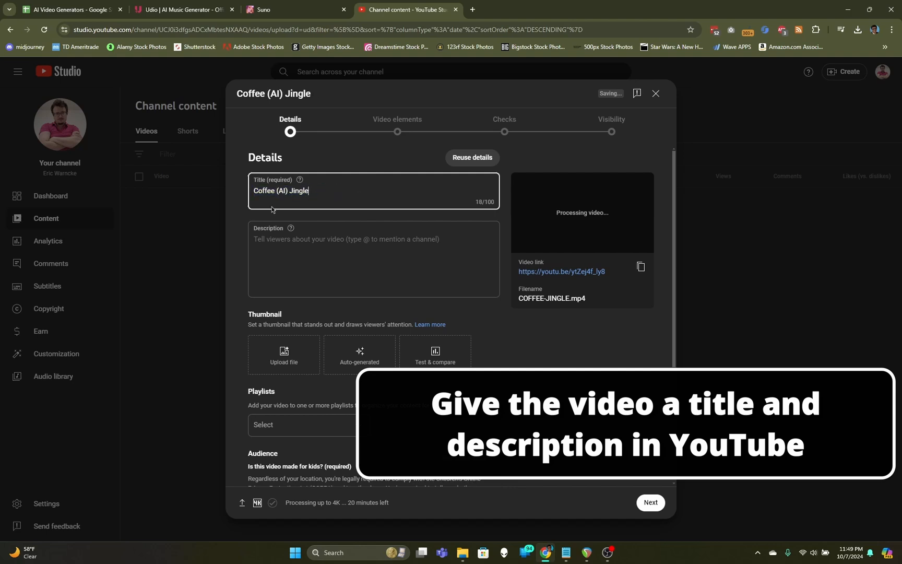
{"action": "type", "text": "This is a f"}
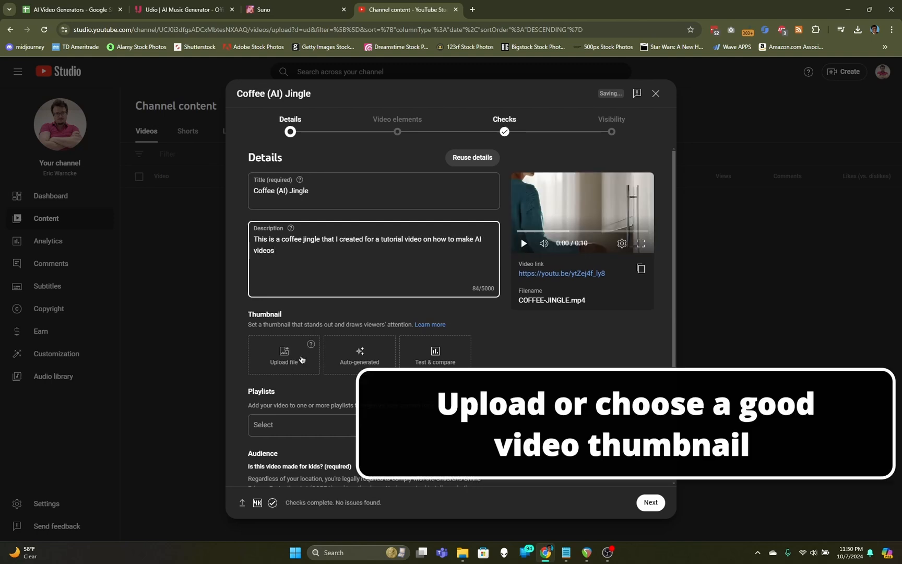
{"action": "left_click", "coordinate": [359, 354]}
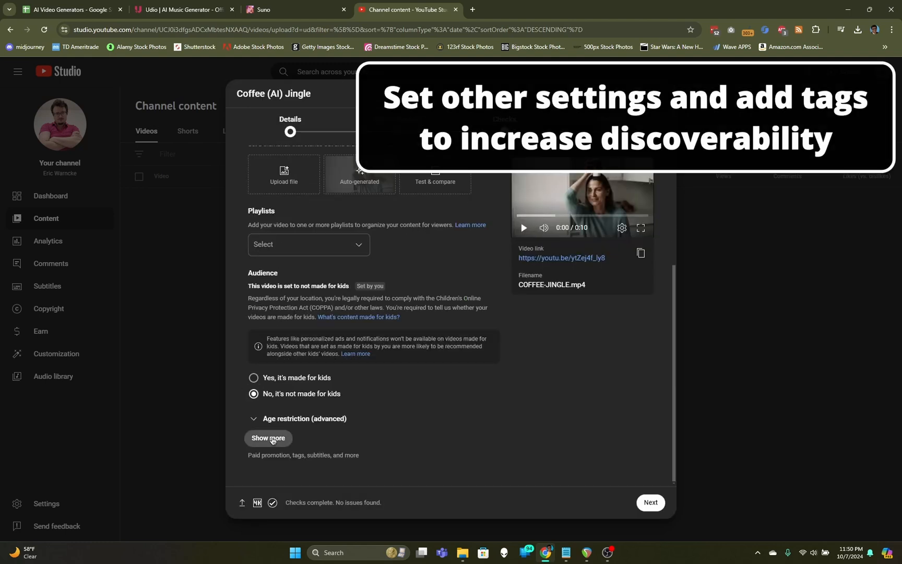
Reveal the extra settings and mark the video as altered content (Yes)
{"action": "left_click", "coordinate": [268, 437]}
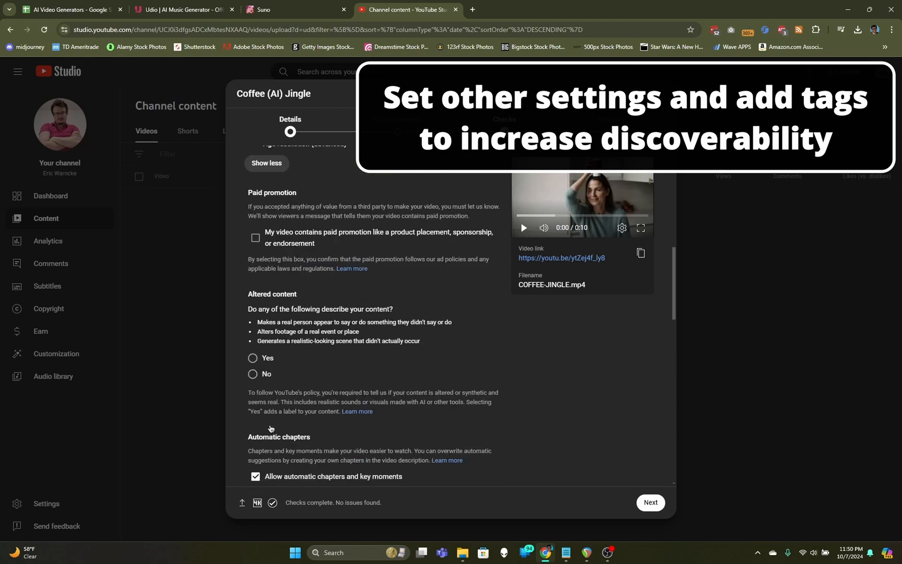
{"action": "left_click", "coordinate": [252, 357]}
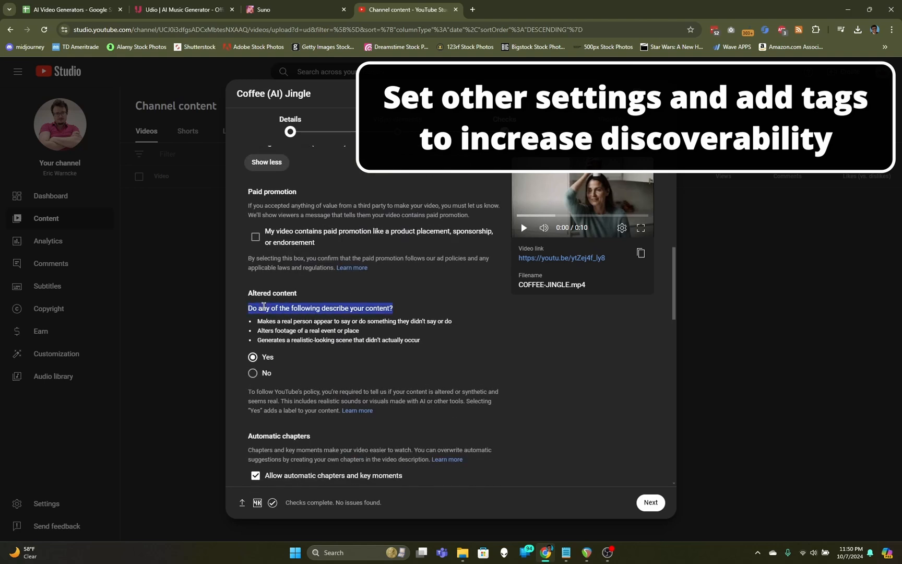
Add comma-separated tags such as coffee jingle, coffee ai song, suno ai song, ai coffee jingle
{"action": "scroll", "scroll_direction": "down", "scroll_amount": 3}
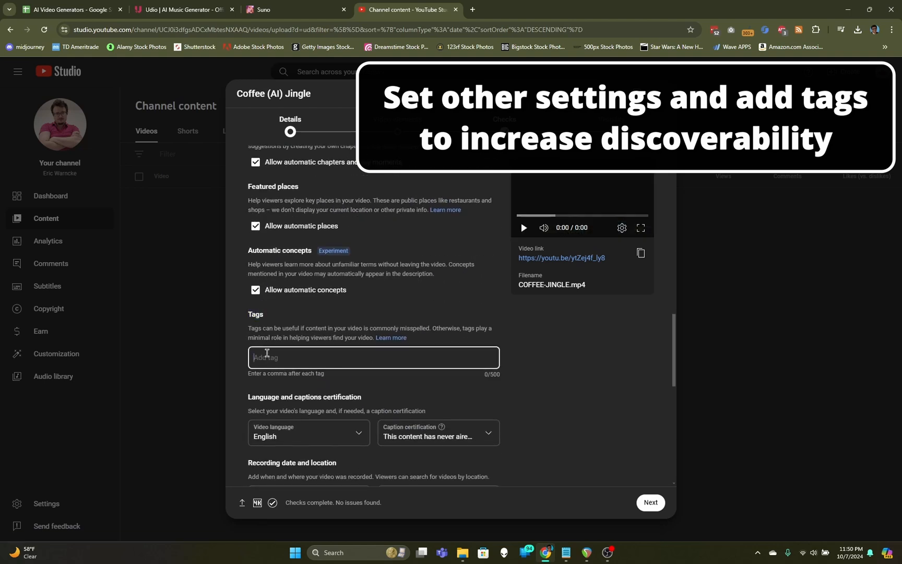
{"action": "type", "text": "coffee jingle, coffee jingle ai"}
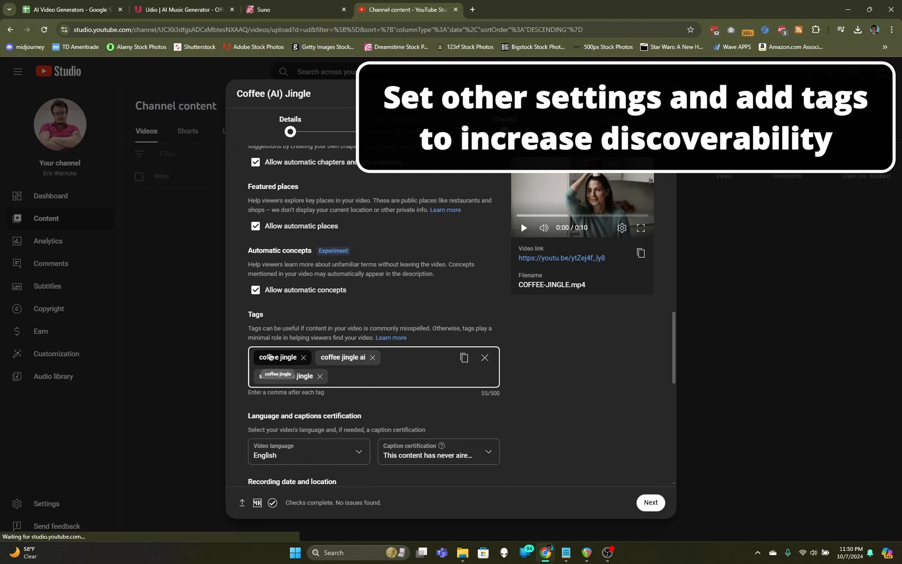
{"action": "type", "text": "coffee"}
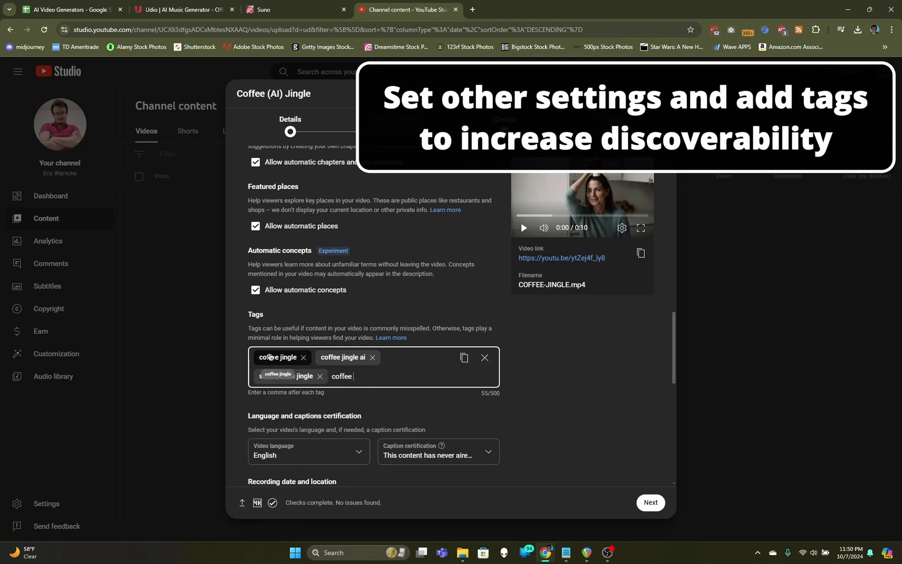
{"action": "type", "text": "coffee ai song, jingle a"}
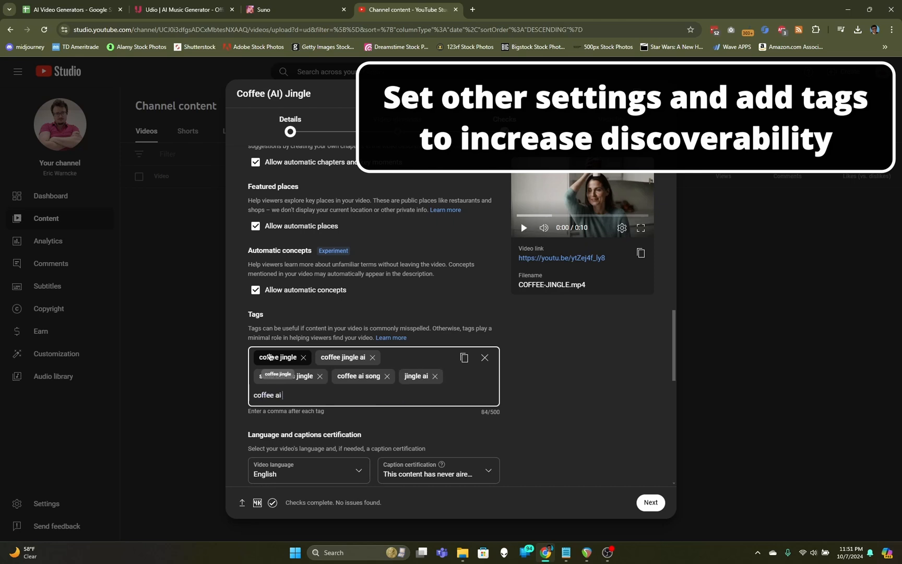
{"action": "type", "text": "eriic warncke"}
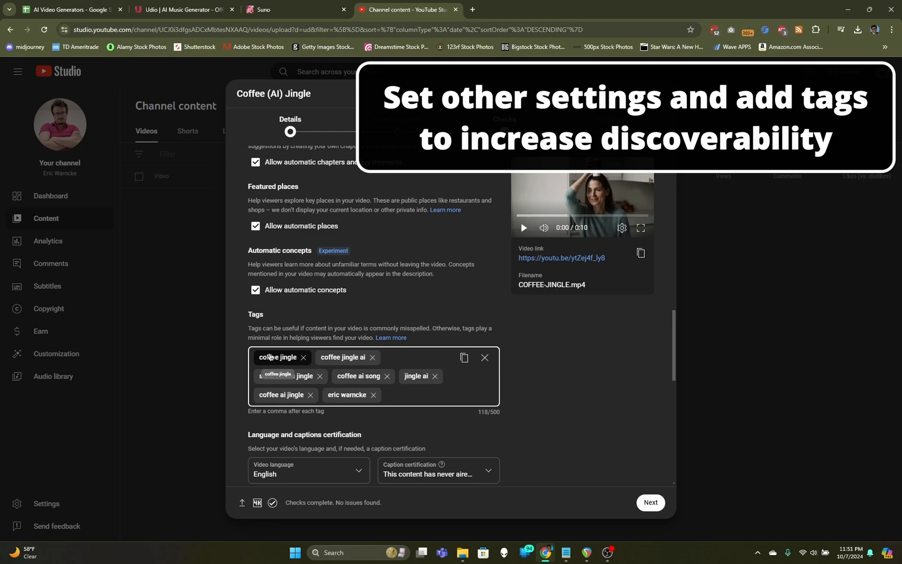
{"action": "type", "text": "s"}
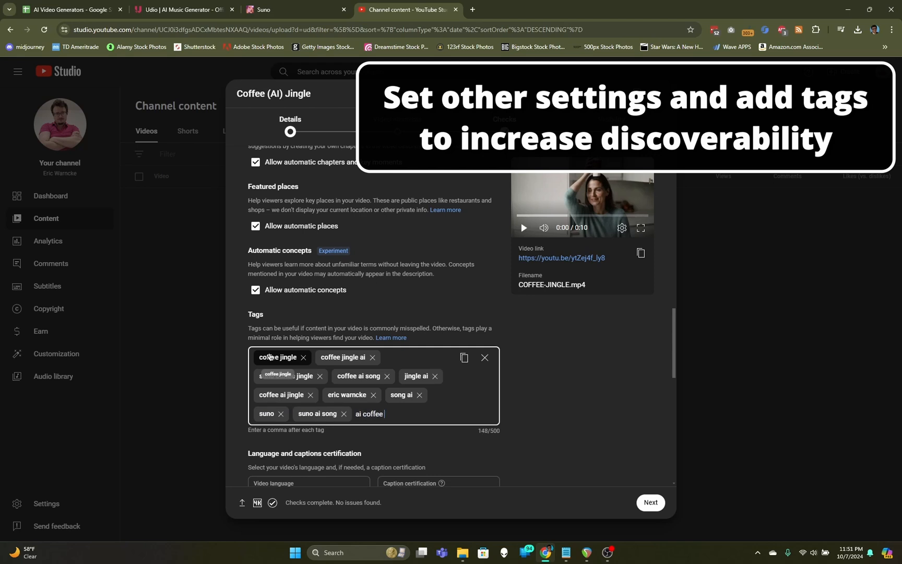
{"action": "type", "text": "jingle,"}
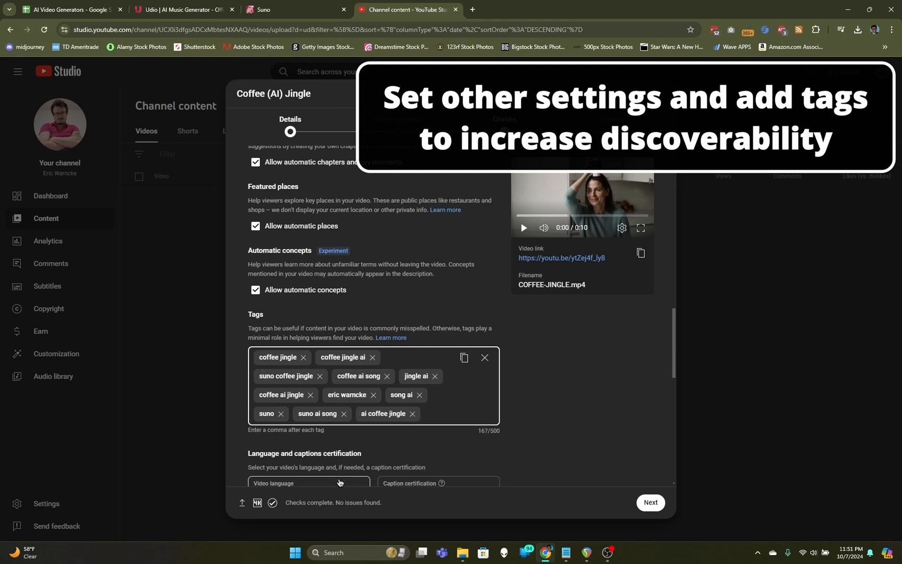
{"action": "scroll", "scroll_direction": "down", "scroll_amount": 3}
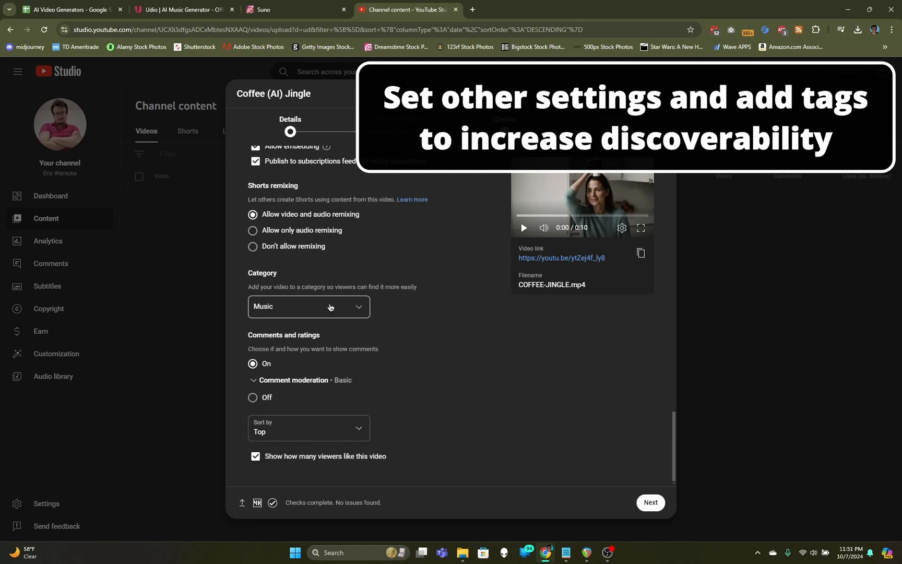
Keep the Music category and move through the checks to the visibility step
{"action": "left_click", "coordinate": [308, 306]}
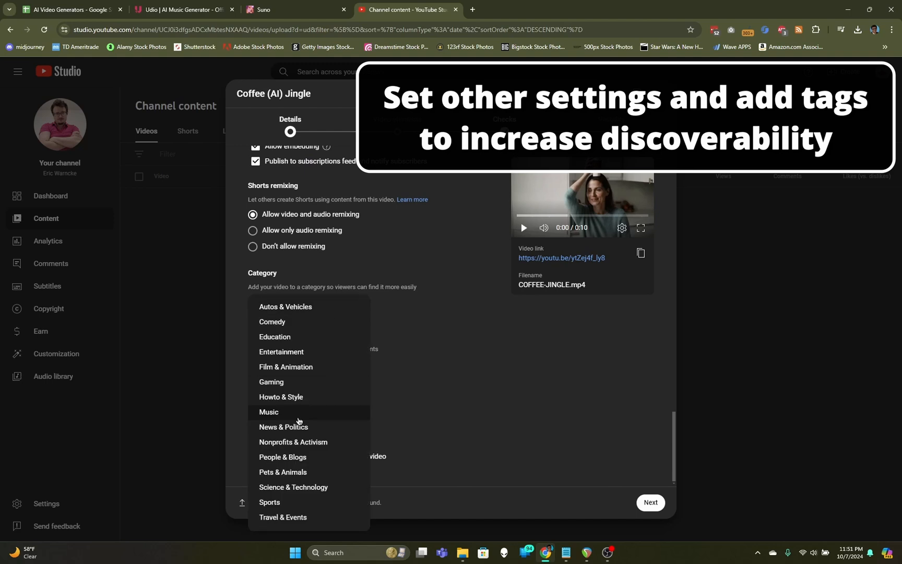
{"action": "left_click", "coordinate": [268, 412]}
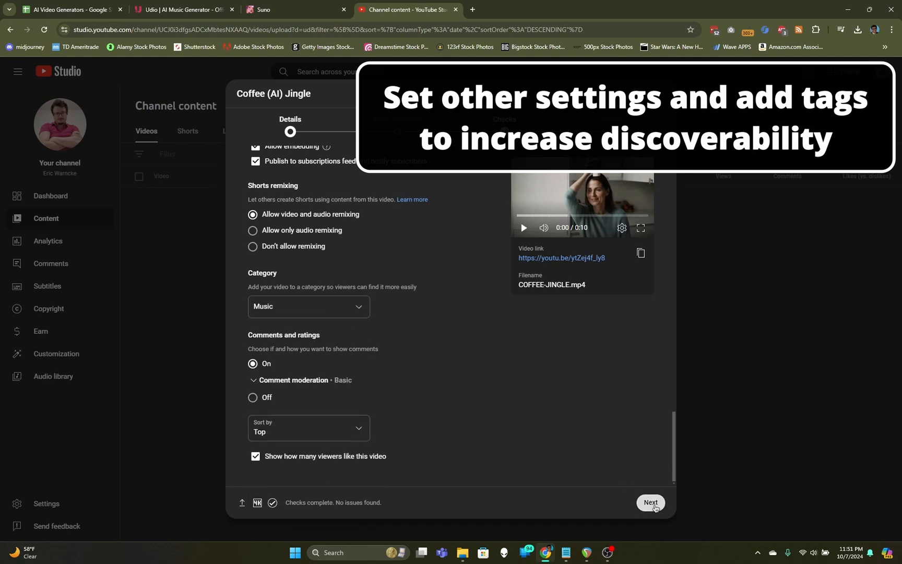
{"action": "left_click", "coordinate": [650, 502]}
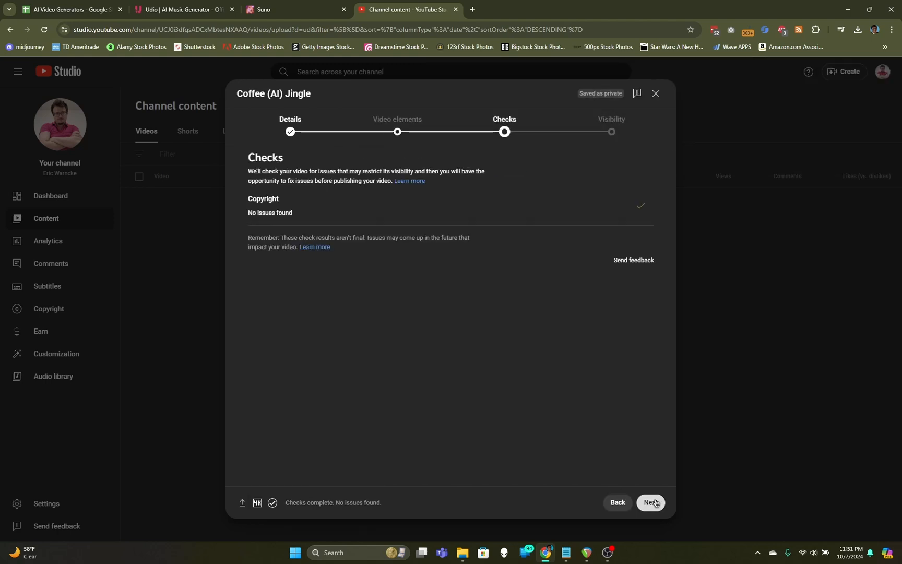
{"action": "left_click", "coordinate": [649, 502]}
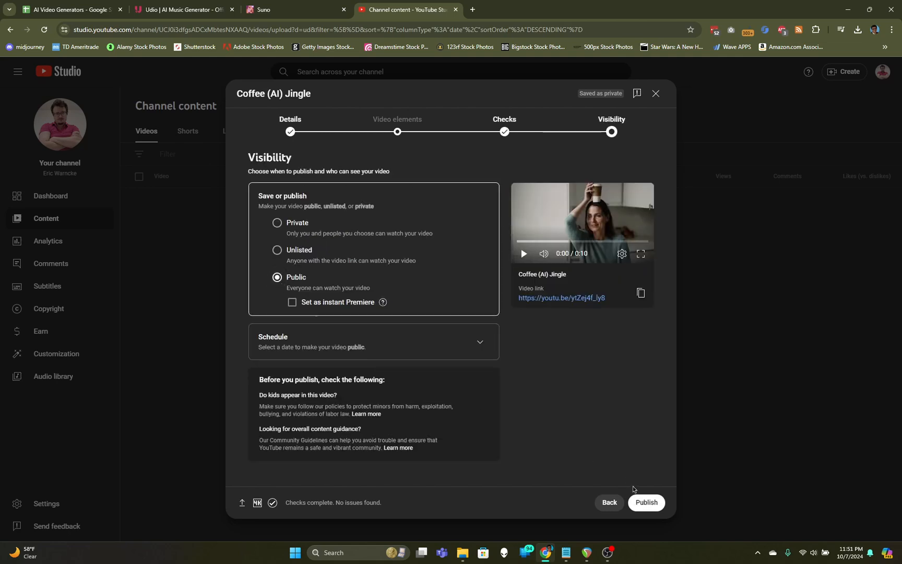
Publish the video publicly and copy its link from the Video published dialog
{"action": "left_click", "coordinate": [645, 502]}
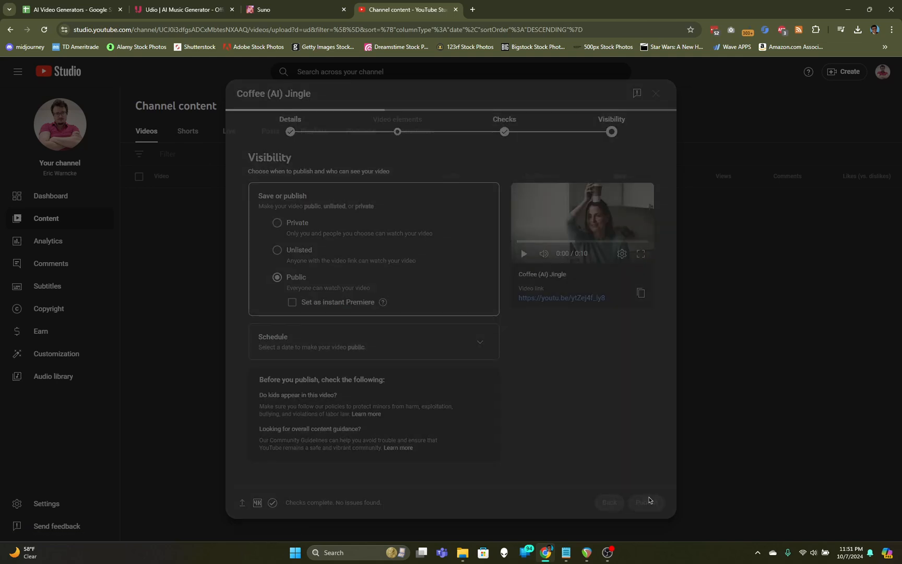
{"action": "left_click", "coordinate": [645, 502]}
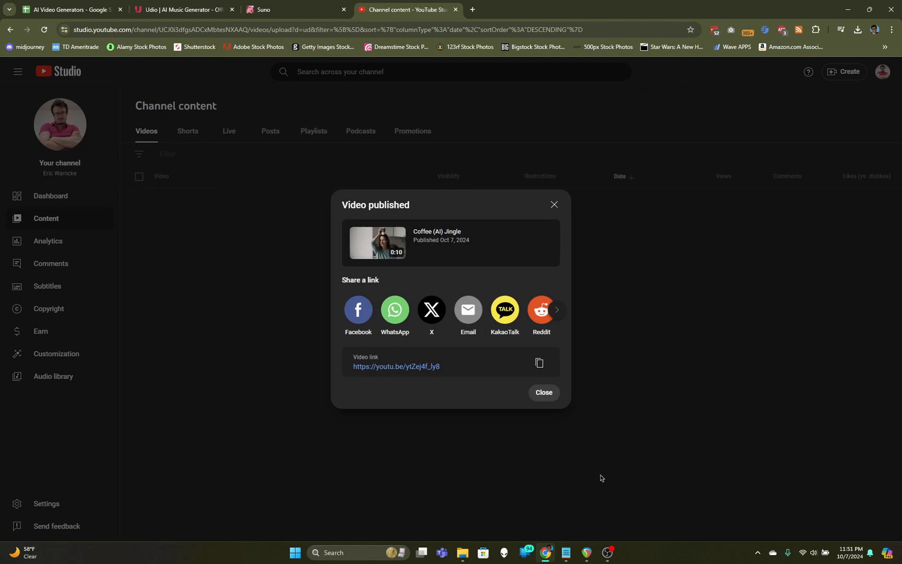
{"action": "left_click", "coordinate": [538, 363]}
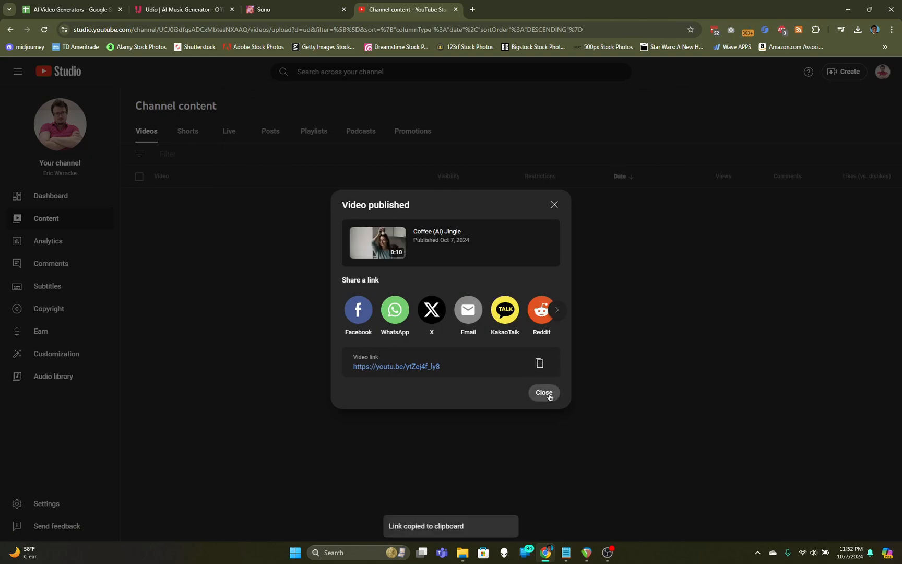
{"action": "left_click", "coordinate": [542, 393]}
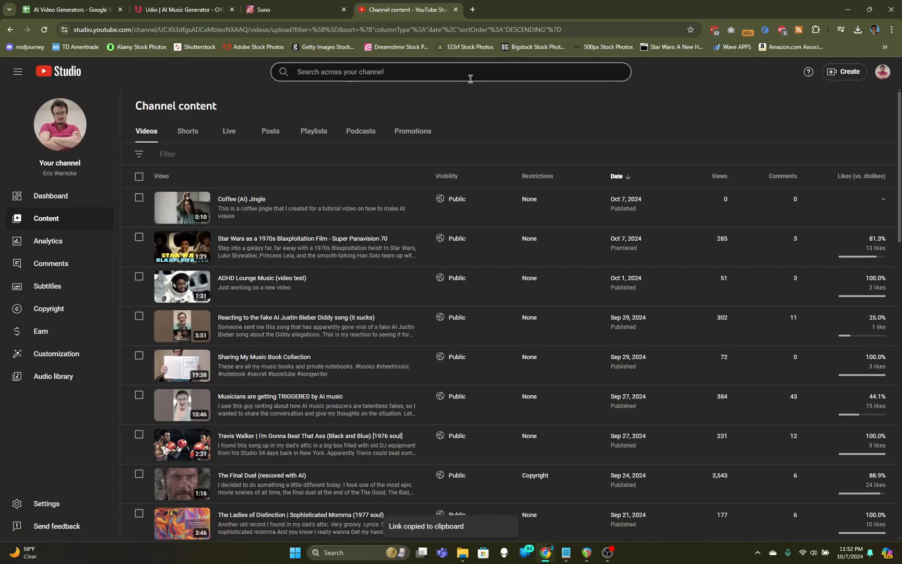
{"action": "mouse_move", "coordinate": [472, 9]}
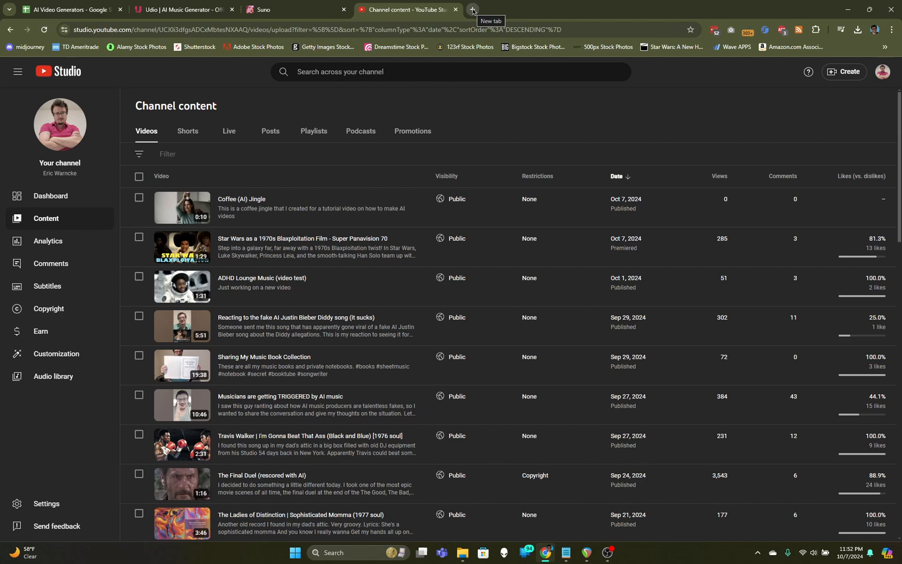
{"action": "mouse_move", "coordinate": [471, 11]}
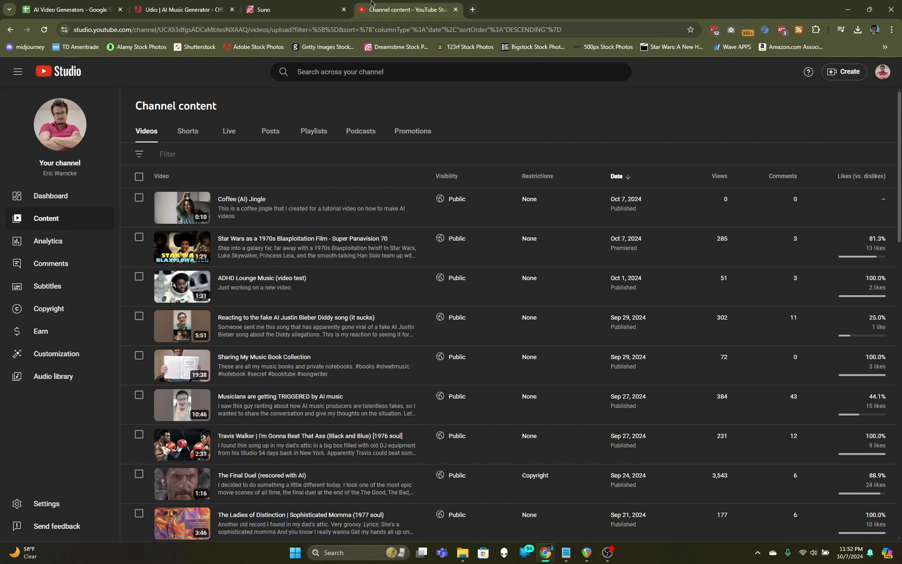
{"action": "left_click", "coordinate": [471, 9]}
{"action": "type", "text": "old.reddit.com/r/aivideo/"}
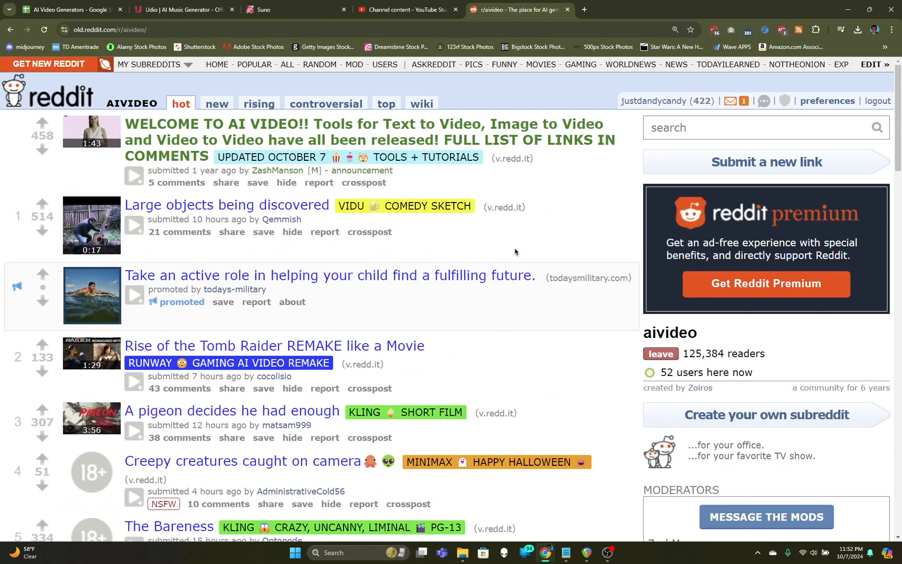
{"action": "mouse_move", "coordinate": [630, 219]}
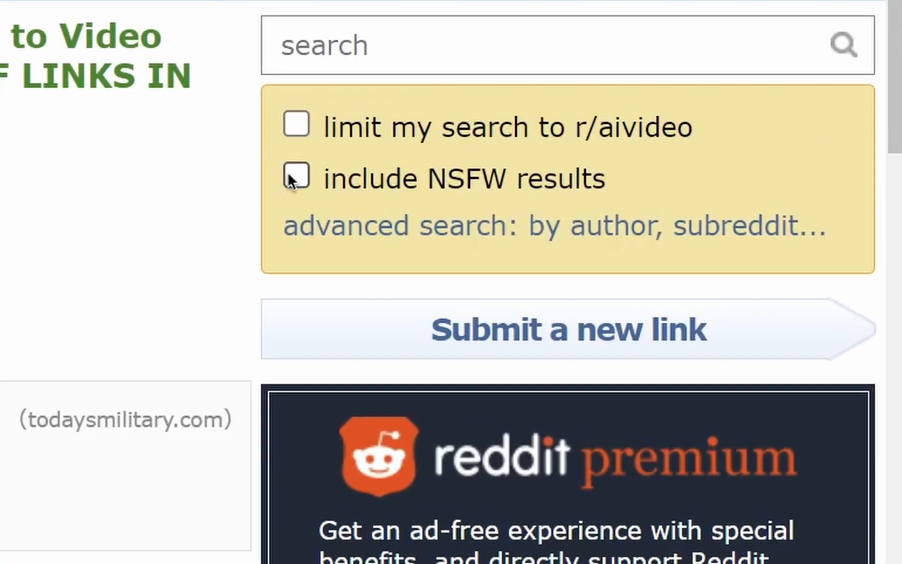
Search Reddit for 'ai video' and browse matching communities like StableDiffusion and VideoAI
{"action": "type", "text": "ai"}
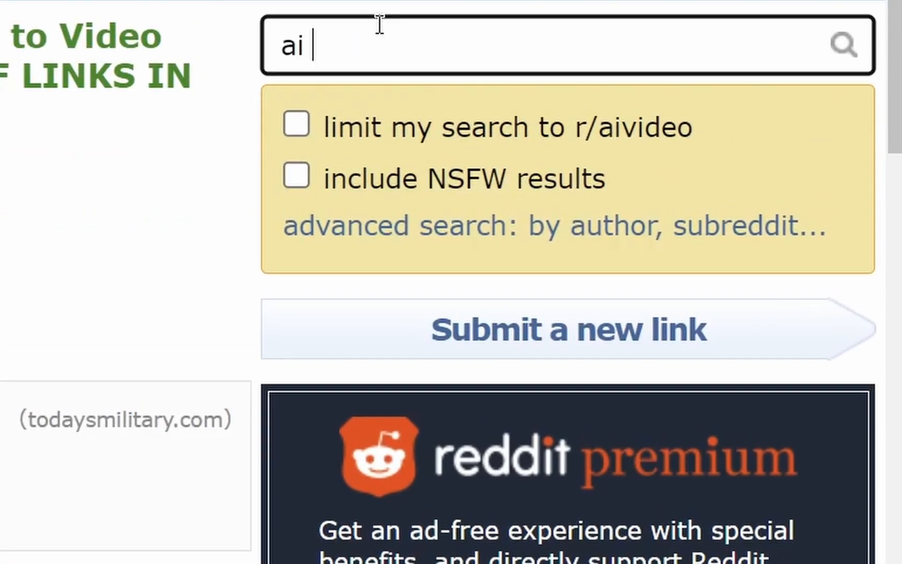
{"action": "type", "text": "video"}
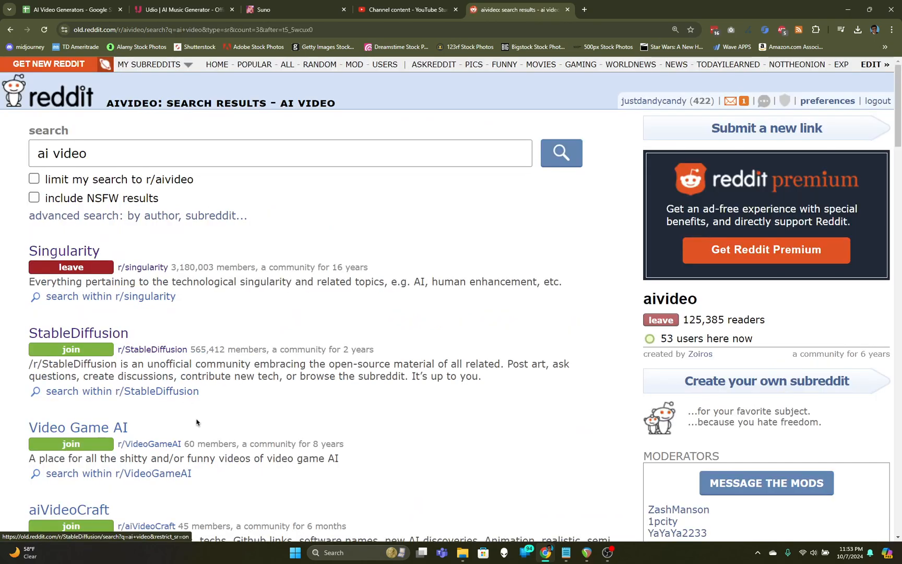
{"action": "scroll", "scroll_direction": "down", "scroll_amount": 3}
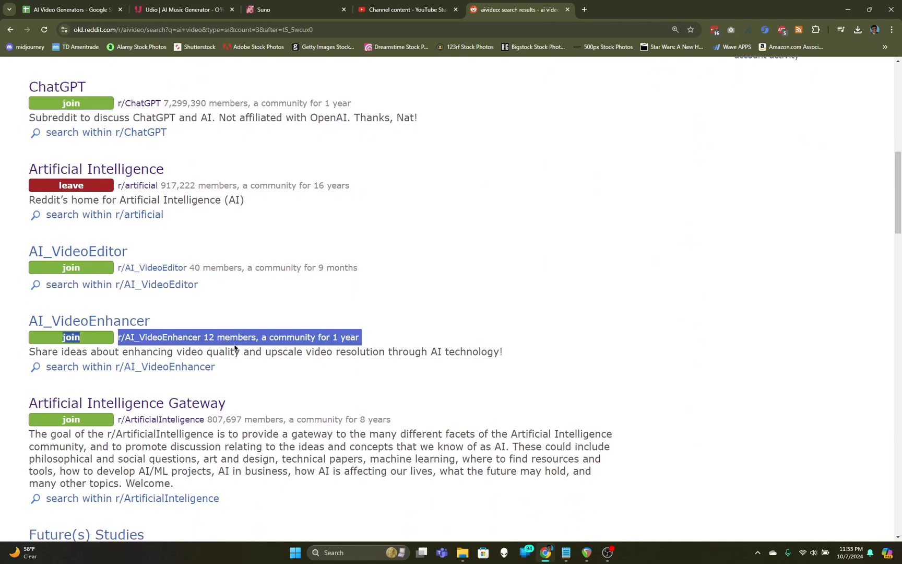
{"action": "scroll", "scroll_direction": "down", "scroll_amount": 3}
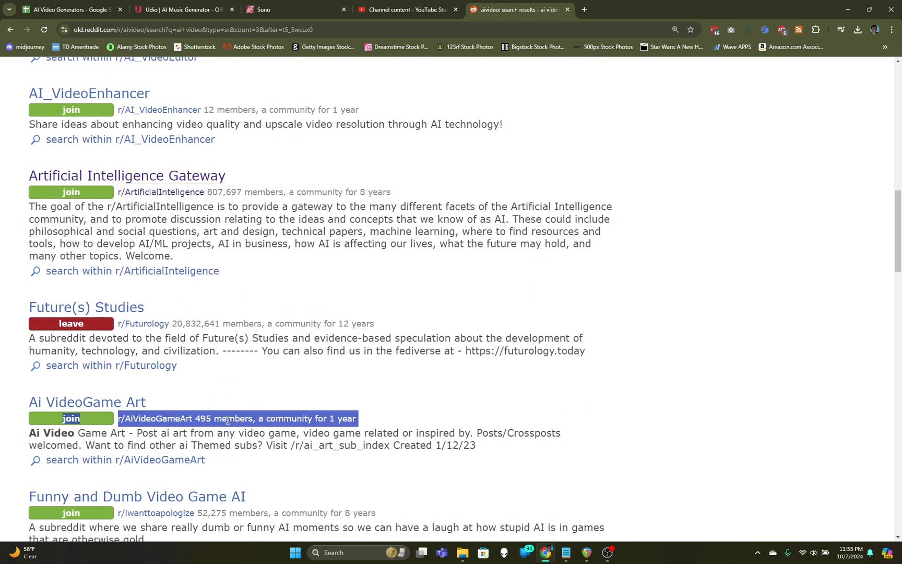
{"action": "scroll", "scroll_direction": "down", "scroll_amount": 3}
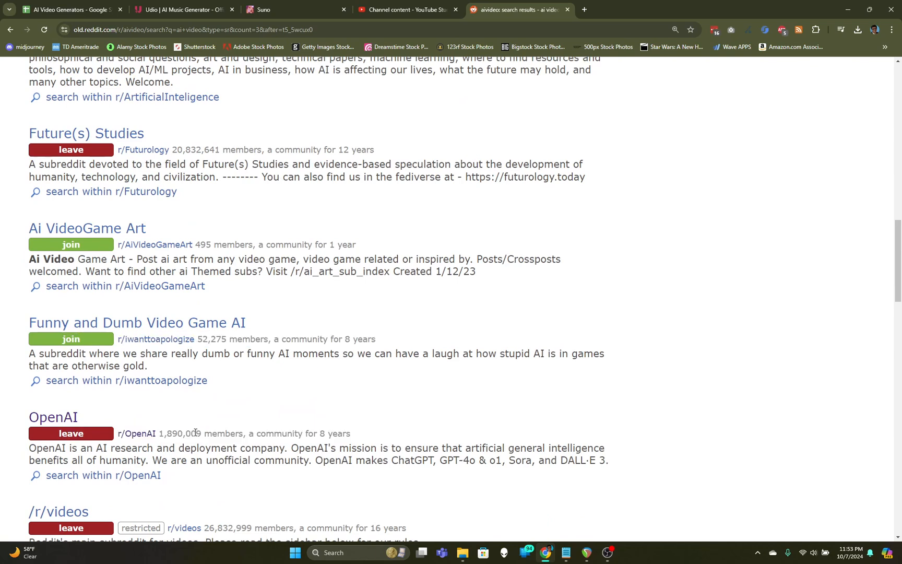
{"action": "scroll", "scroll_direction": "down", "scroll_amount": 3}
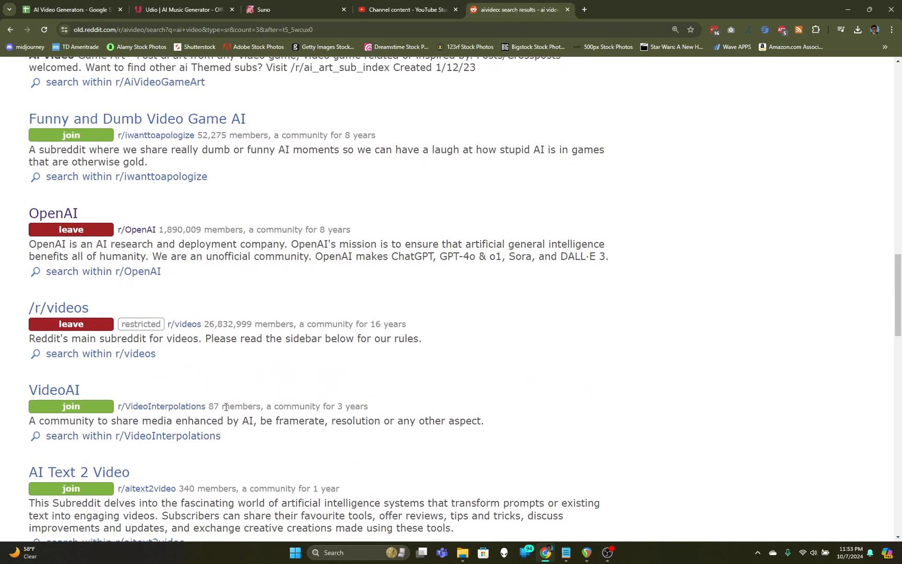
{"action": "double_click", "coordinate": [240, 406]}
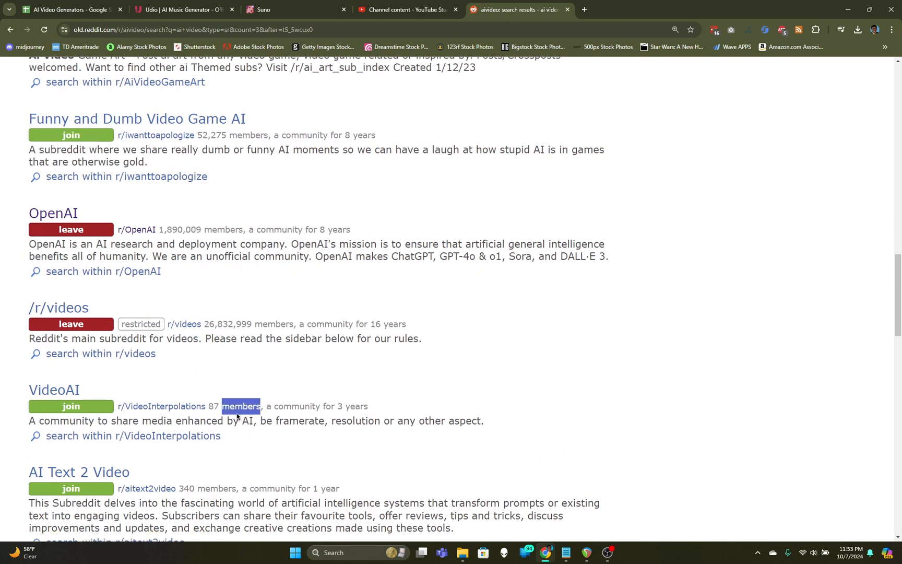
{"action": "scroll", "scroll_direction": "down", "scroll_amount": 3}
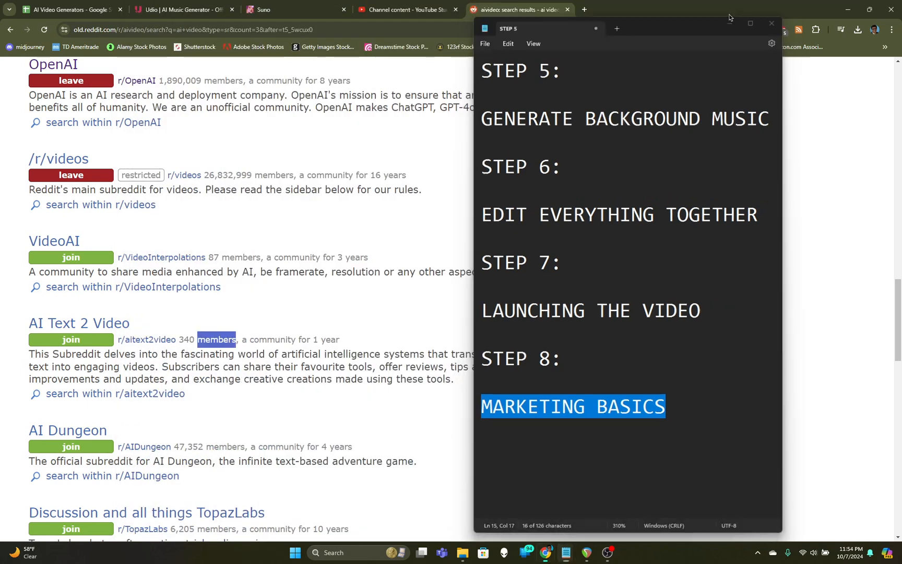
Return to Channel content and view the Coffee (AI) Jingle video's details page
{"action": "left_click", "coordinate": [403, 10]}
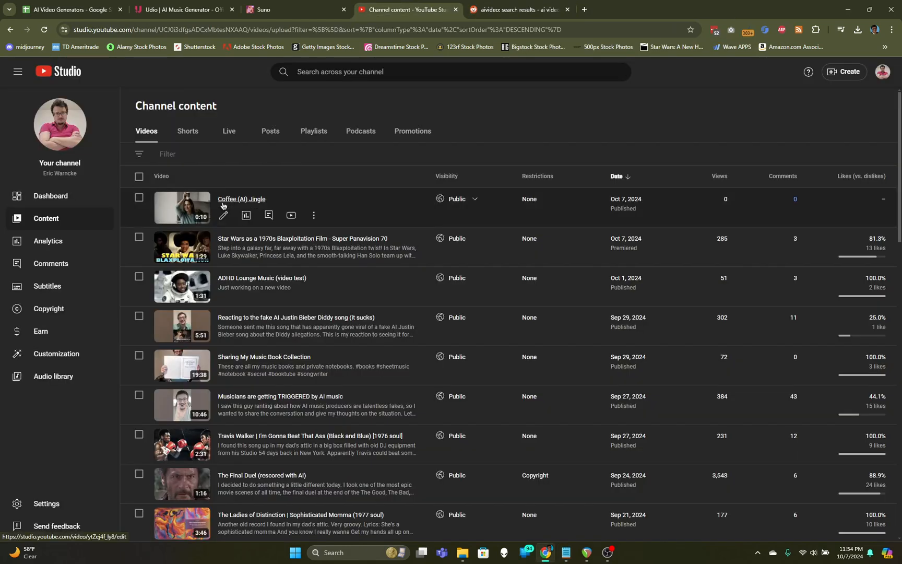
{"action": "left_click", "coordinate": [241, 198]}
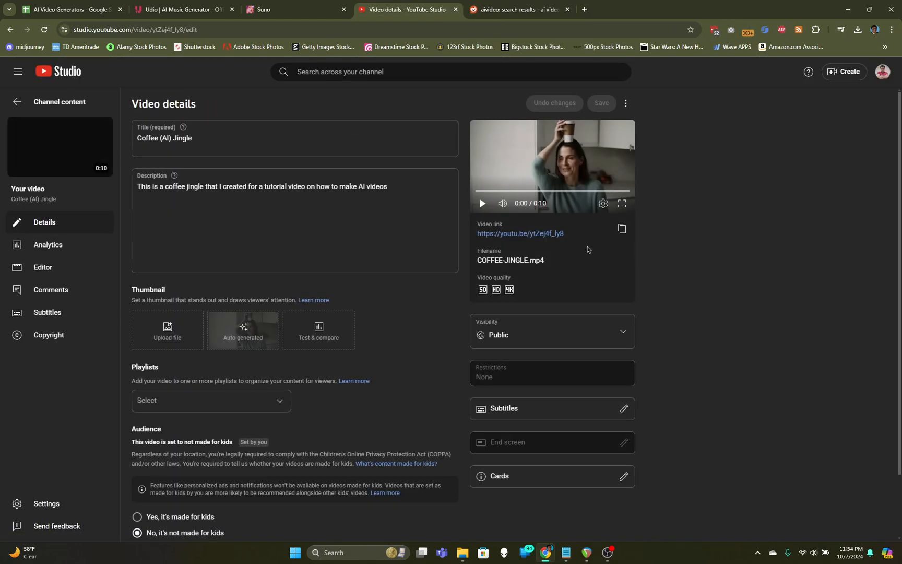